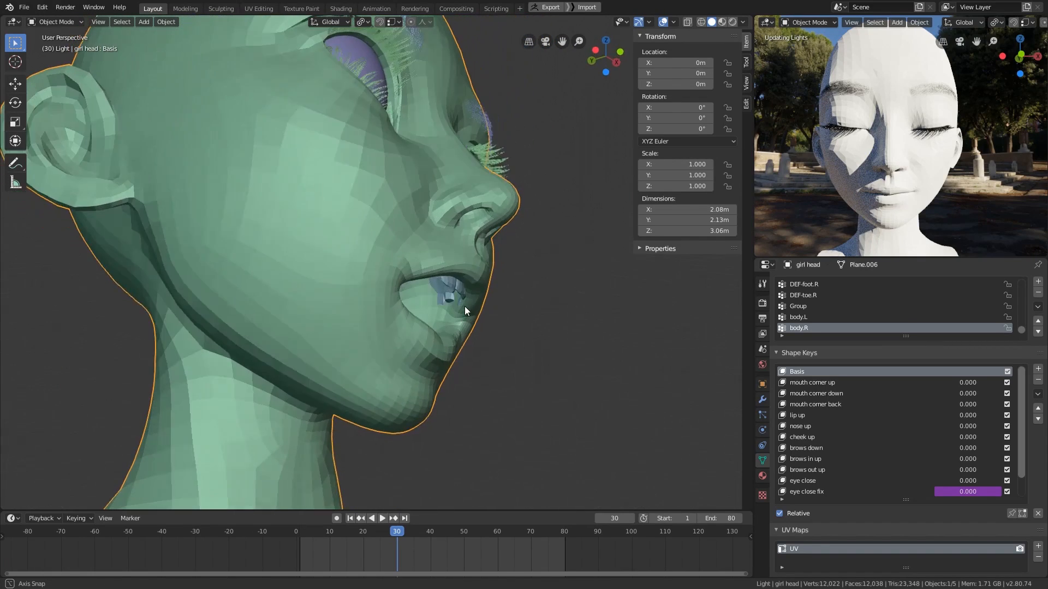
- Browse the node tree, bringing the Texture Coordinate and Background nodes into view
click(382, 518)
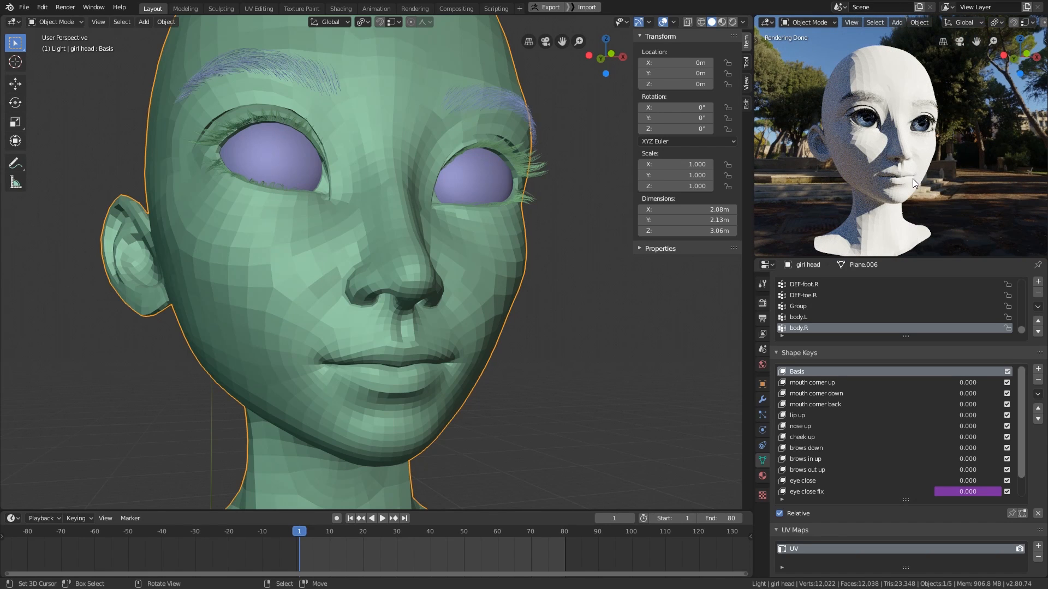
mouse_move(542, 288)
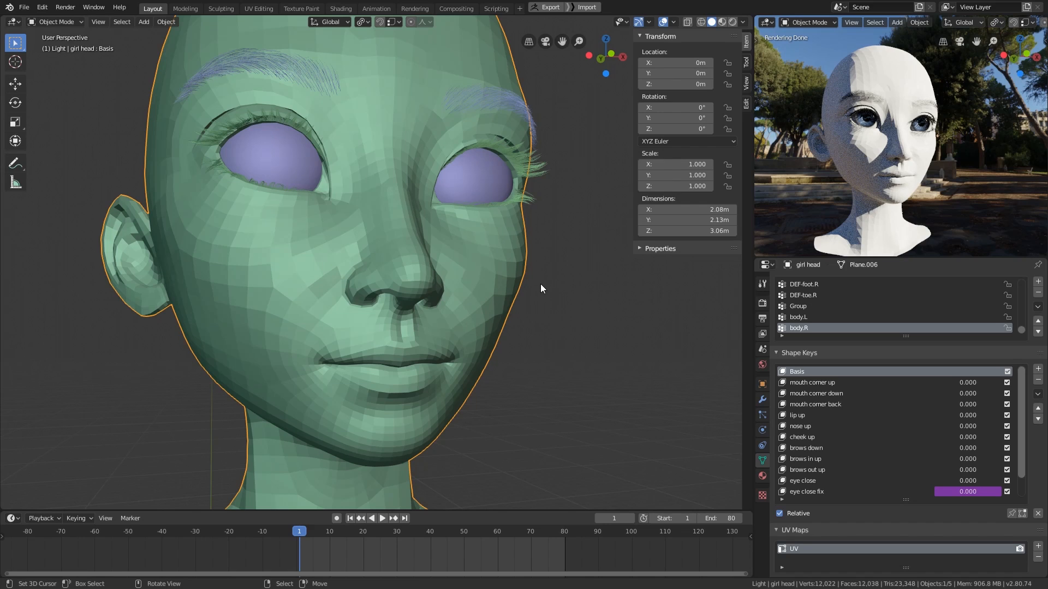
click(144, 22)
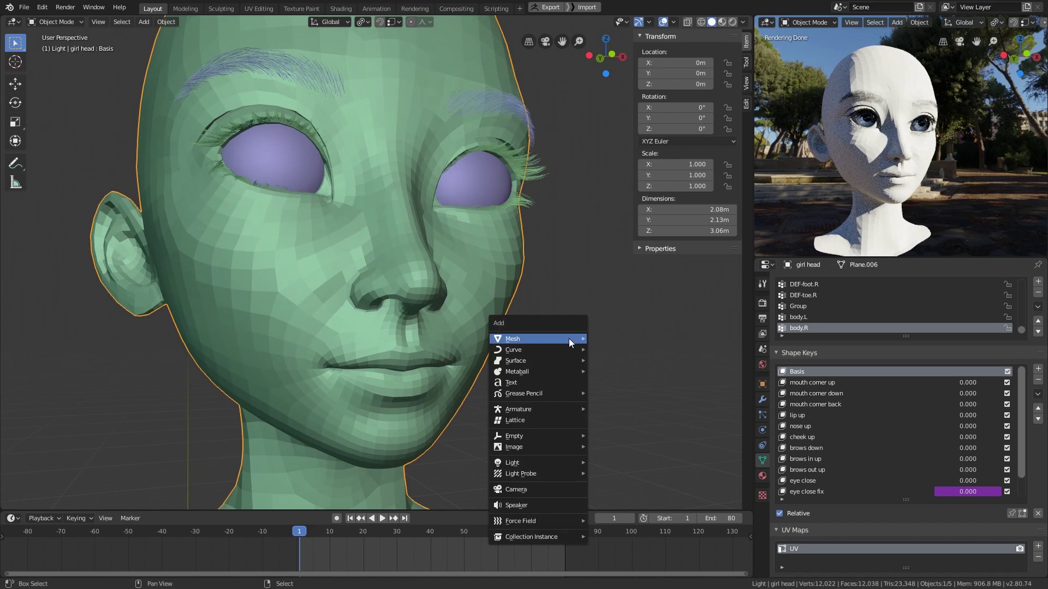
mouse_move(514, 436)
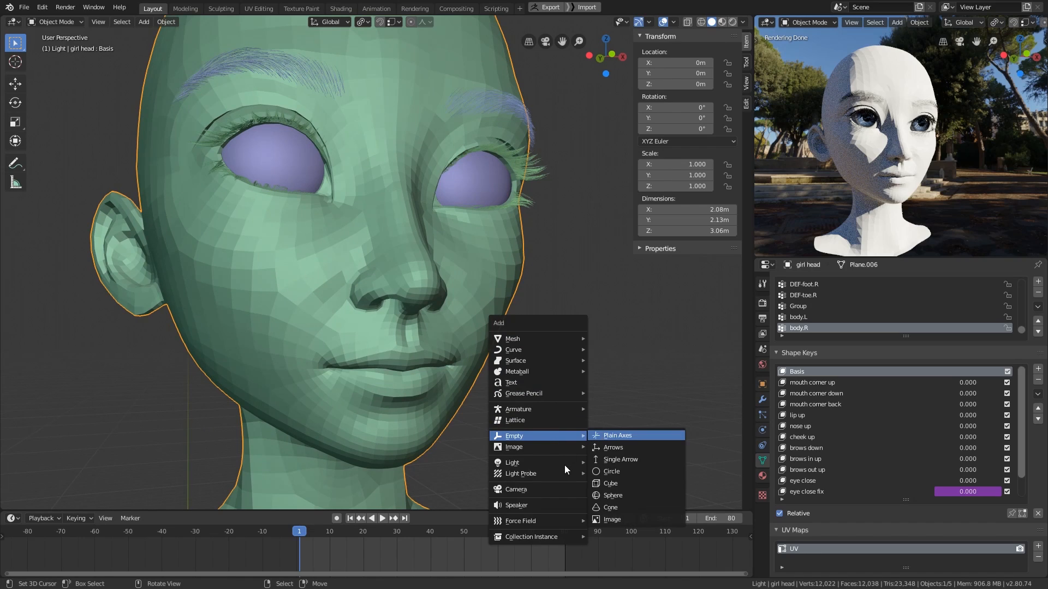
mouse_move(512, 462)
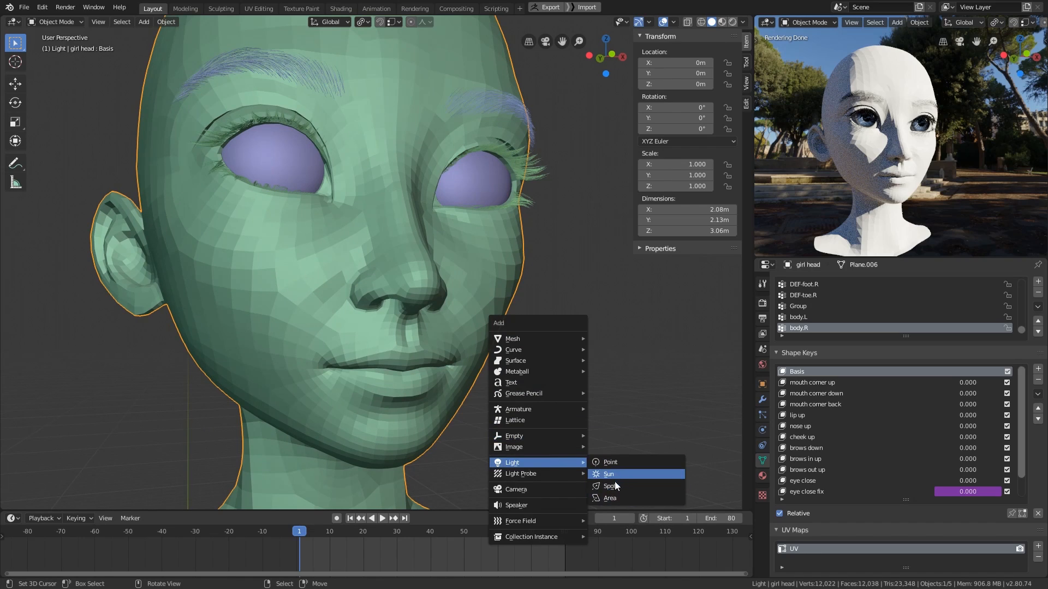
mouse_move(622, 473)
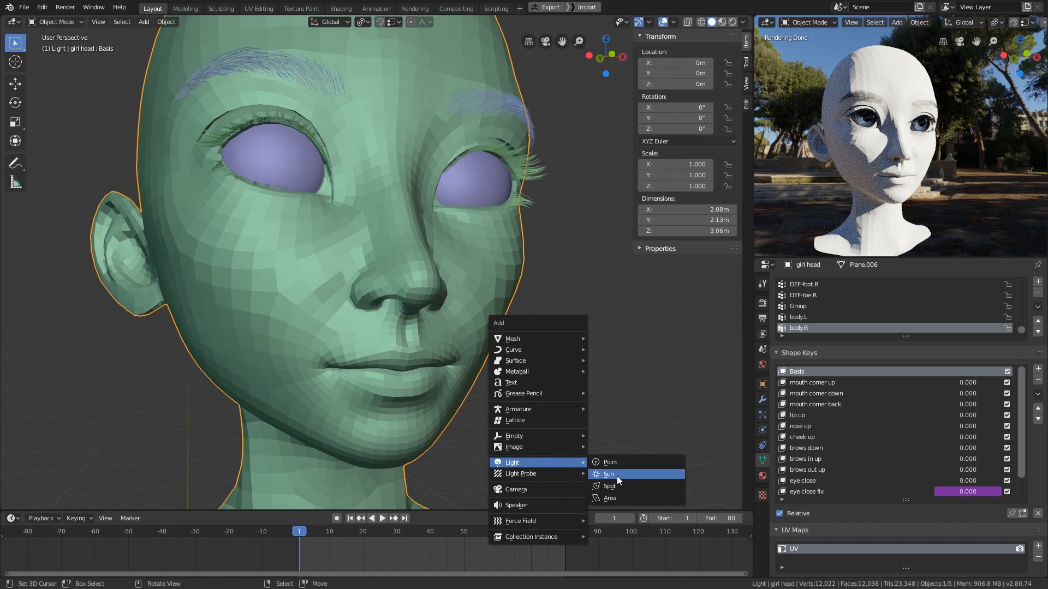
mouse_move(616, 474)
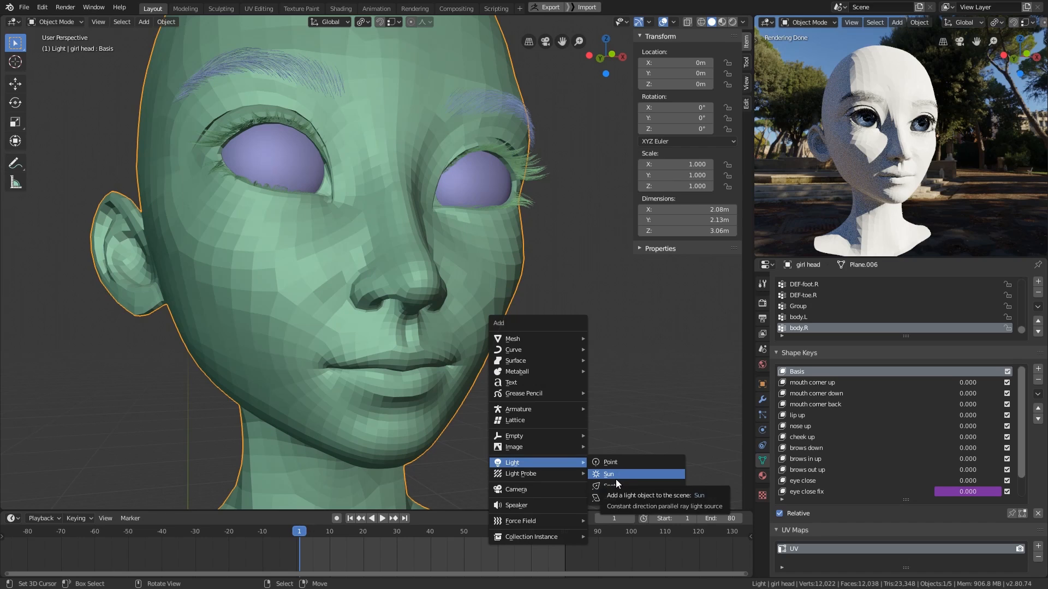
mouse_move(618, 486)
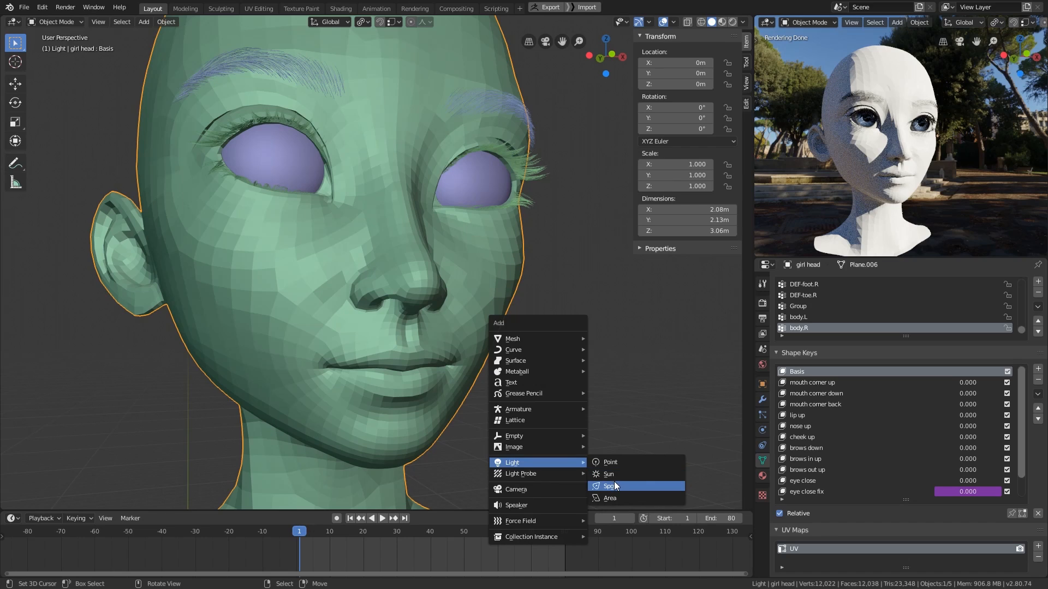
mouse_move(614, 486)
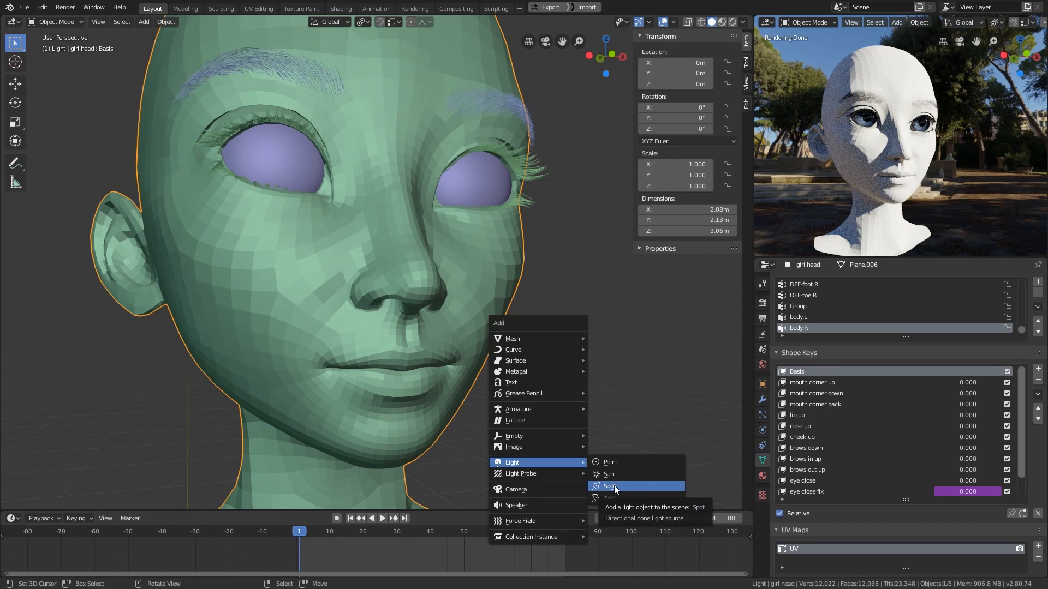
mouse_move(622, 474)
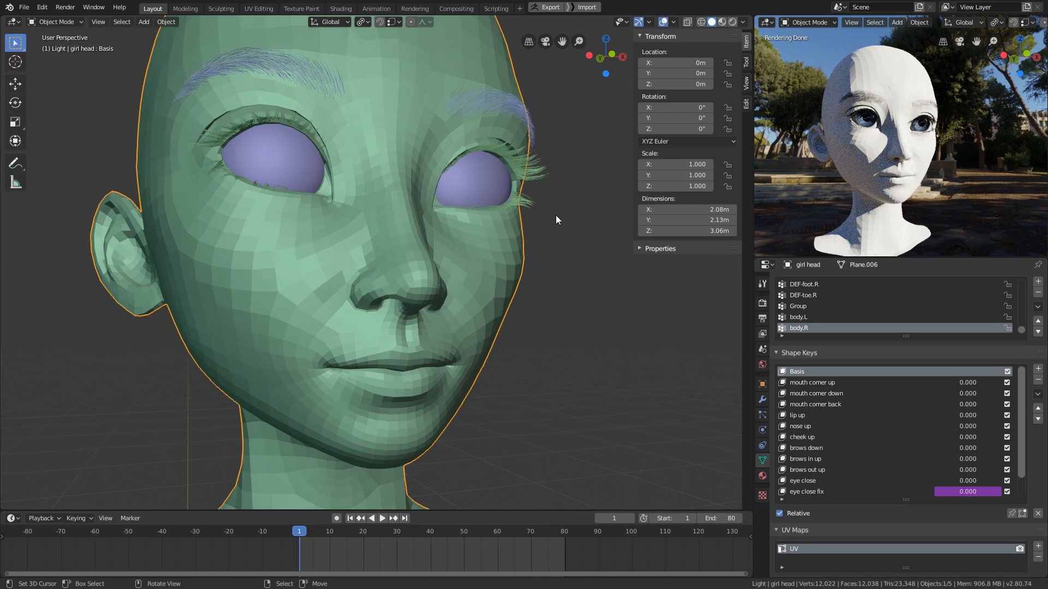
scroll(down, 3)
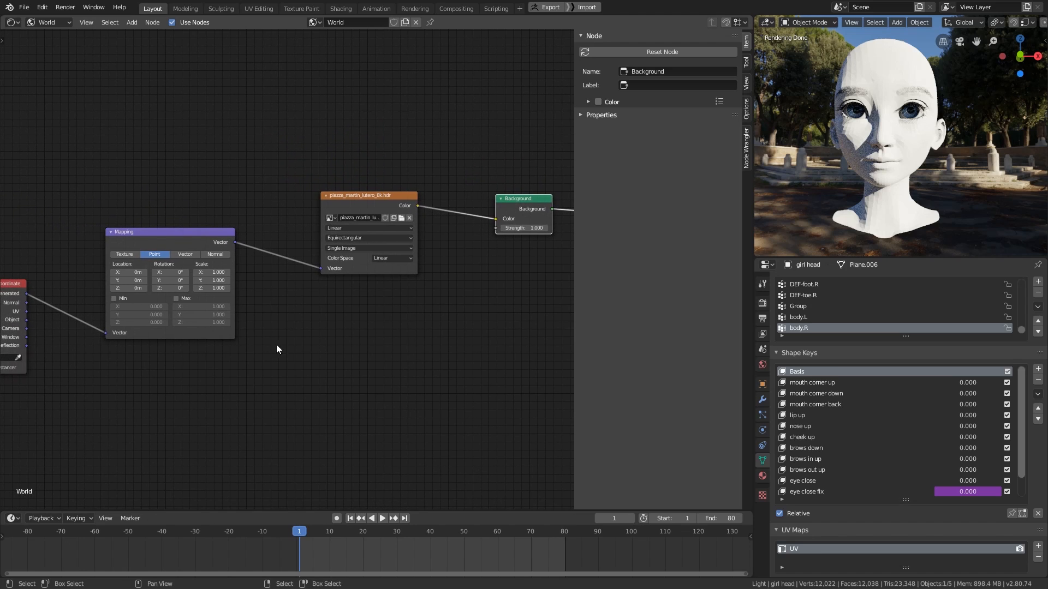
mouse_move(341, 364)
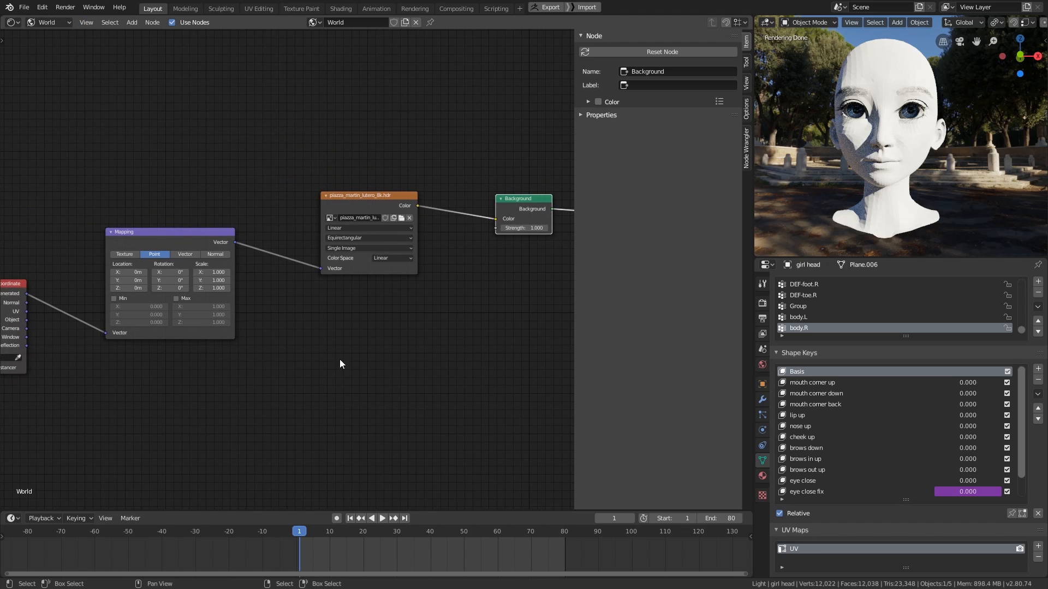
drag(340, 364, 508, 401)
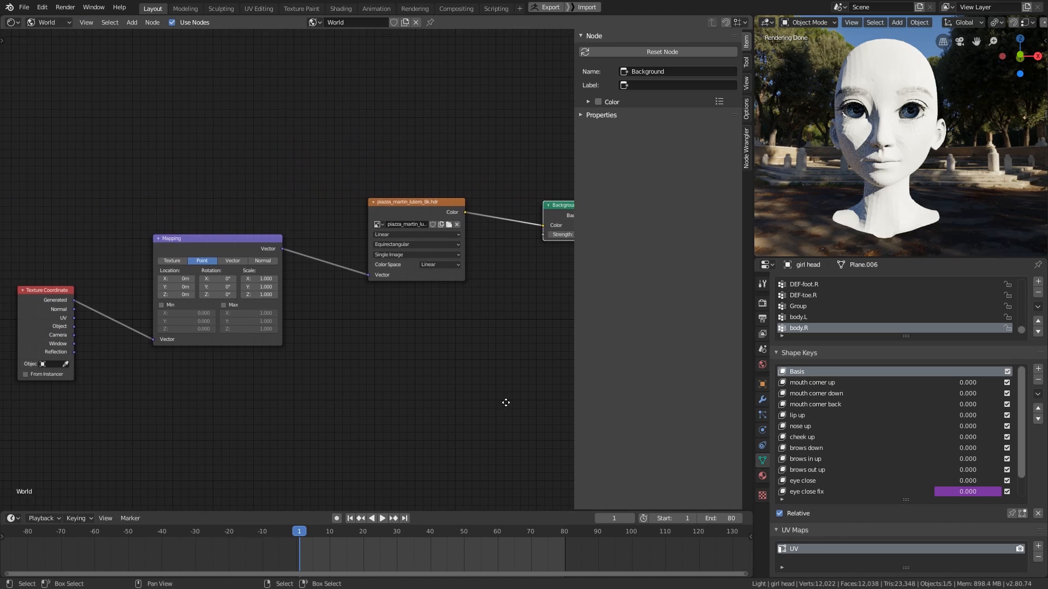
drag(506, 402, 308, 429)
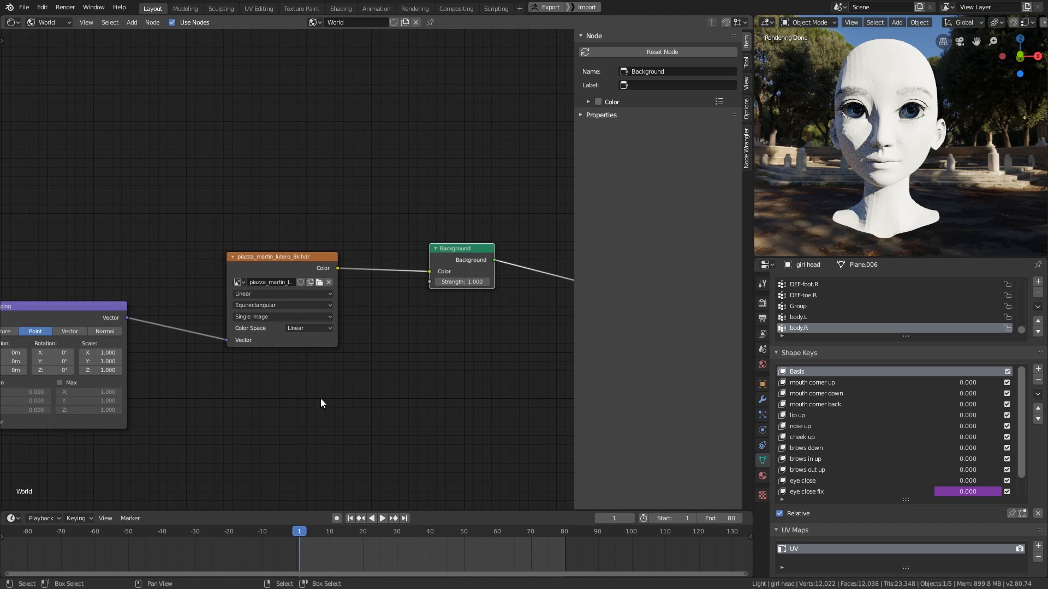
- Replace the skin material's Principled BSDF with a Subsurface Scattering shader node
click(49, 22)
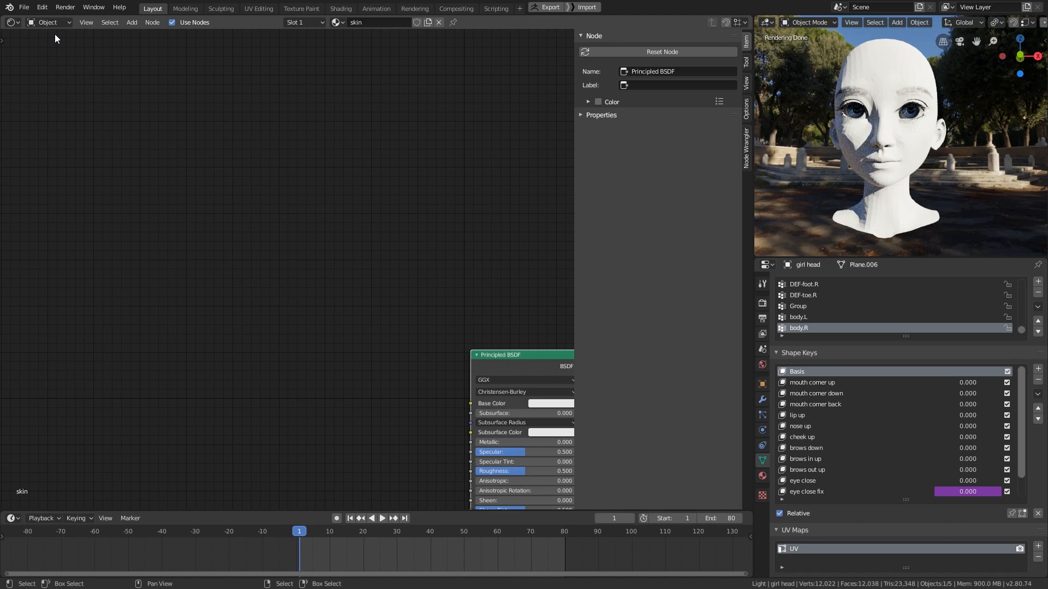
drag(521, 354, 406, 277)
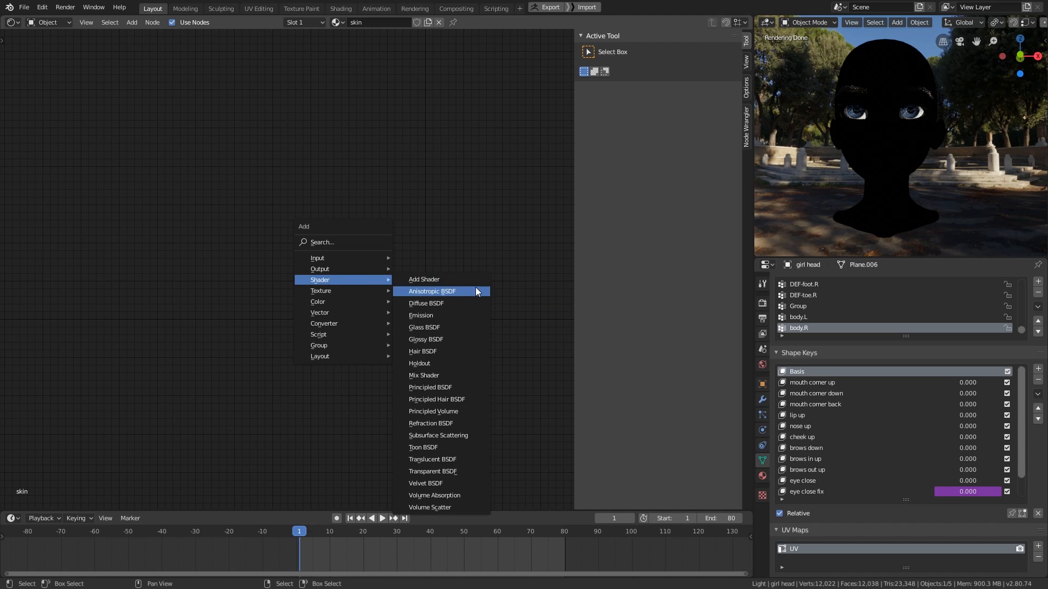
mouse_move(463, 435)
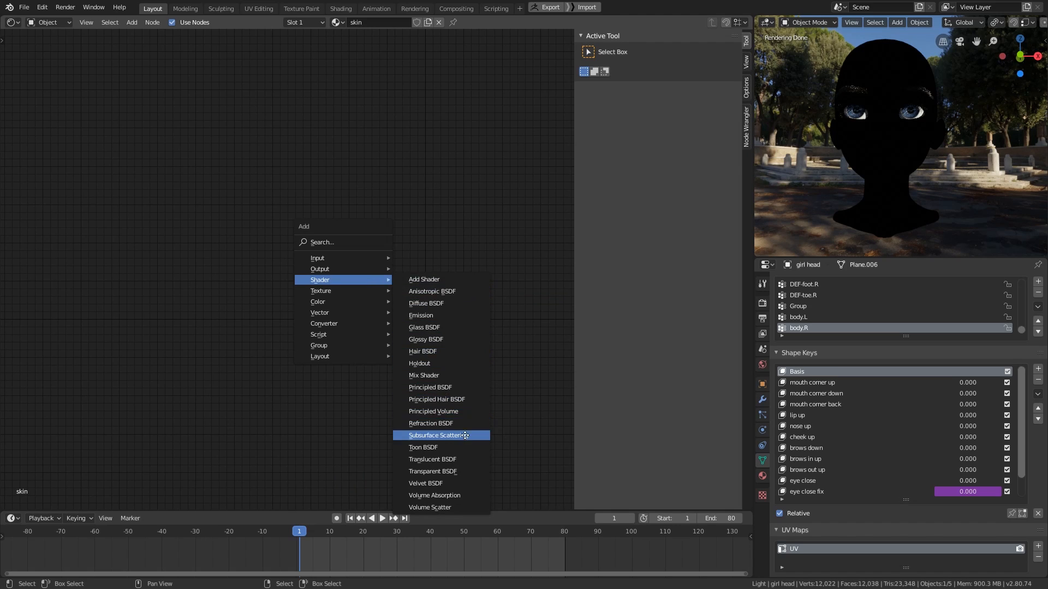
click(441, 436)
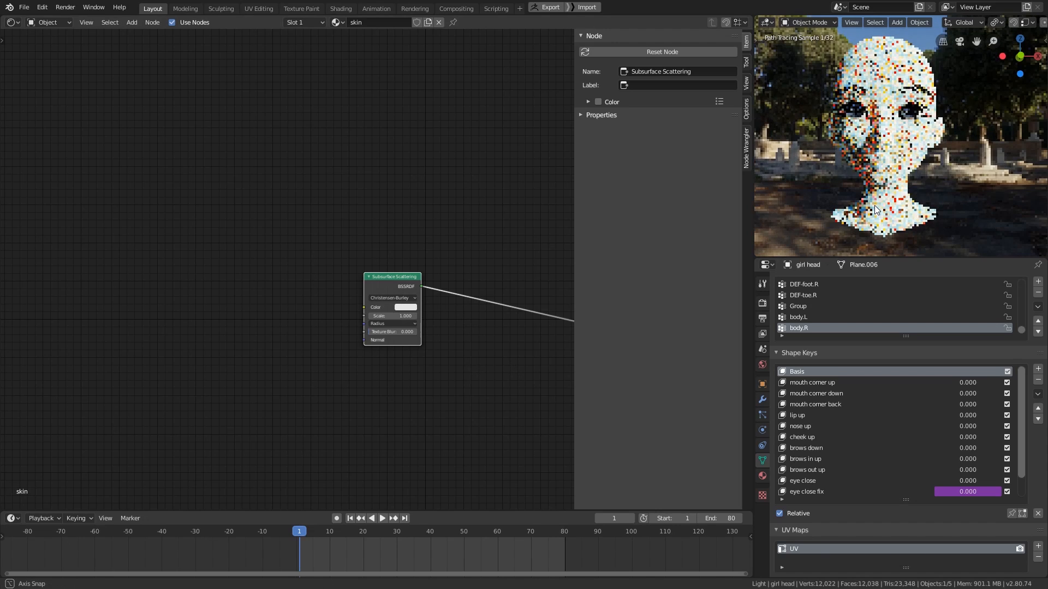
click(392, 324)
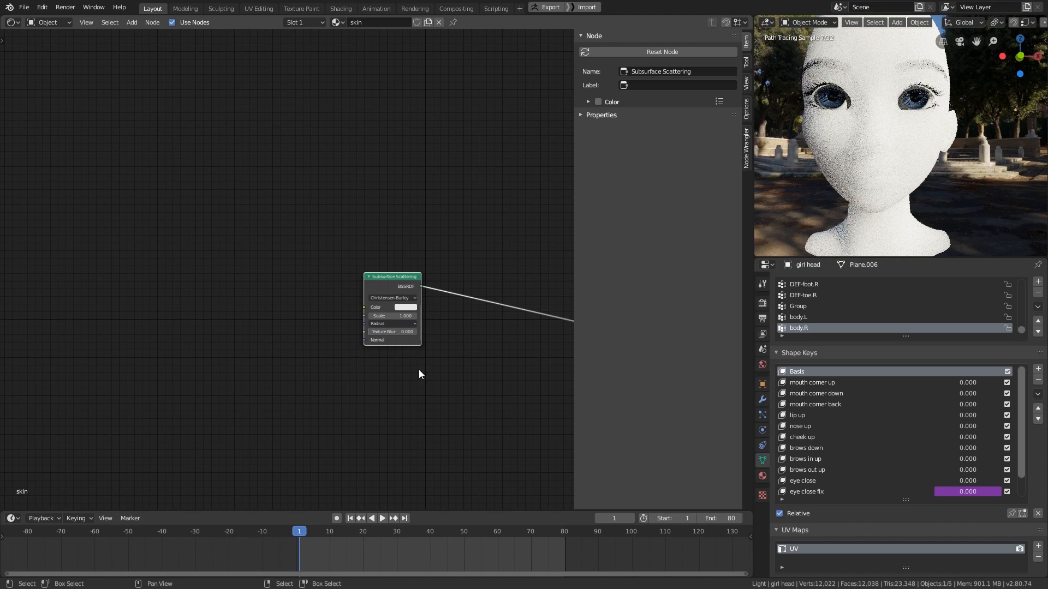
- Try Subsurface Scattering Scale at 2.0 and 0.1, settle on 0.010, then move the node up-left
click(393, 315)
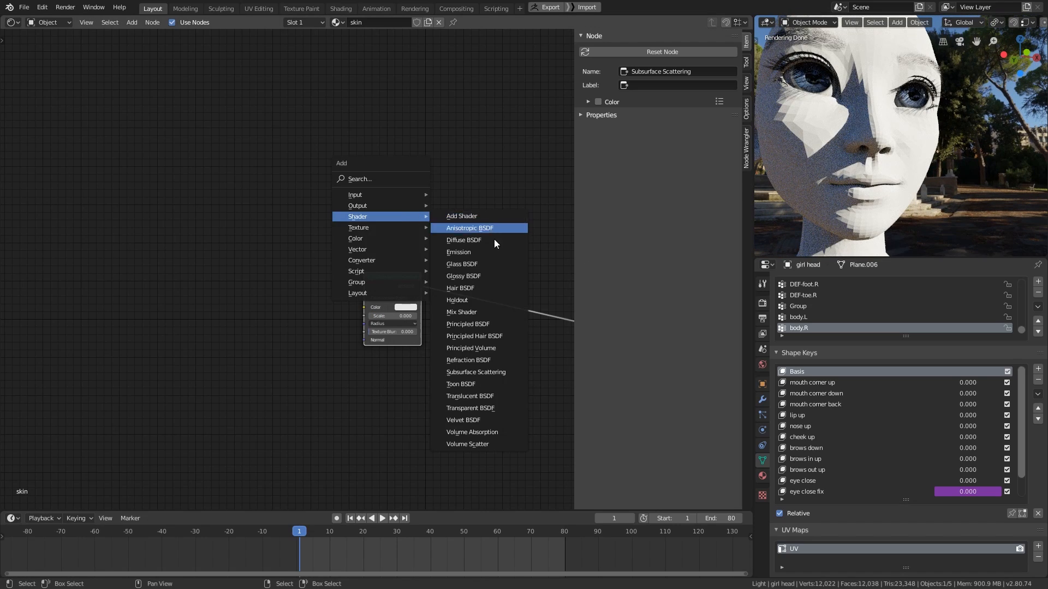
click(463, 240)
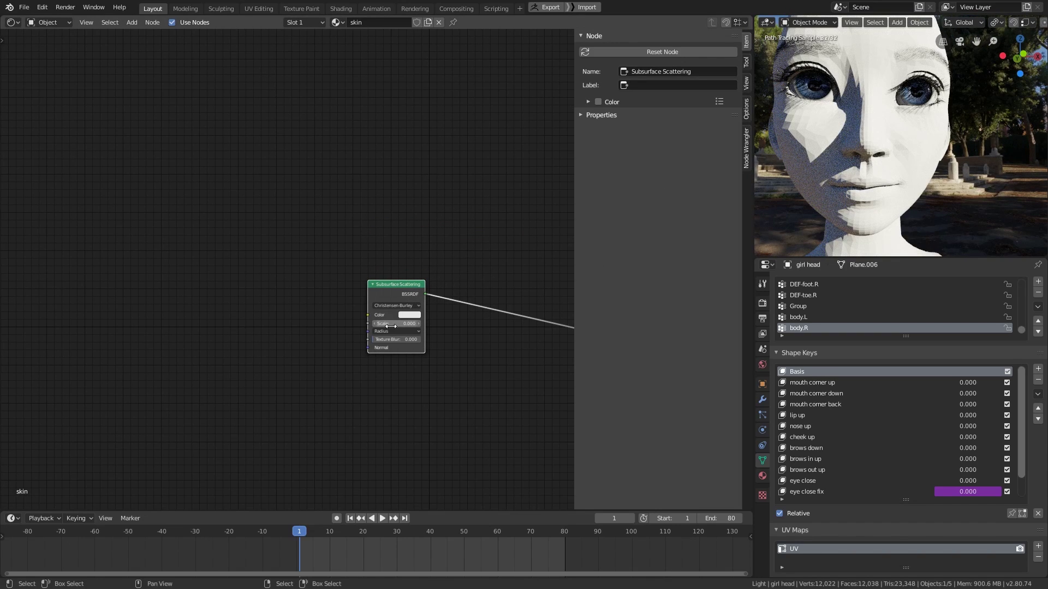
click(394, 323)
text(2.000)
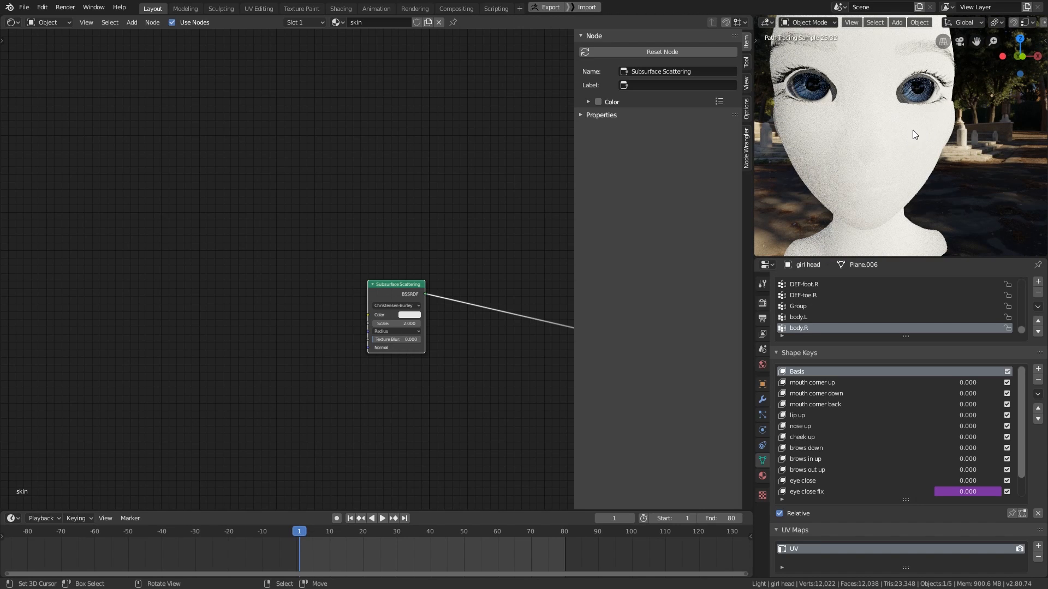
mouse_move(907, 144)
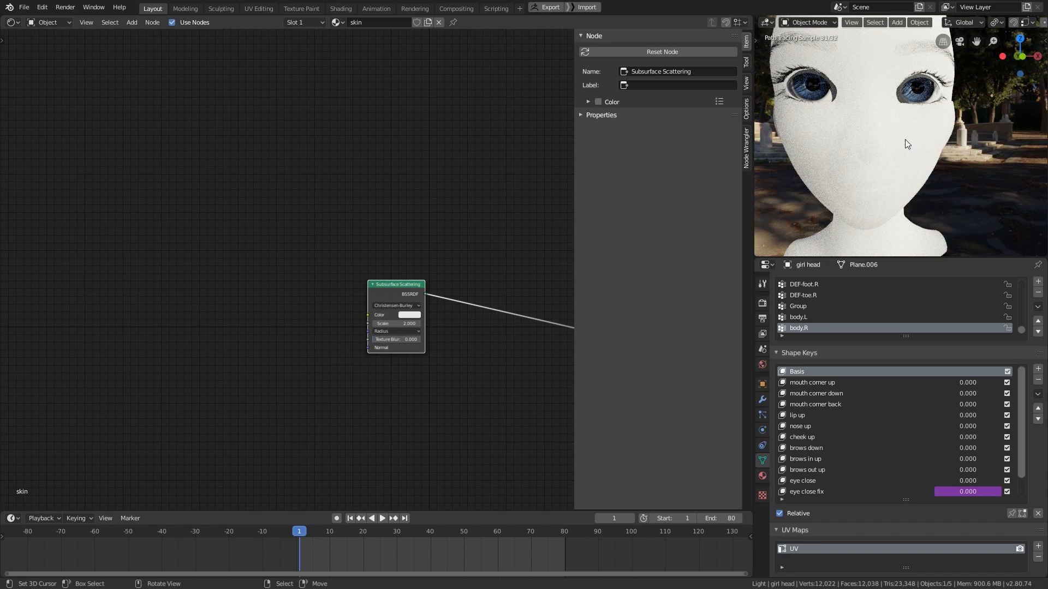
click(397, 323)
text(0.100)
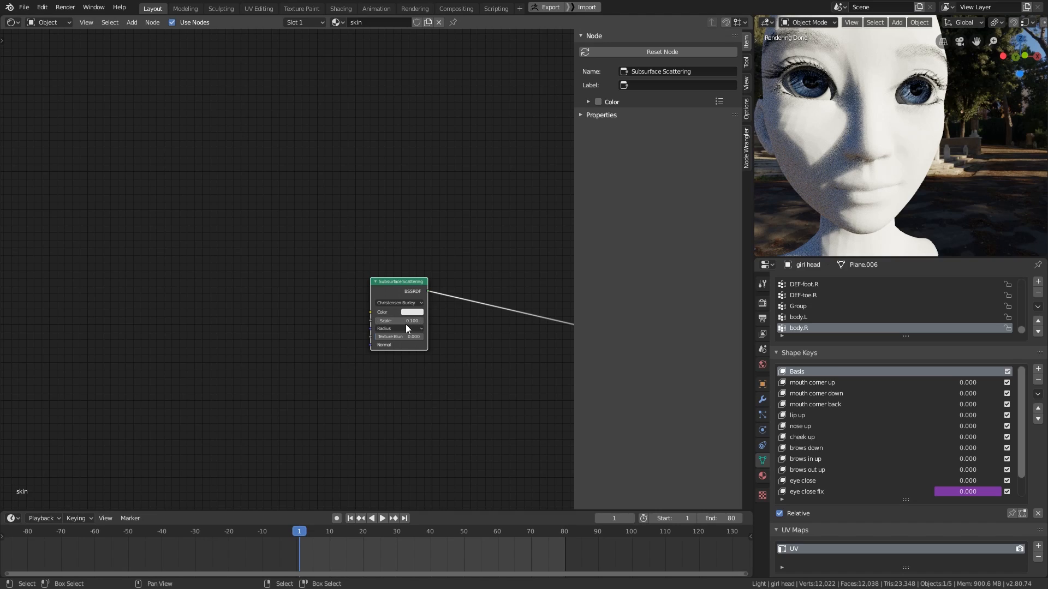
mouse_move(906, 139)
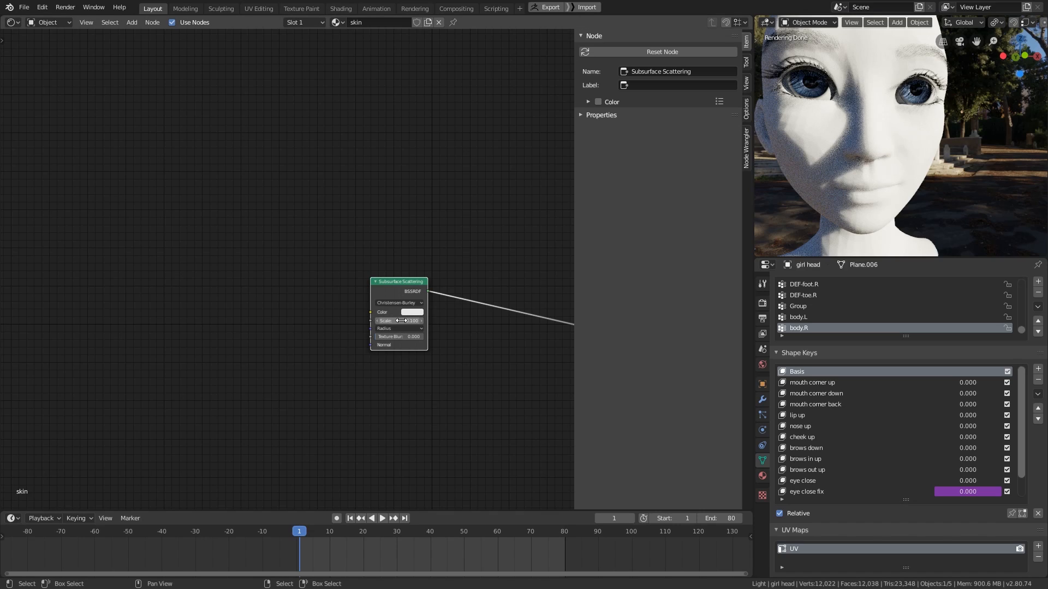
mouse_move(429, 312)
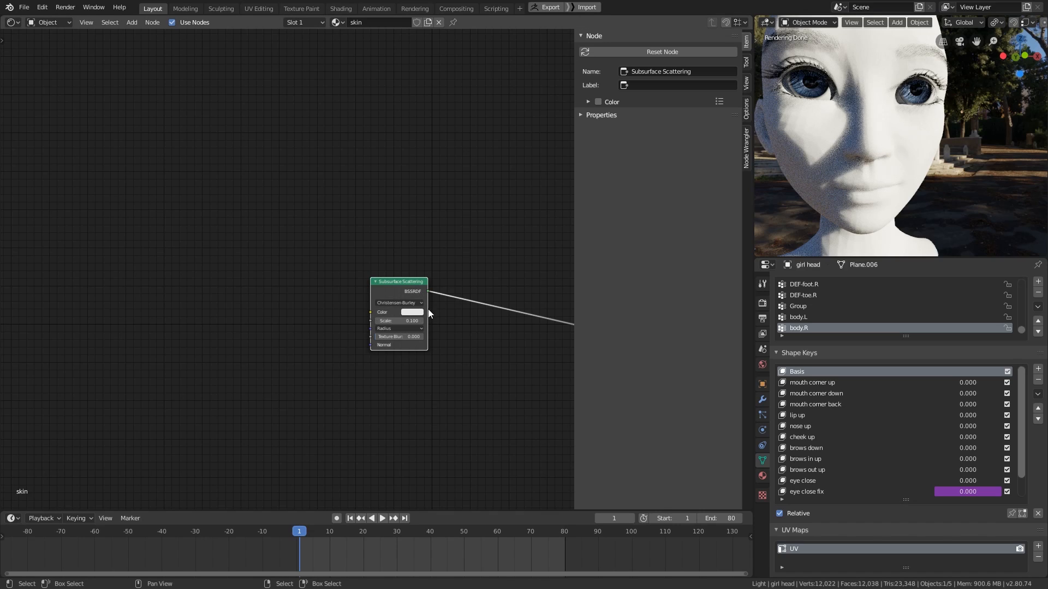
click(400, 321)
text(0.010)
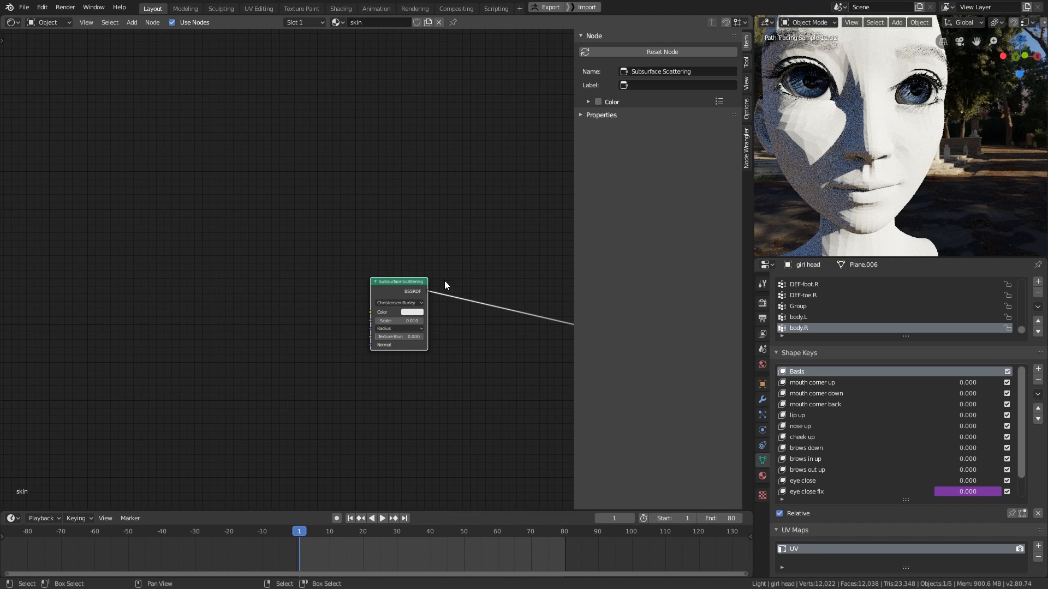
drag(399, 281, 318, 218)
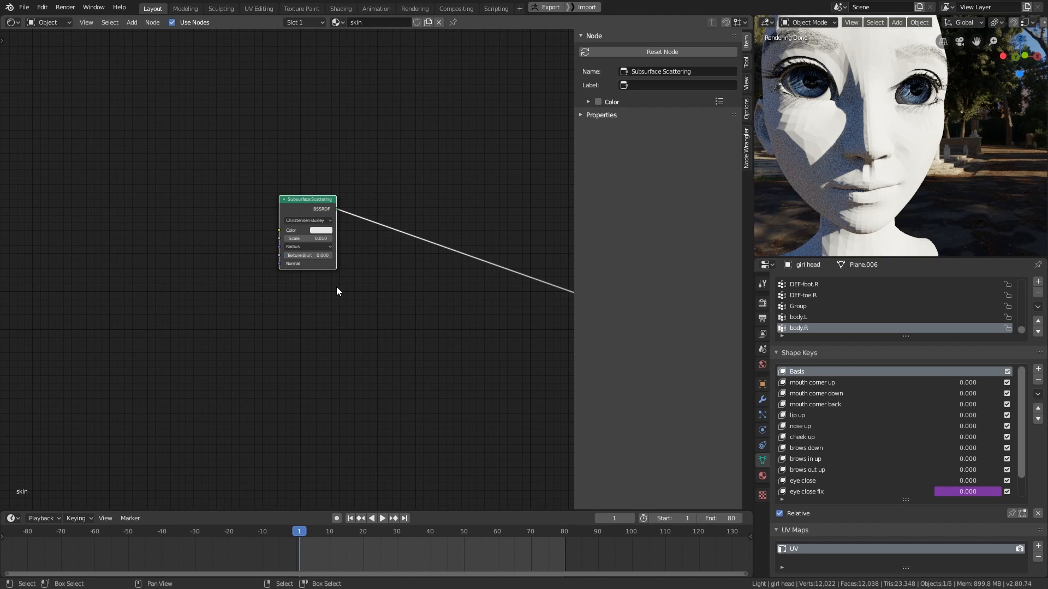
mouse_move(344, 295)
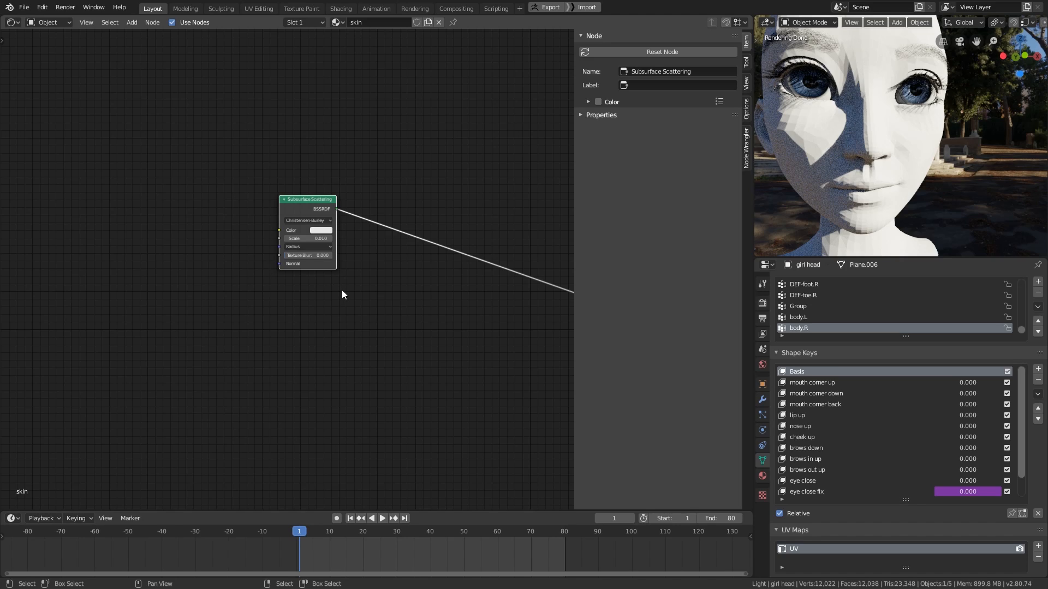
mouse_move(349, 306)
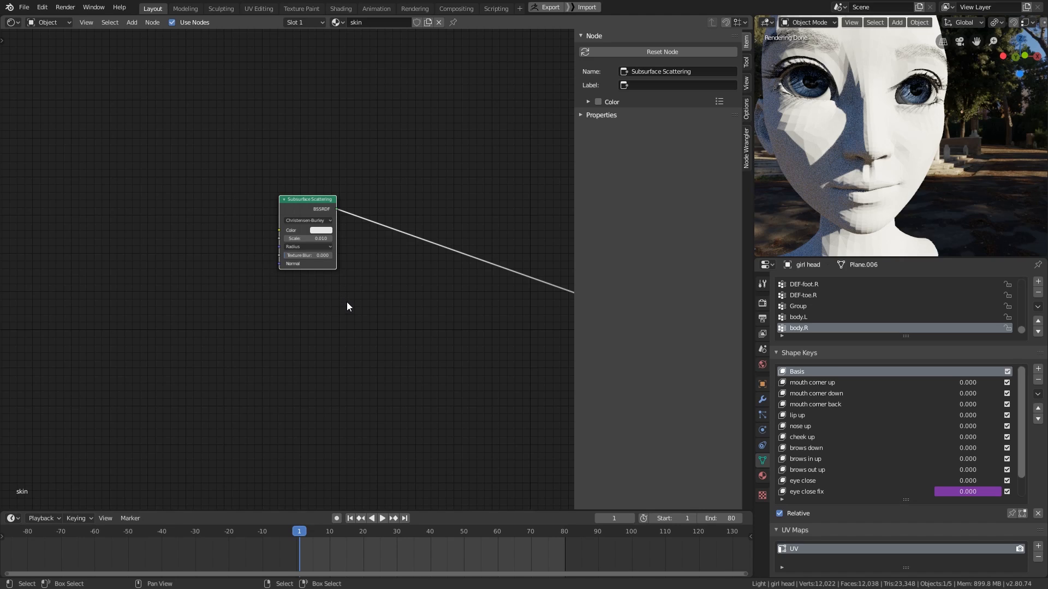
mouse_move(329, 260)
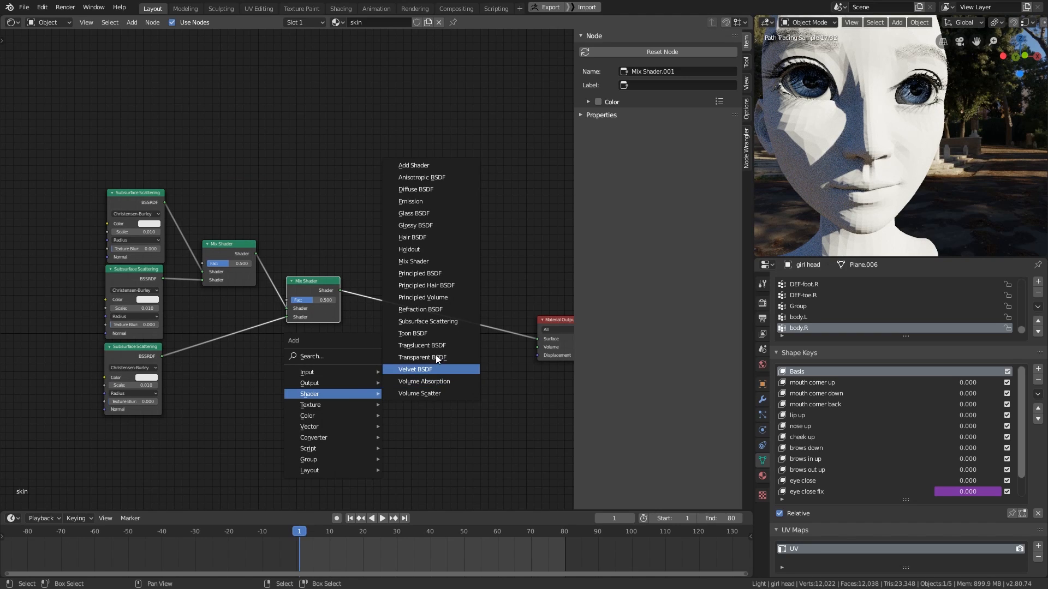
- Add another shader node and lower the first Glossy BSDF layer's roughness
click(415, 225)
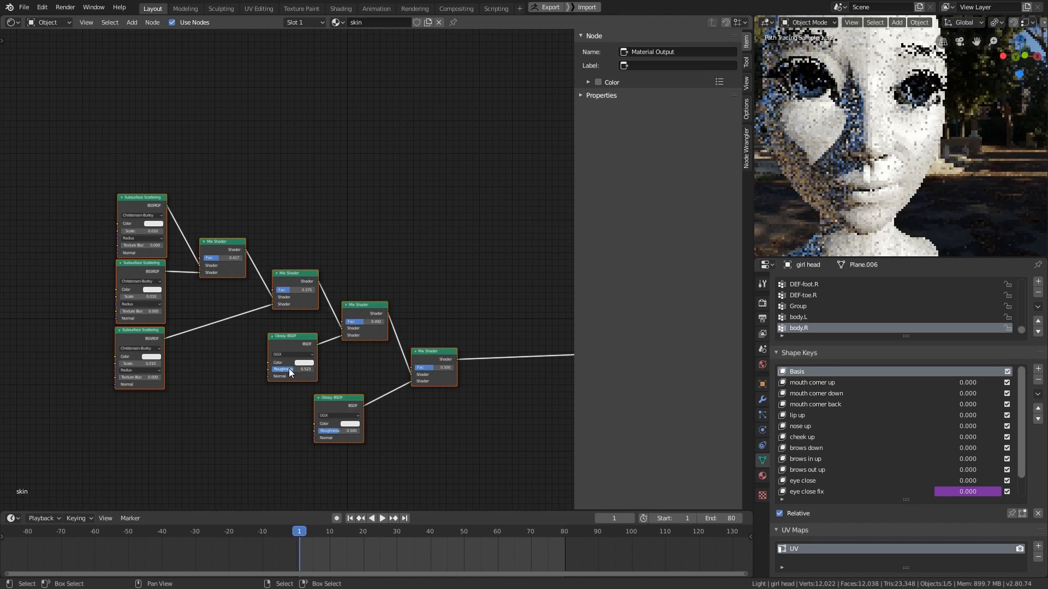
drag(339, 430, 339, 430)
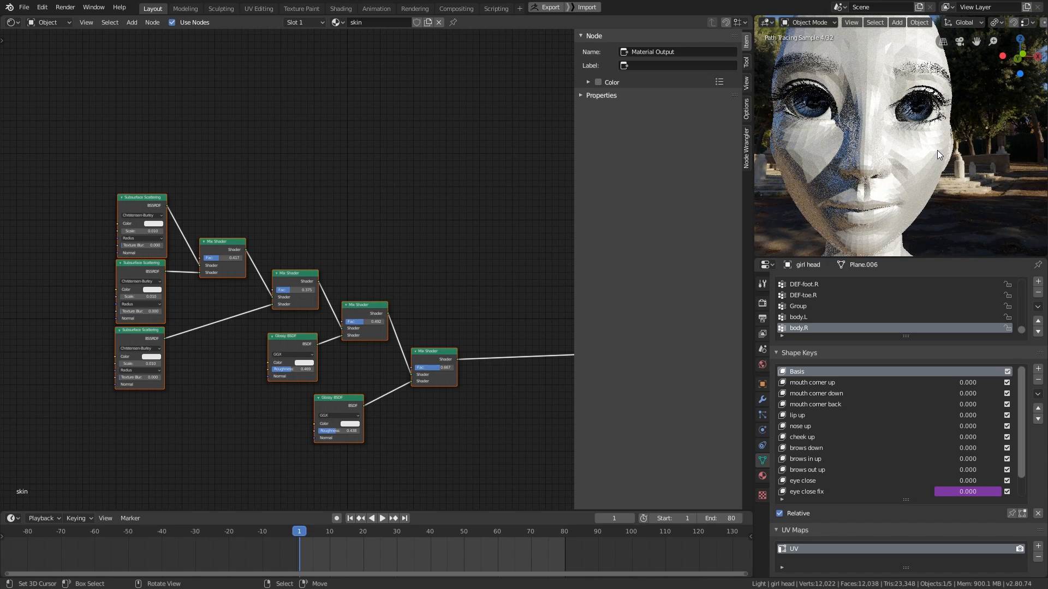
mouse_move(932, 161)
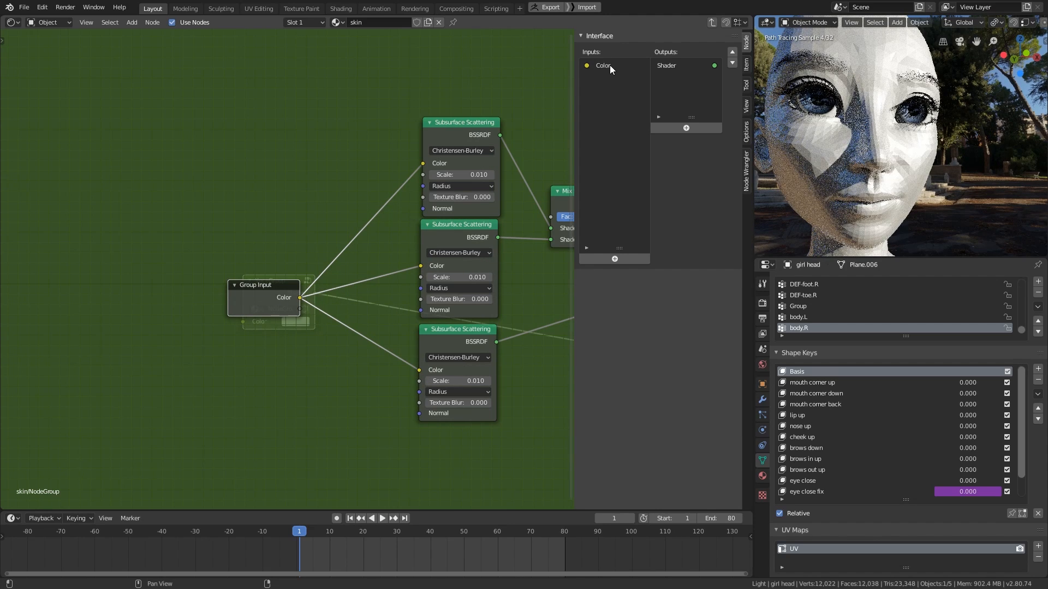
- Rename the colour group inputs to Base Color, Mid and Deep
click(602, 65)
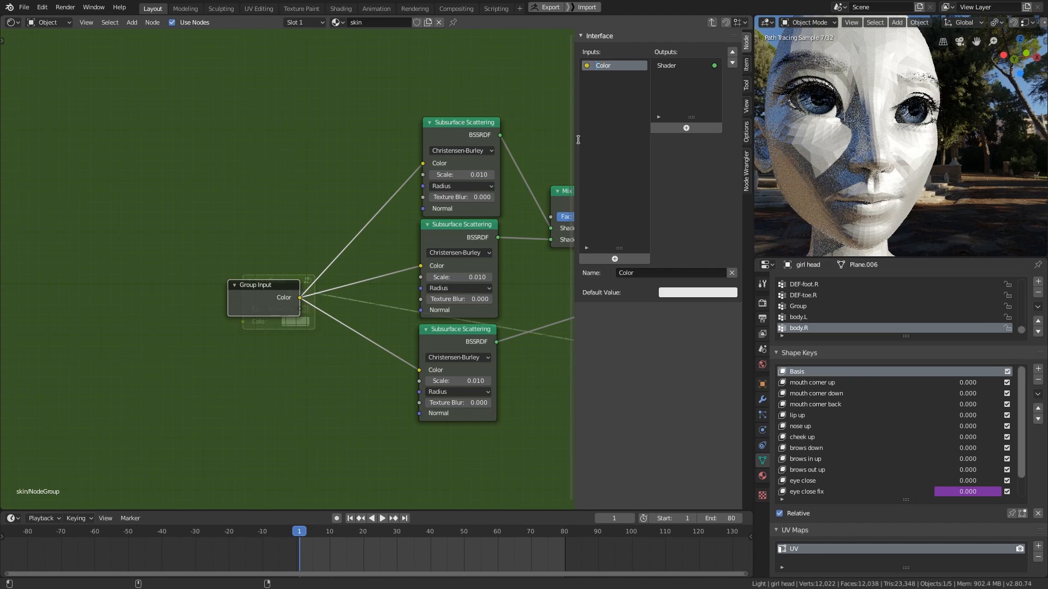
text(Base Color)
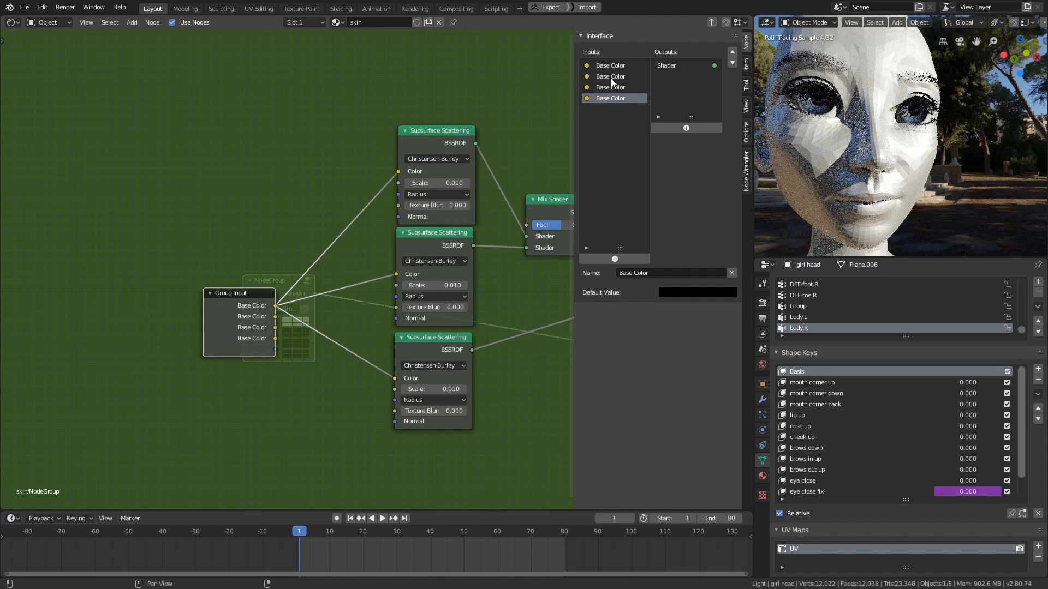
click(610, 76)
text(Shallow)
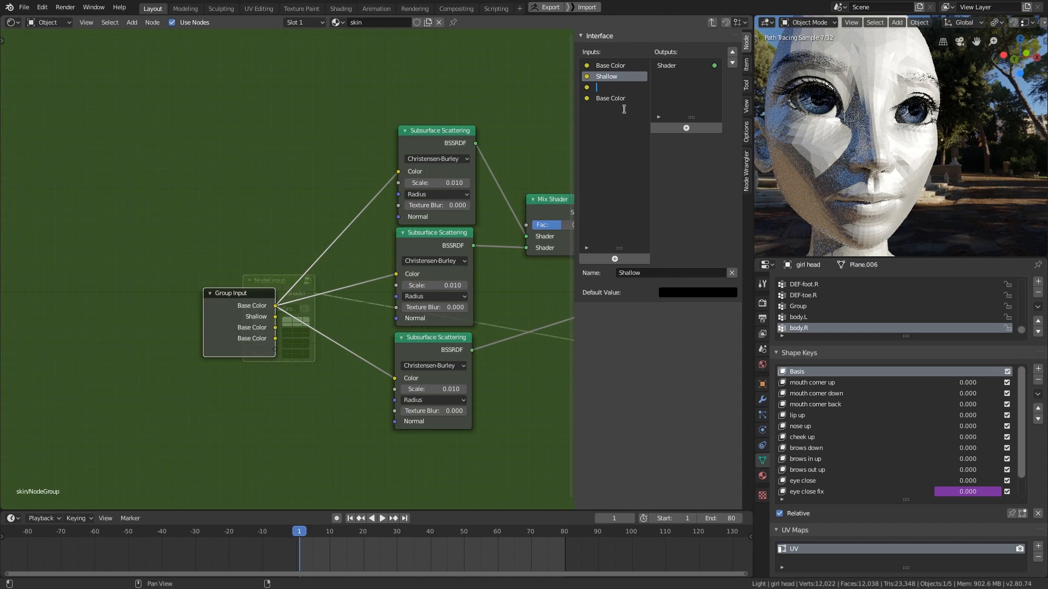
text(Mid)
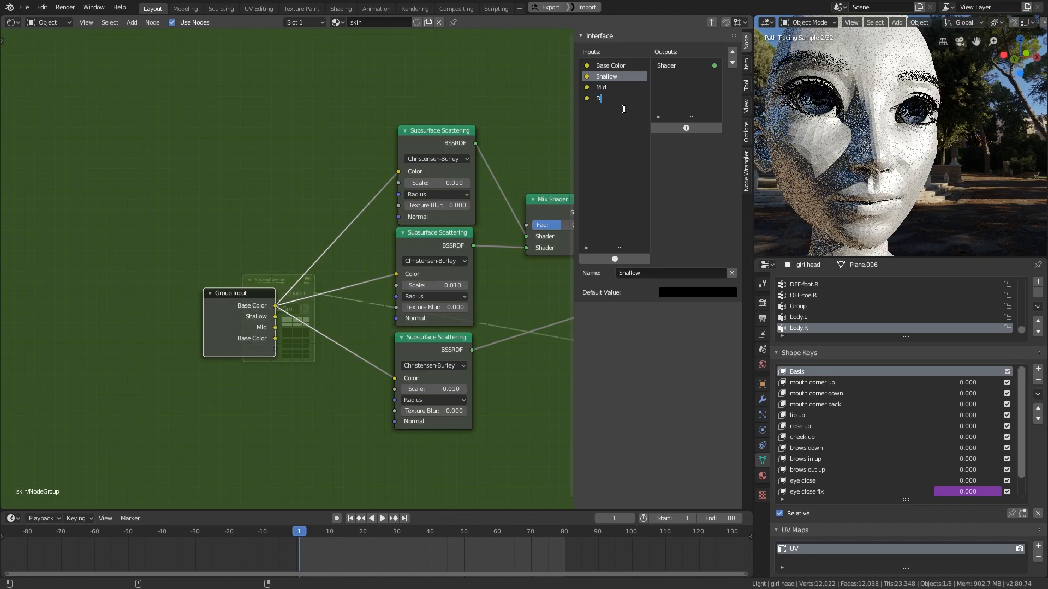
text(eep)
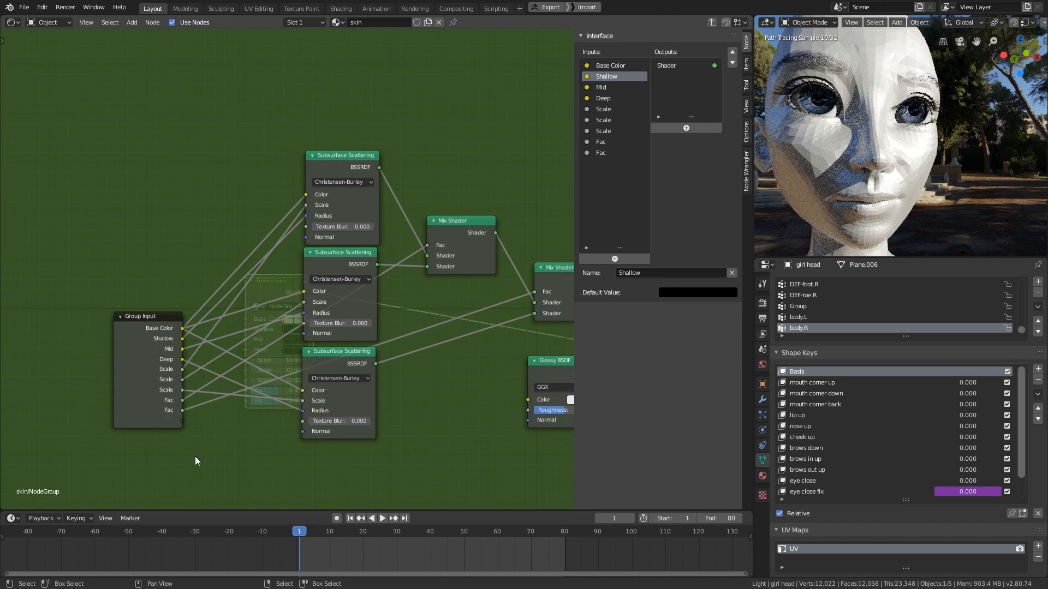
- Rename the scale and Fac inputs to Mid scale, Deep Scale, Mid weight and Deep weight
click(603, 109)
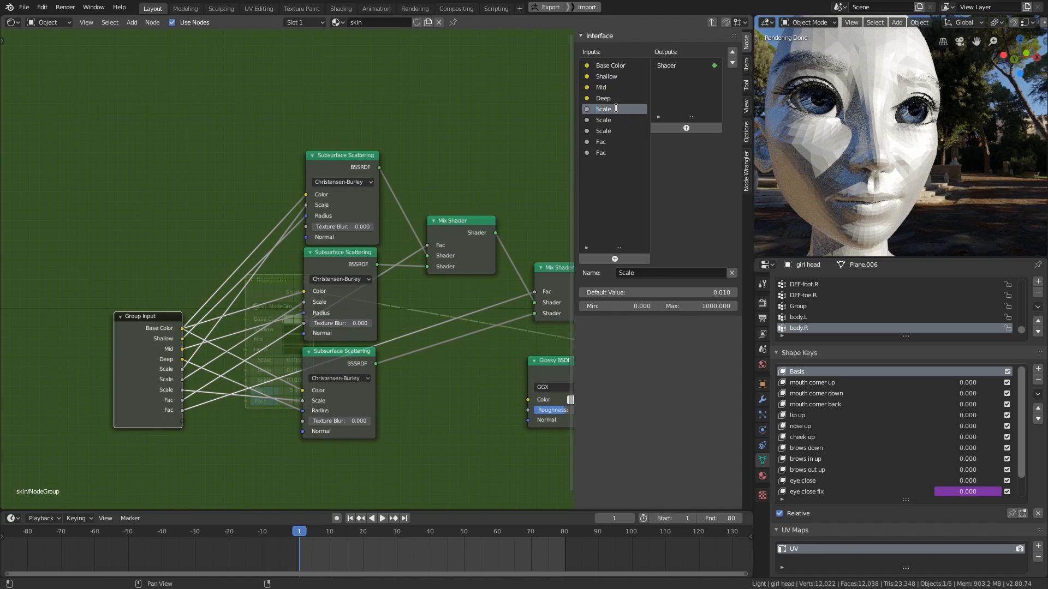
click(603, 108)
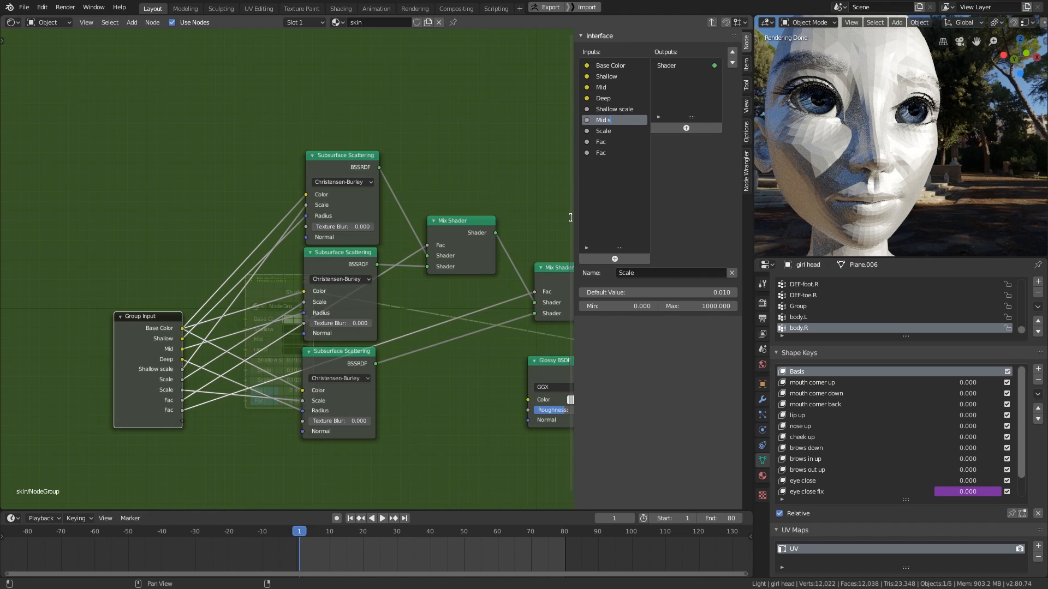
text(Mid scale)
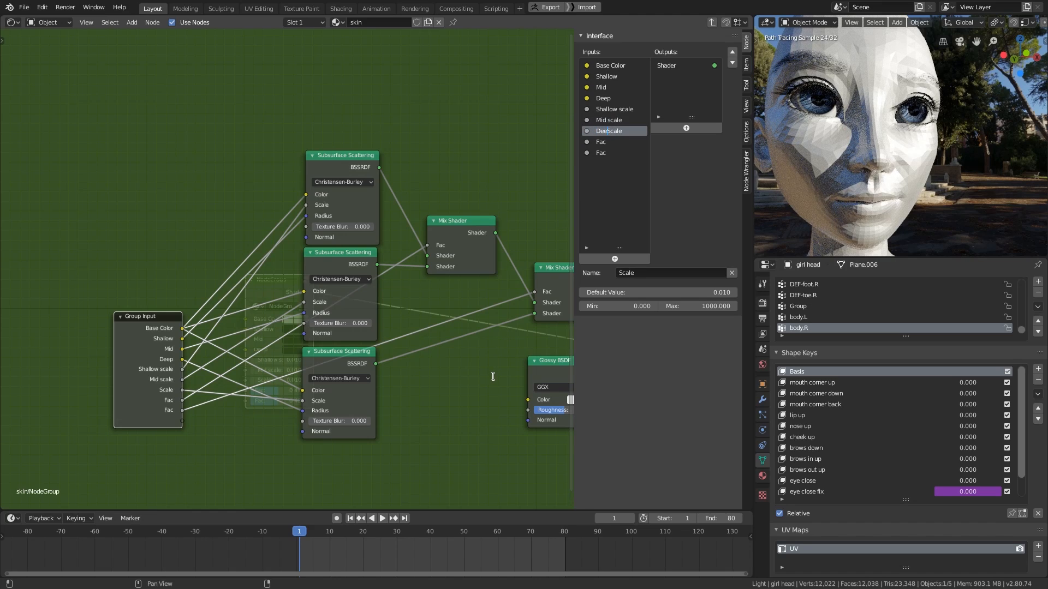
text(Deep Scale)
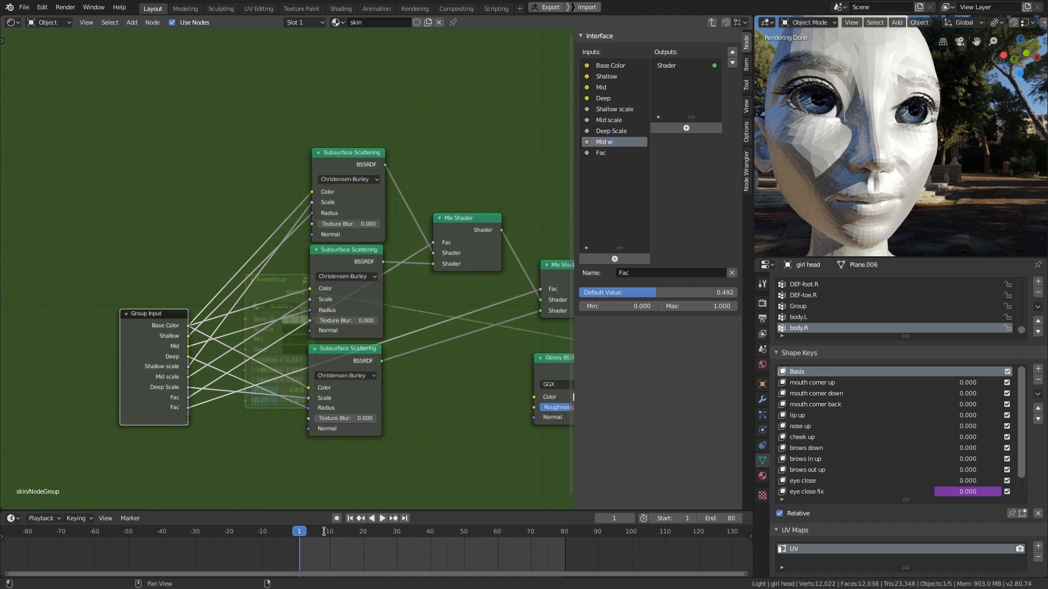
text(Mid weight)
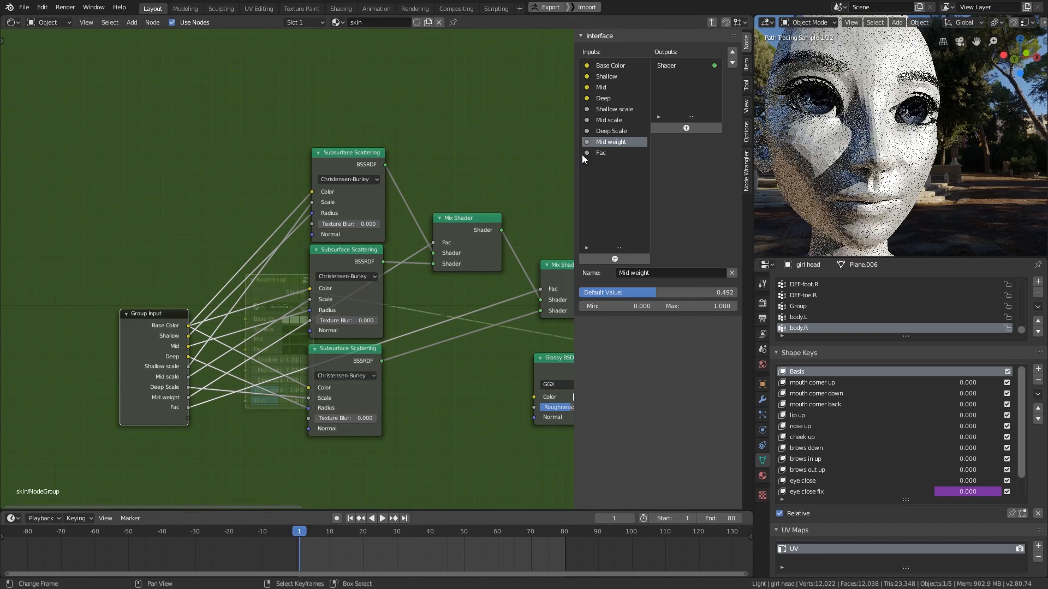
click(601, 153)
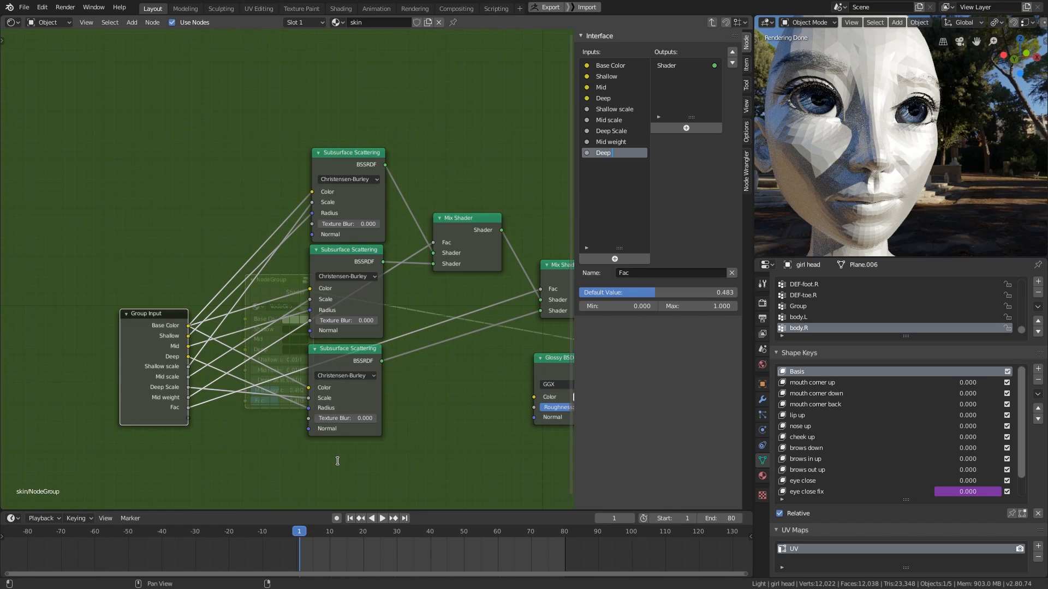
text(Deep weight)
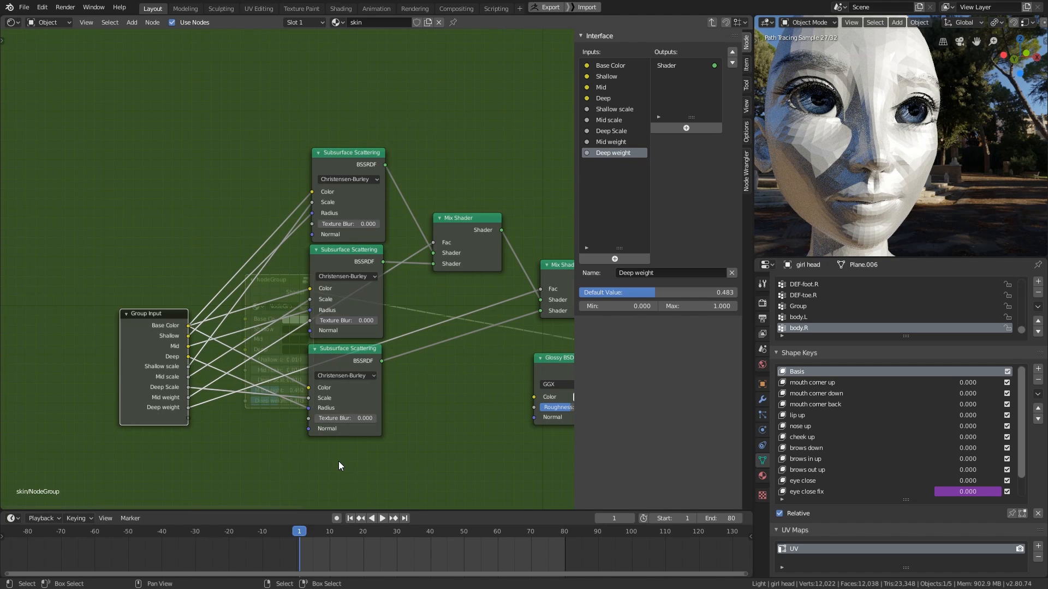
drag(153, 313, 199, 331)
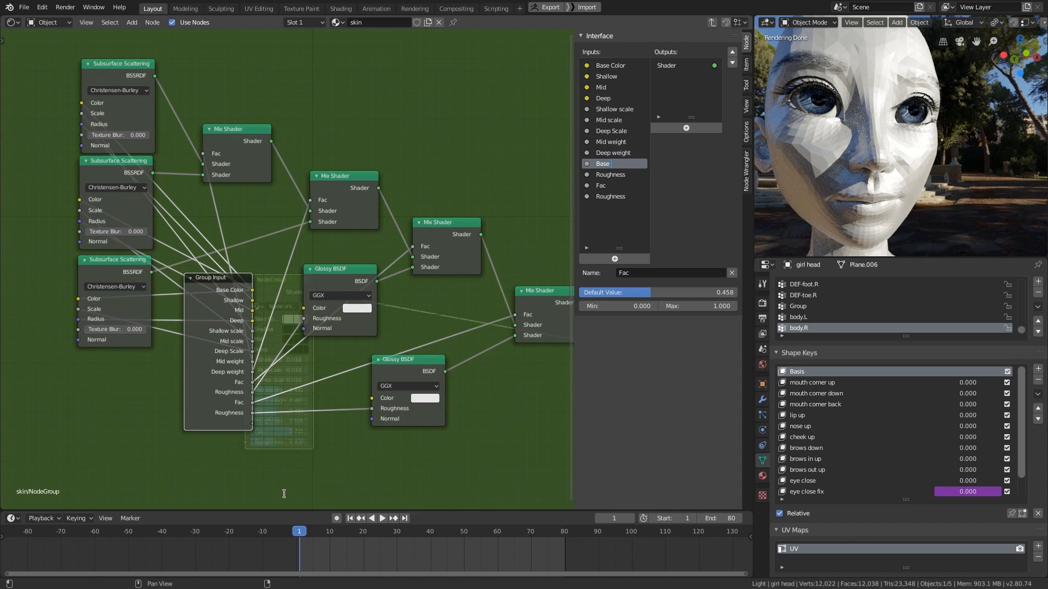
- Rename the new glossy-layer inputs to Base spec and Oil spec
text(Base spec)
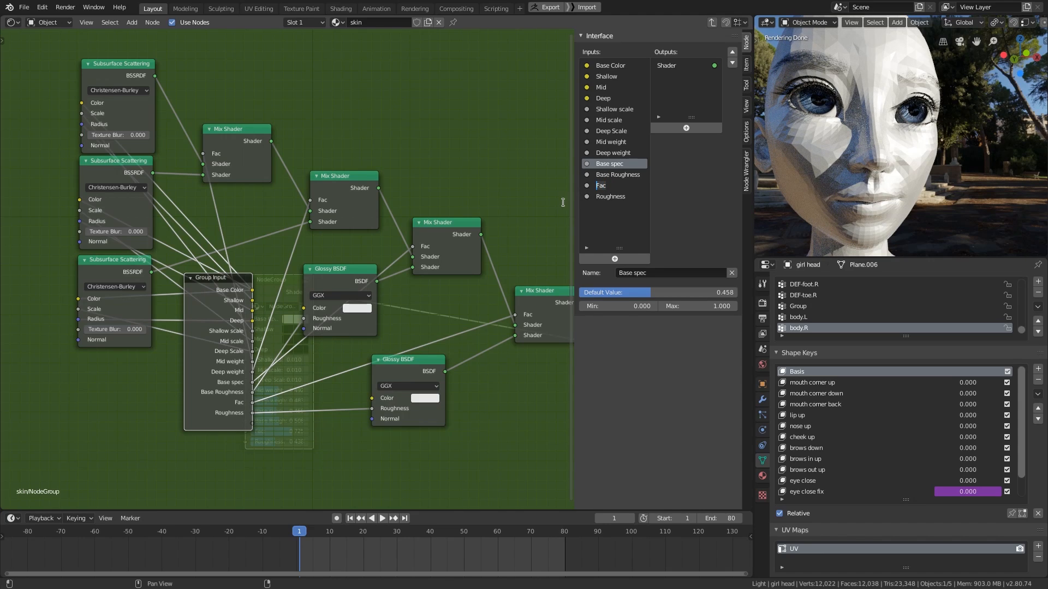
mouse_move(594, 232)
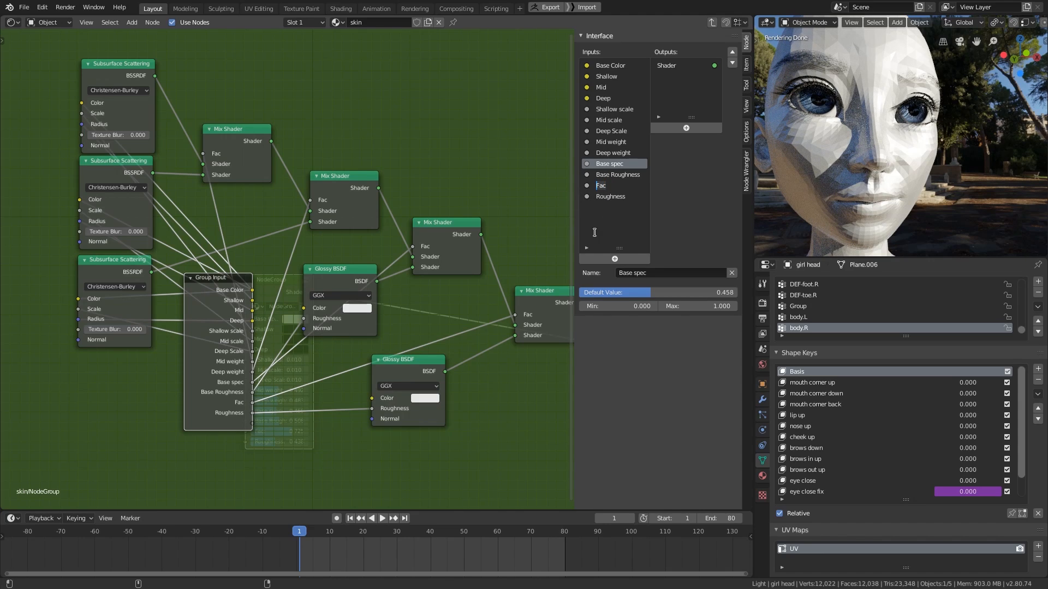
text(Oil se)
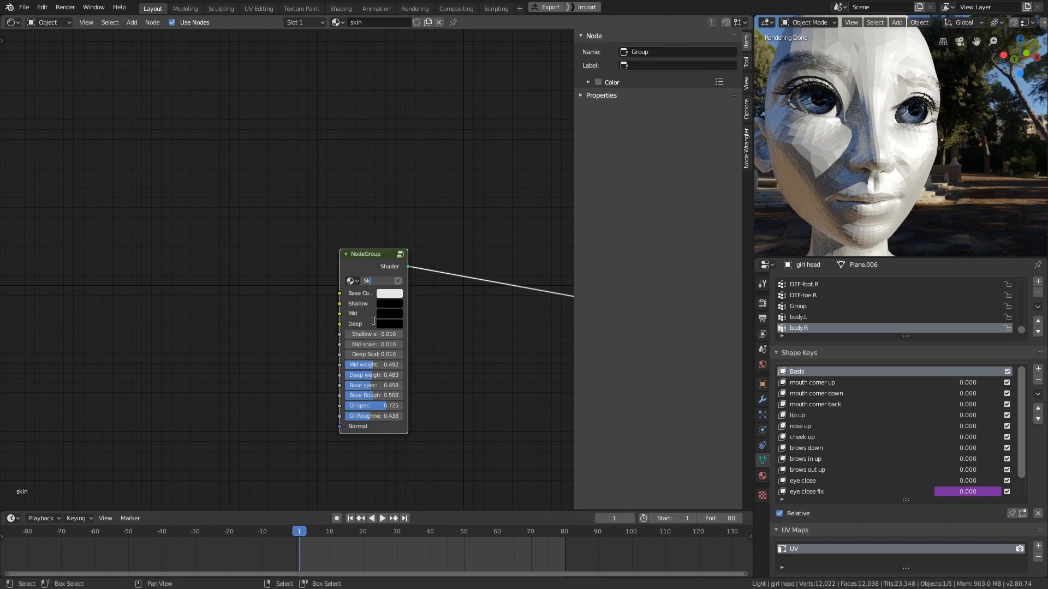
- Enter Skin.001 as the node group's name
text(Skin.001)
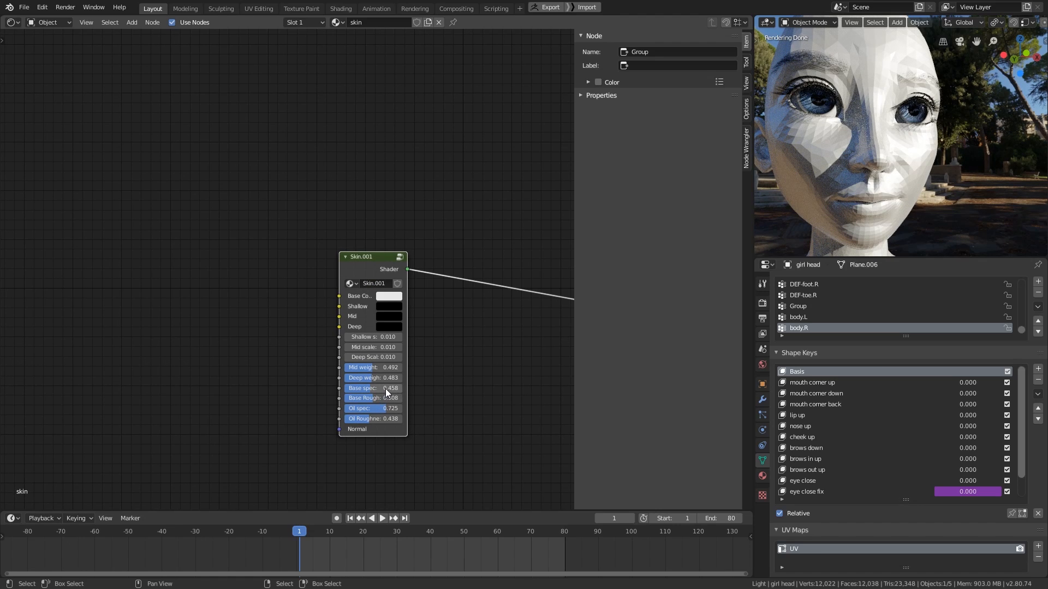
click(372, 388)
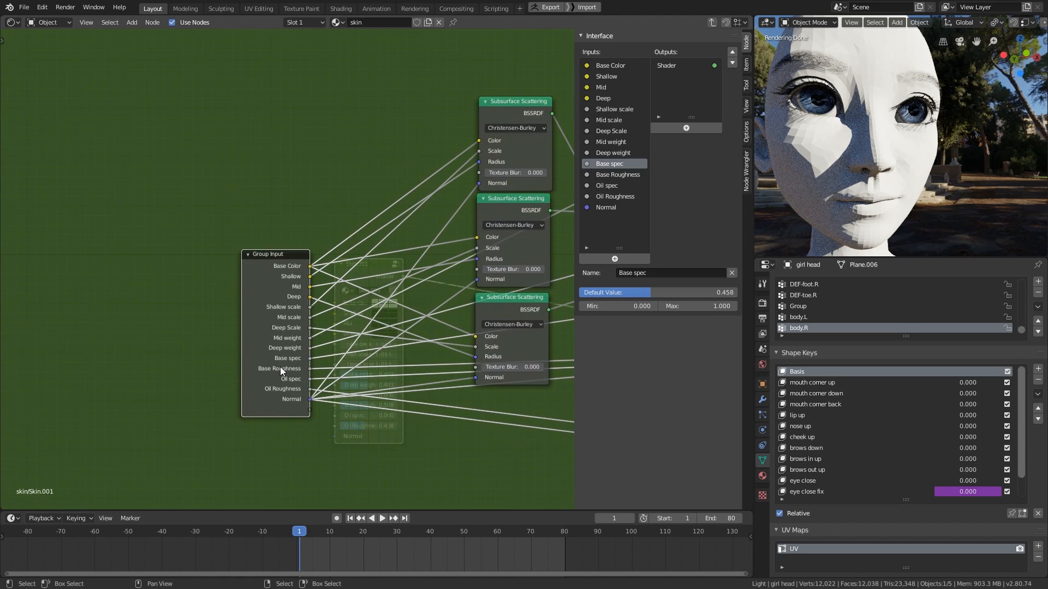
mouse_move(295, 288)
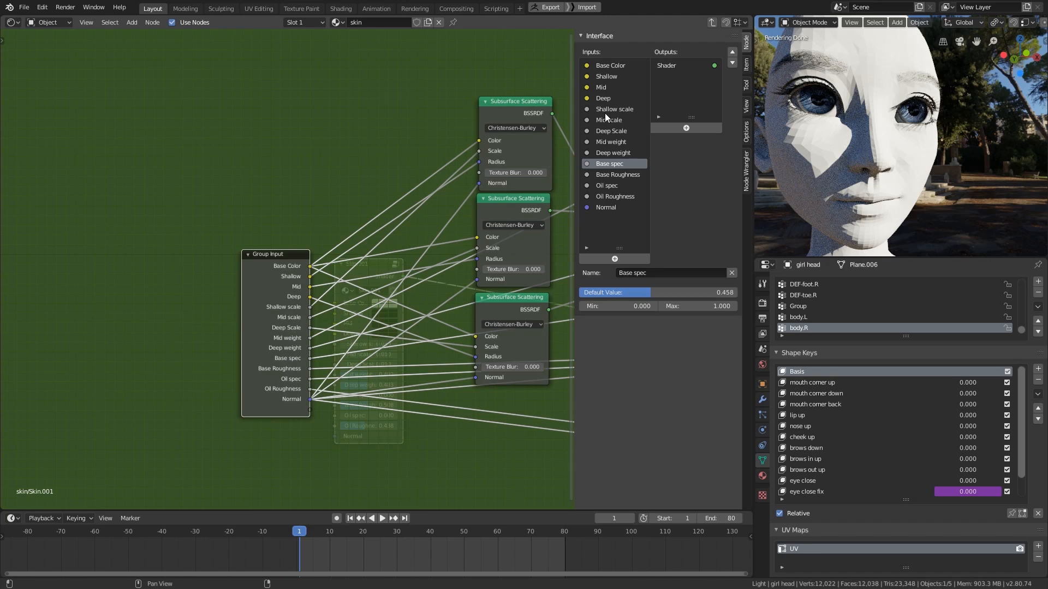
- Move Shallow scale next to Shallow and Mid weight beside Mid
click(614, 108)
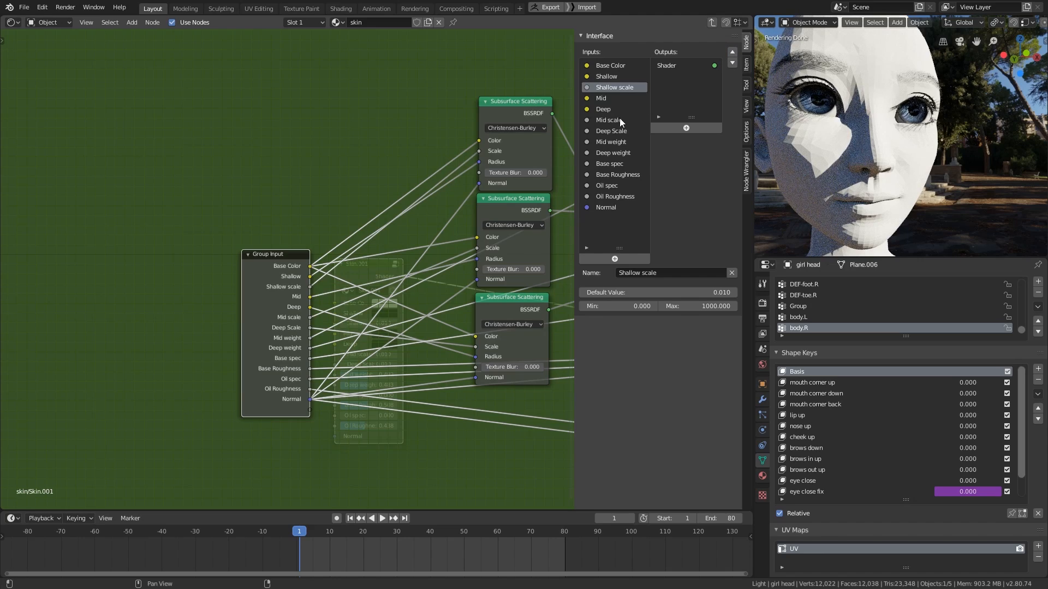
click(608, 110)
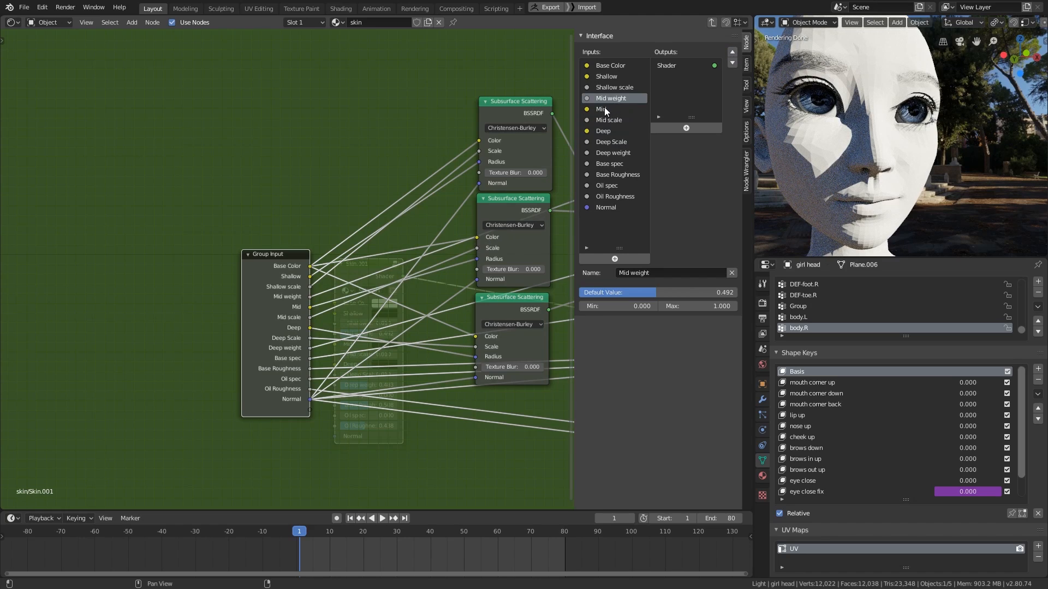
mouse_move(627, 133)
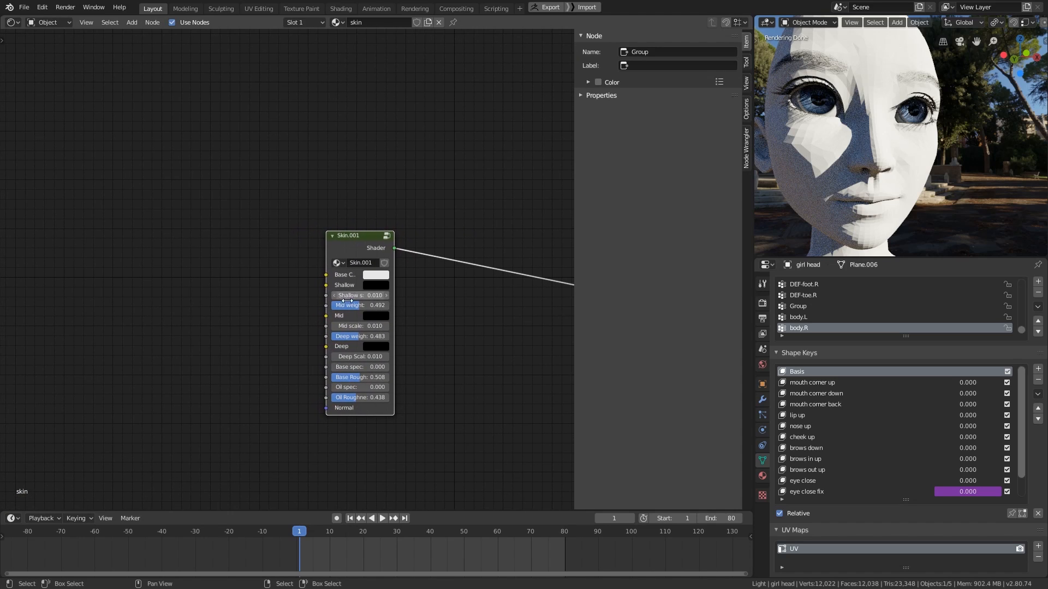
- Raise Deep weight to 1.000 and brighten the Deep colour to light grey
drag(359, 336, 405, 336)
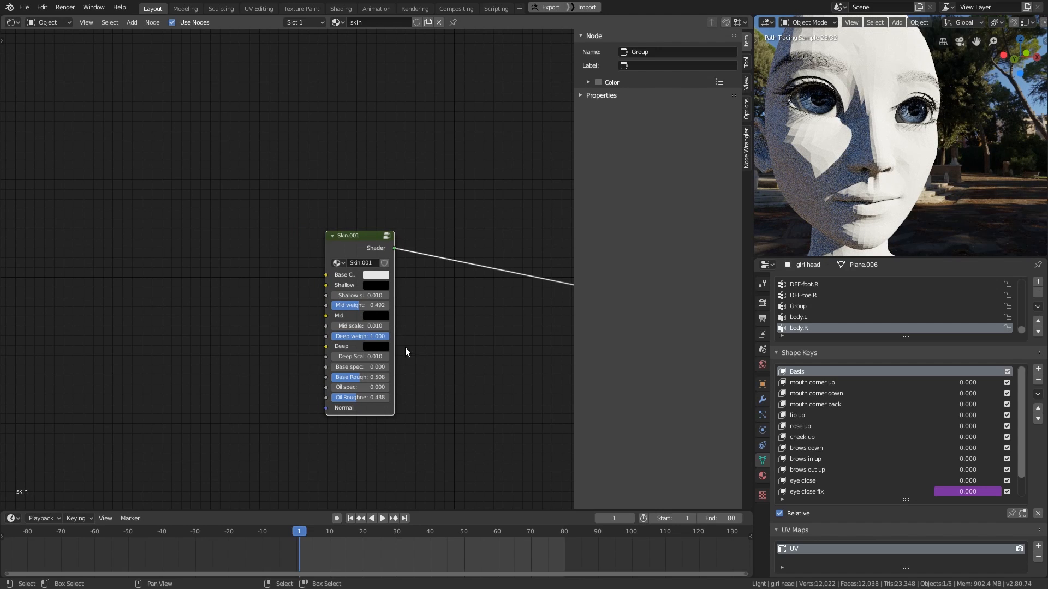
mouse_move(537, 269)
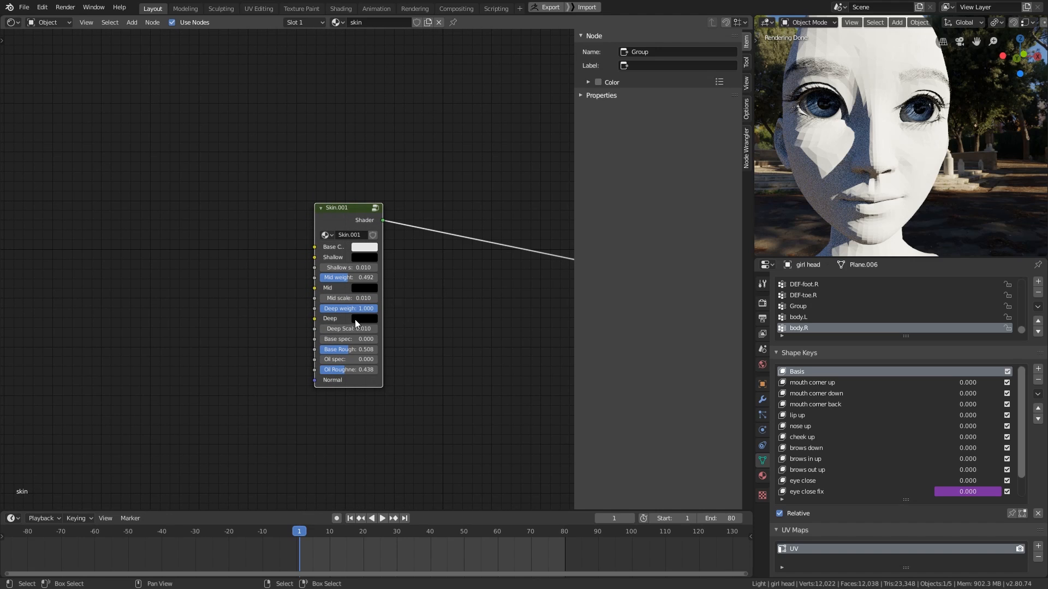
click(362, 318)
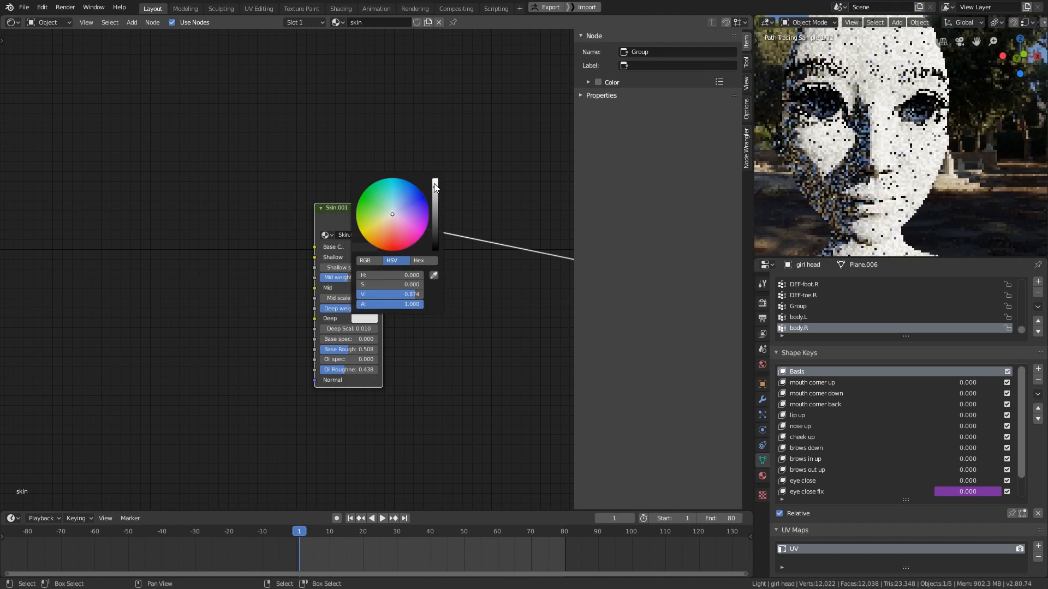
click(385, 240)
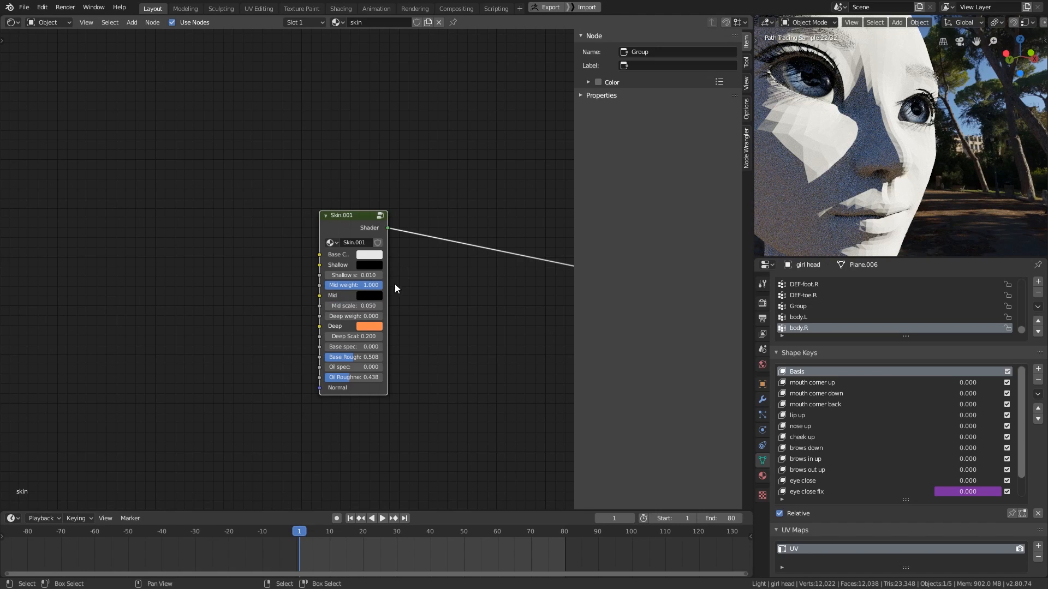
- Pick a pink colour for the Mid layer swatch
click(369, 264)
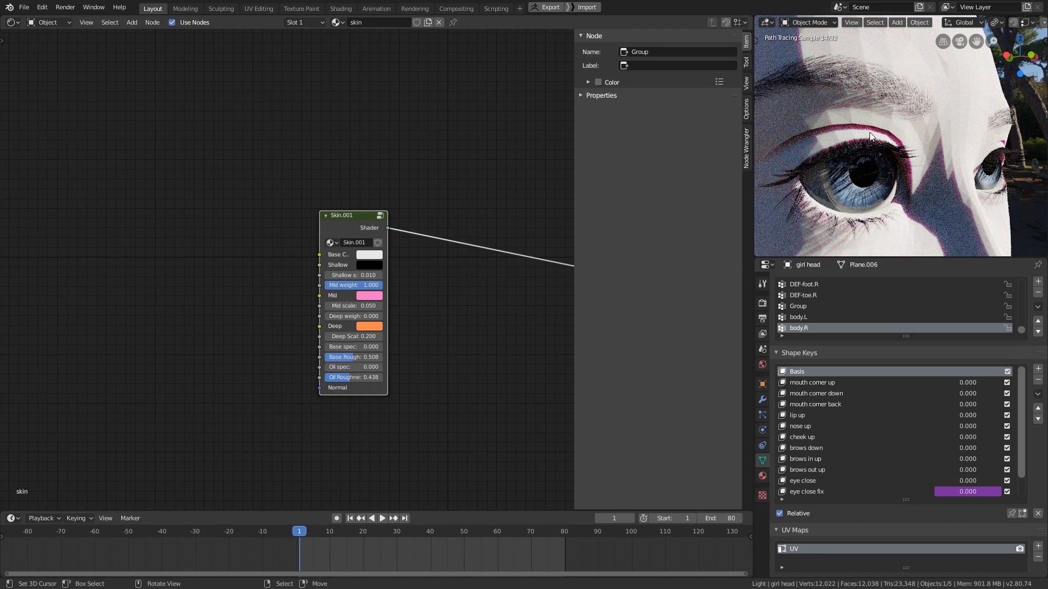
mouse_move(860, 130)
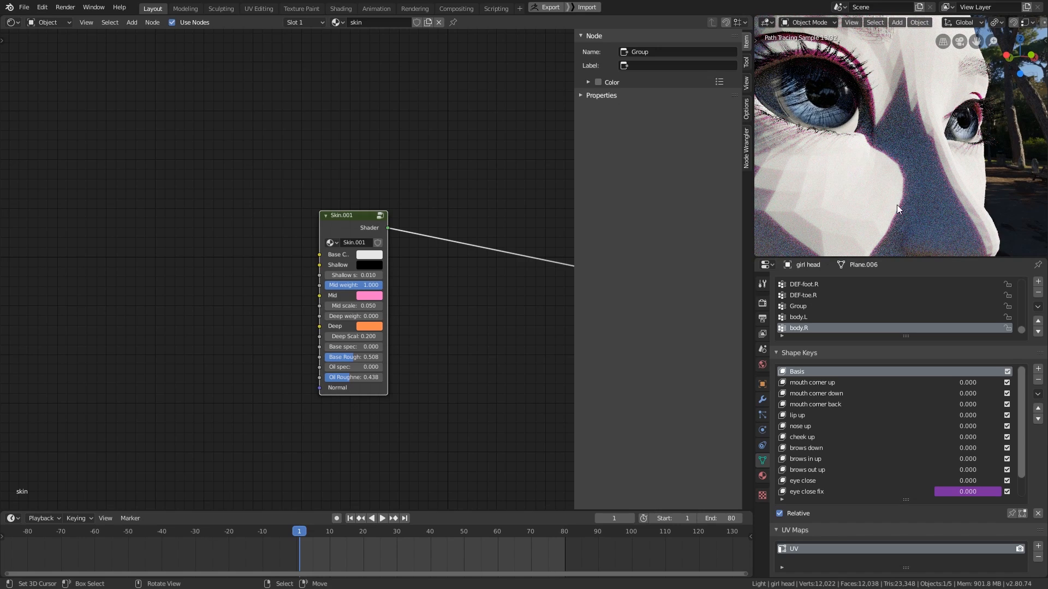
mouse_move(850, 174)
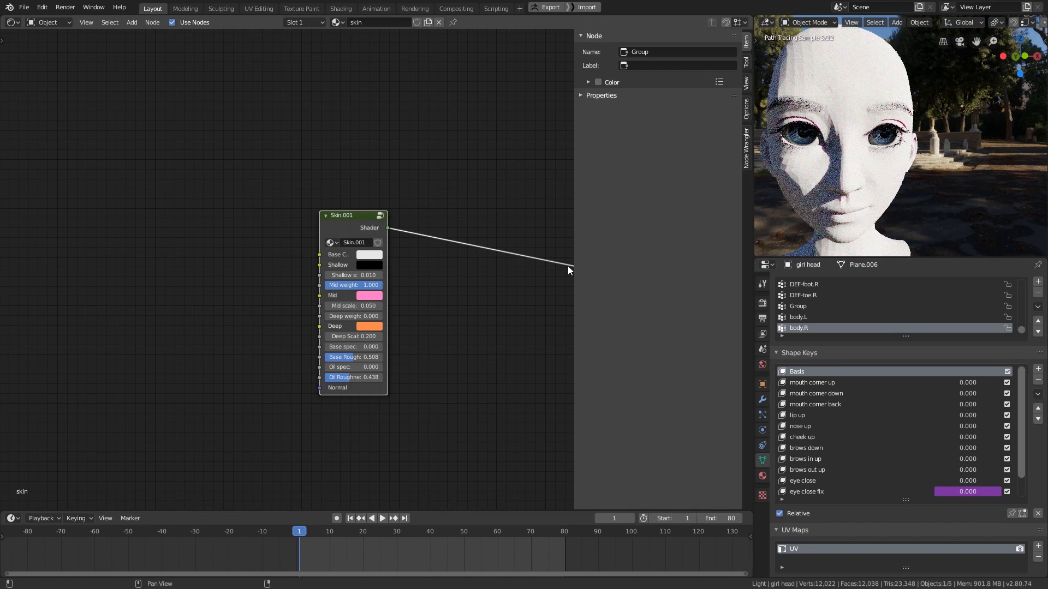
click(353, 316)
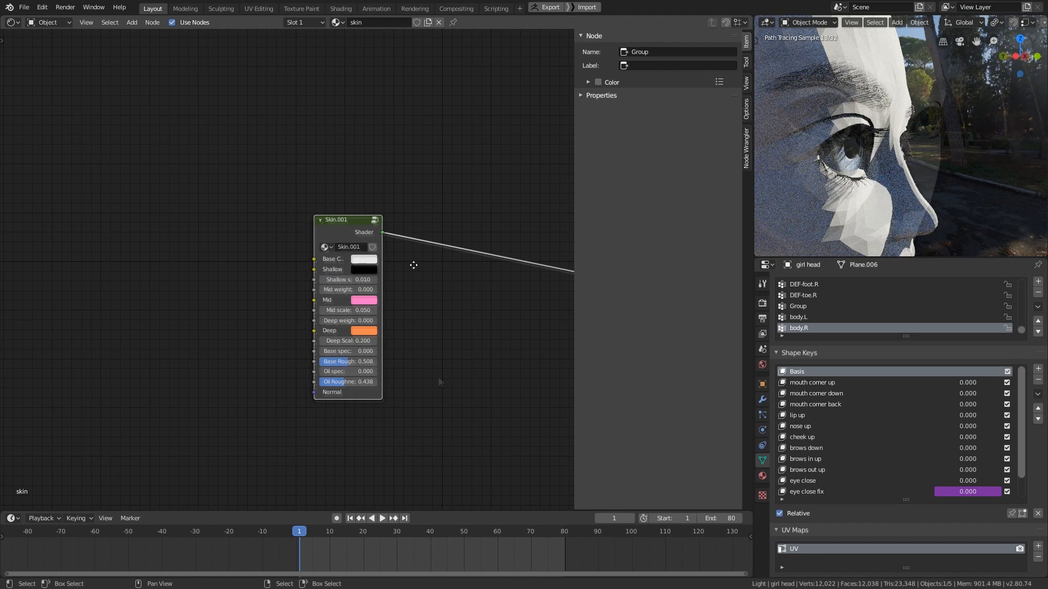
- Make the Shallow colour a bright pale peach and tune Base Color toward a tan skin tone
click(364, 269)
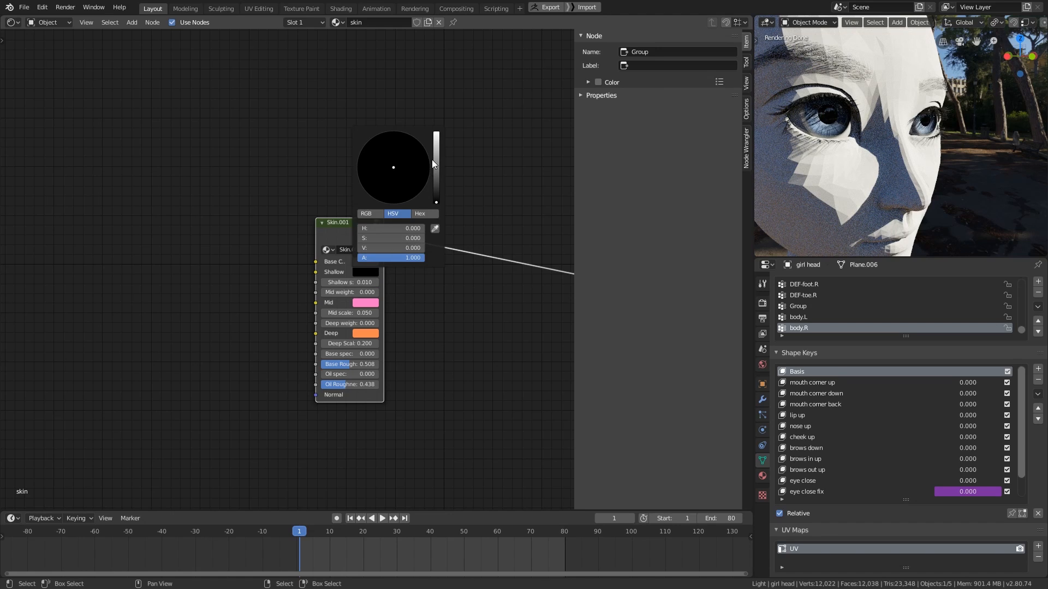
drag(436, 208, 435, 133)
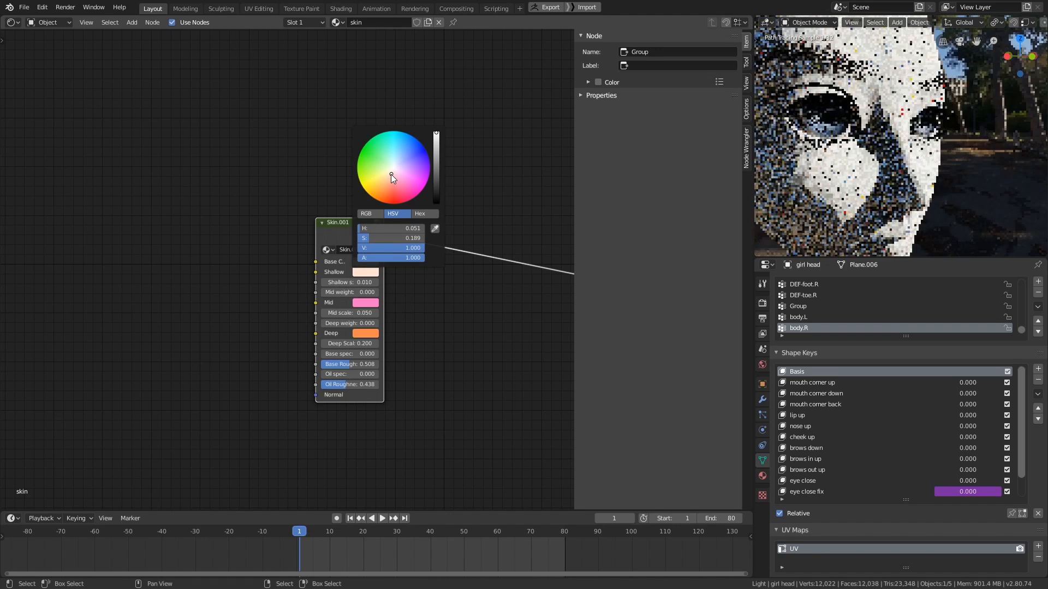
click(392, 178)
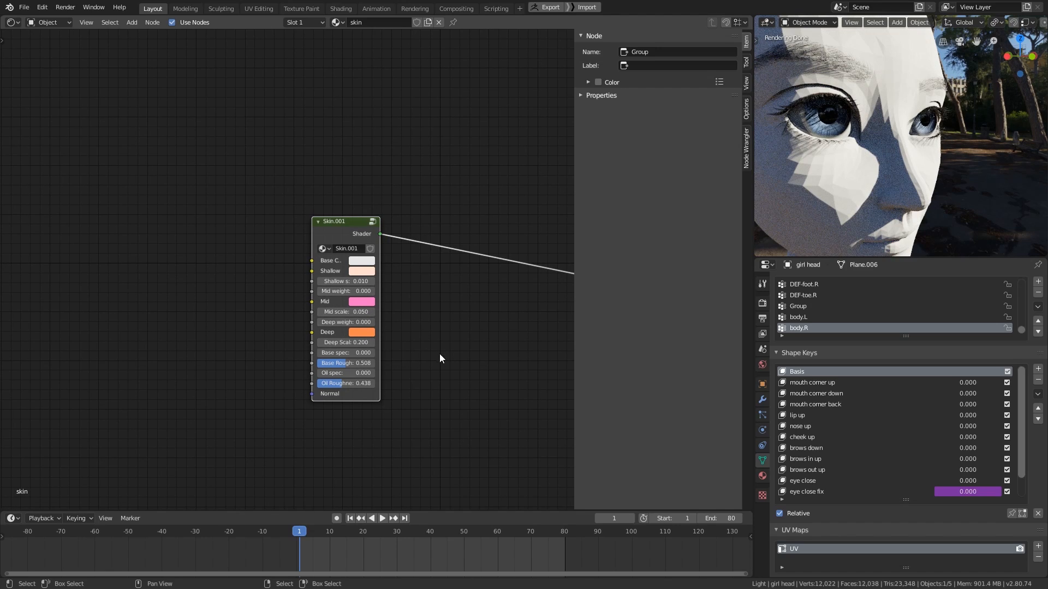
click(361, 261)
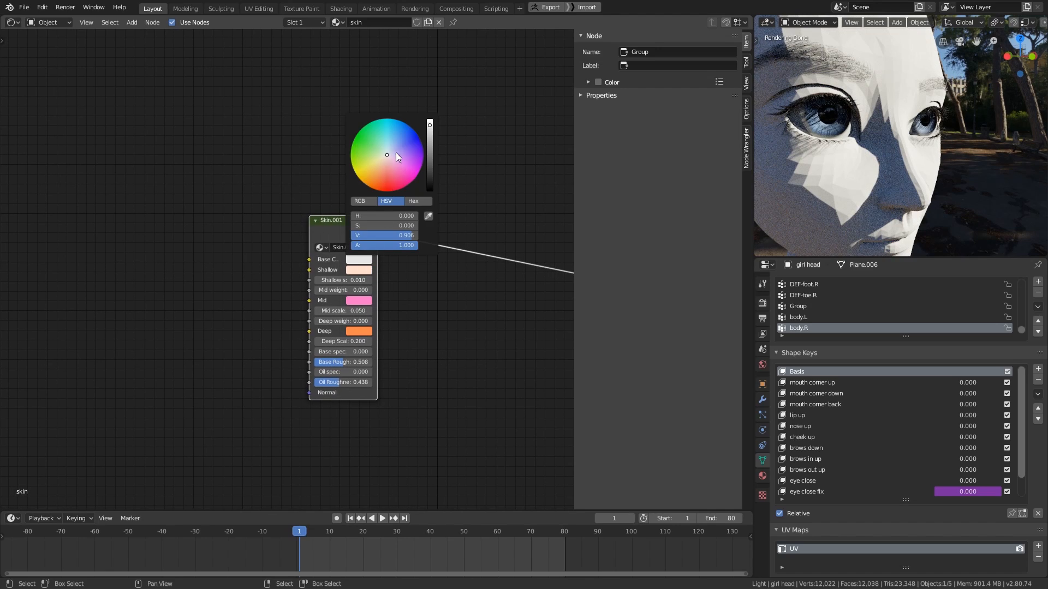
drag(386, 154, 382, 166)
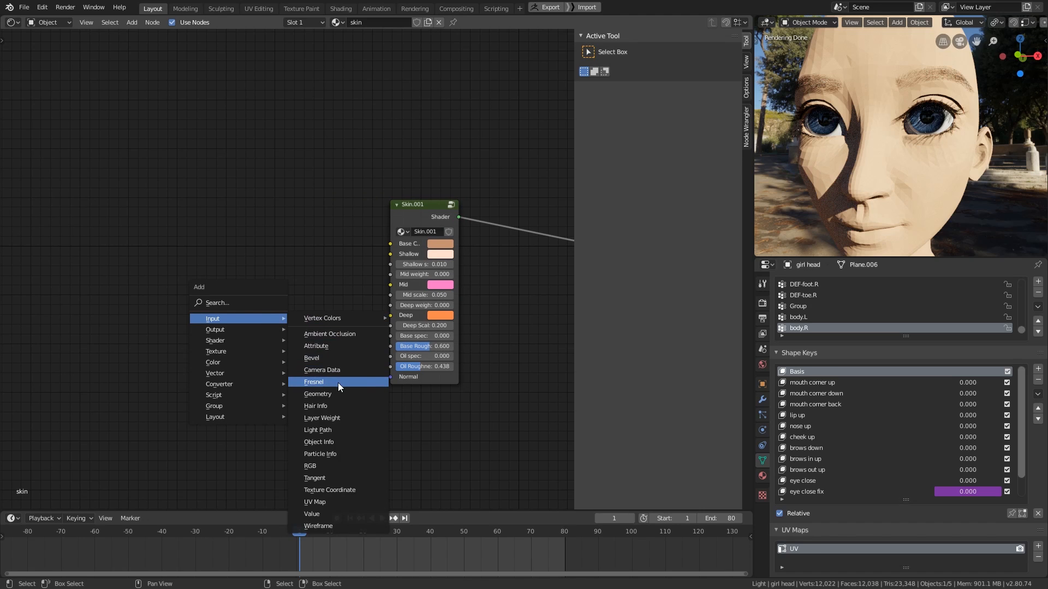
- Add a Fresnel node into Base spec, then a duplicate with IOR 1.45 for Oil spec
click(314, 382)
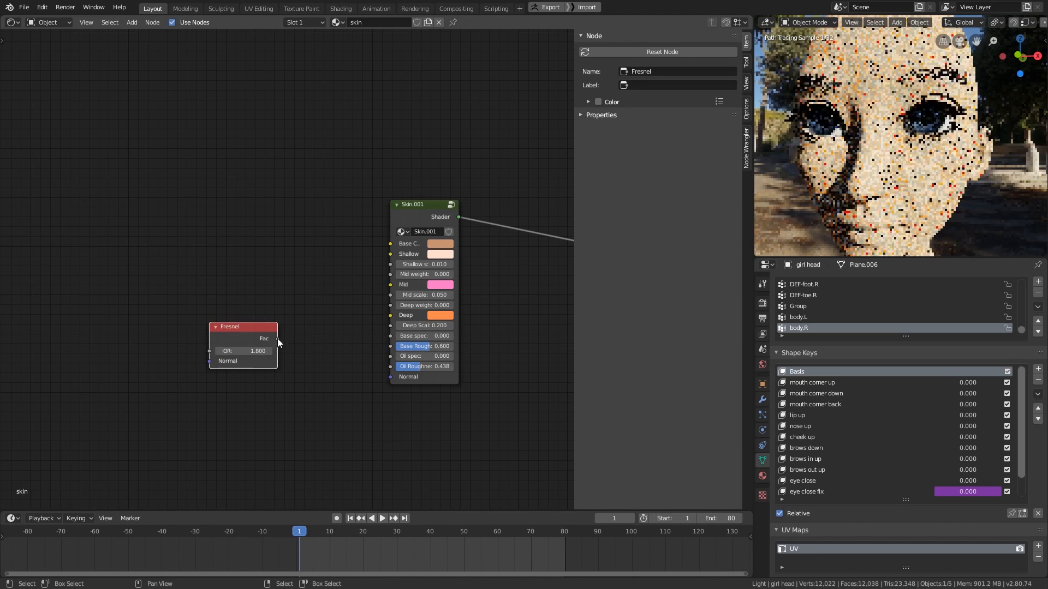
drag(273, 338, 391, 346)
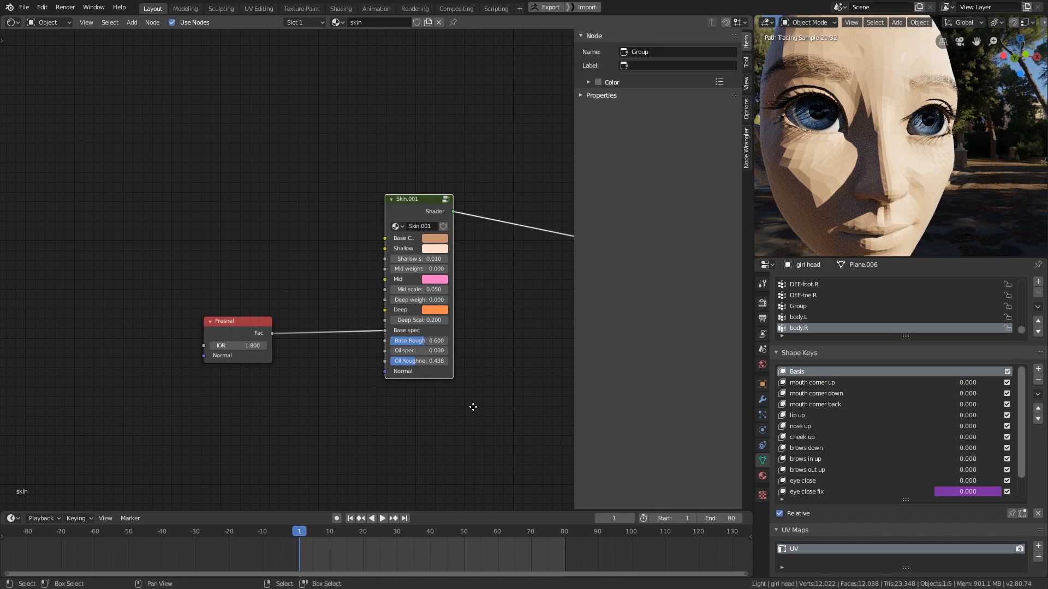
click(225, 321)
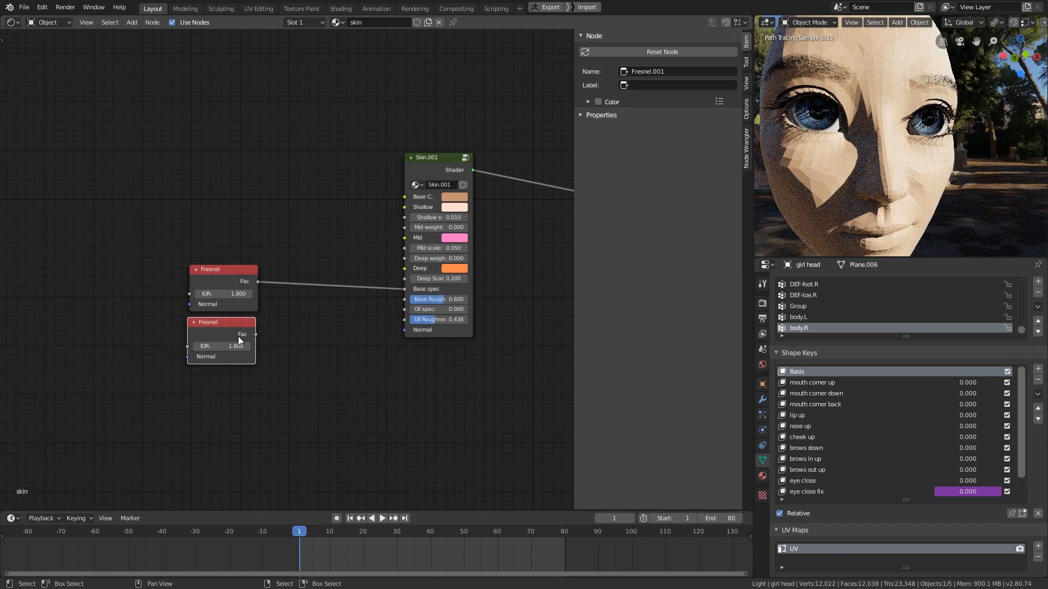
double_click(222, 346)
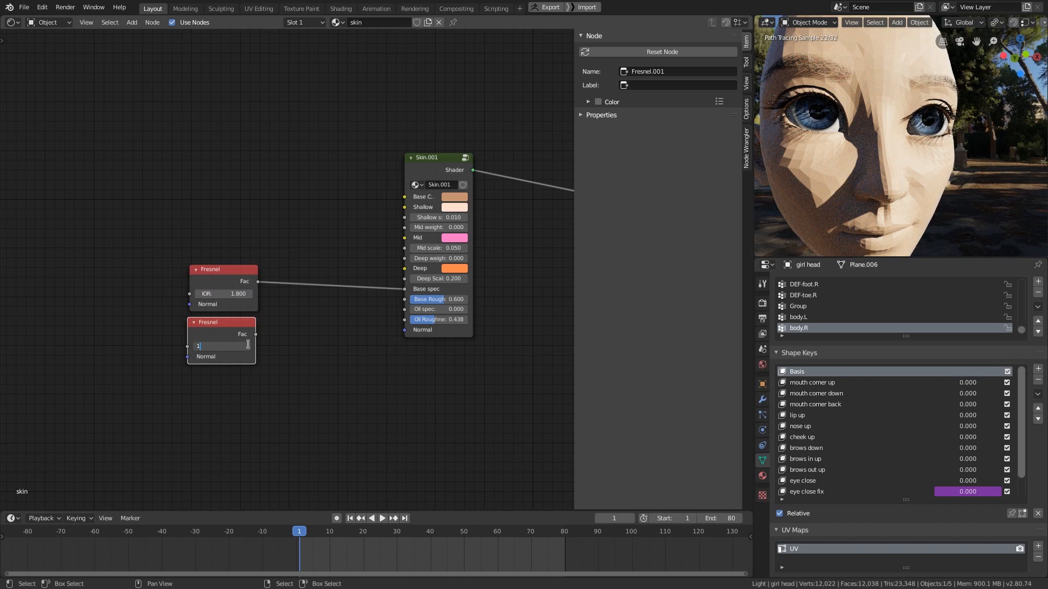
text(1.450)
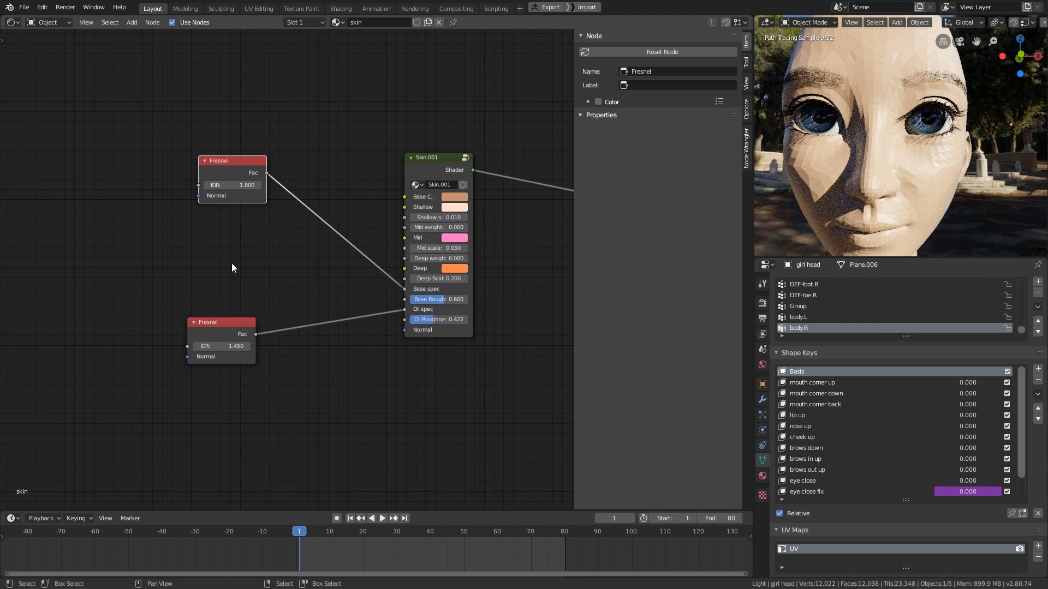
- Add a Value node set to 0.6 to drive Base Roughness
drag(221, 322, 214, 370)
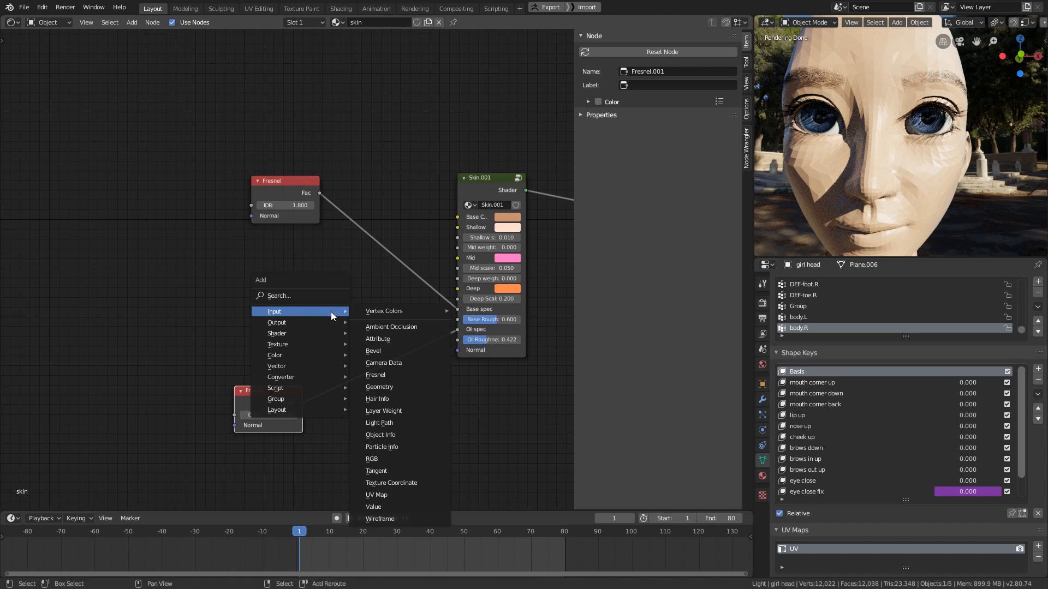
click(372, 507)
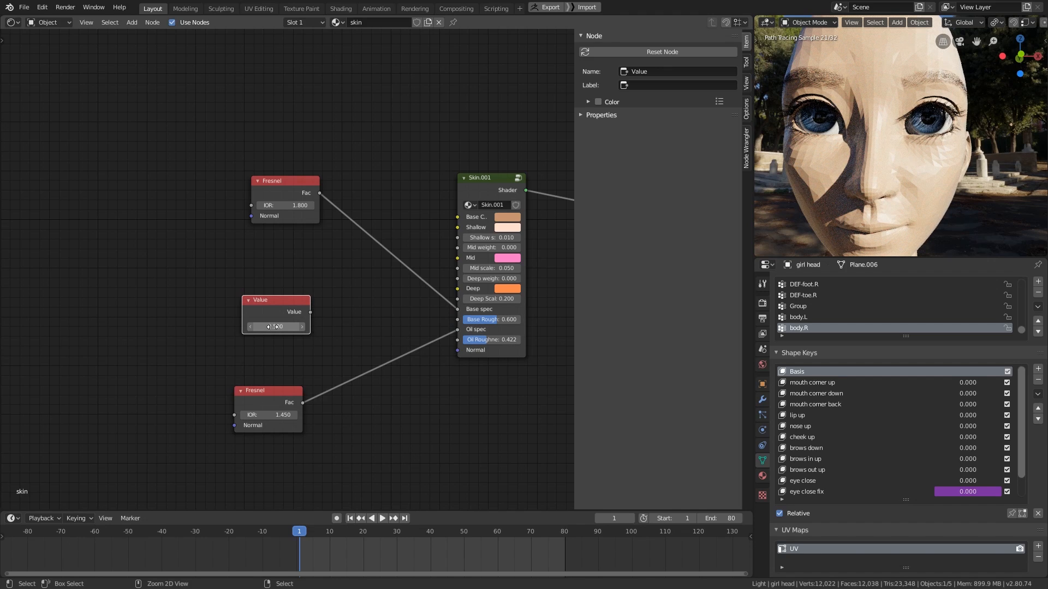
drag(303, 312, 458, 319)
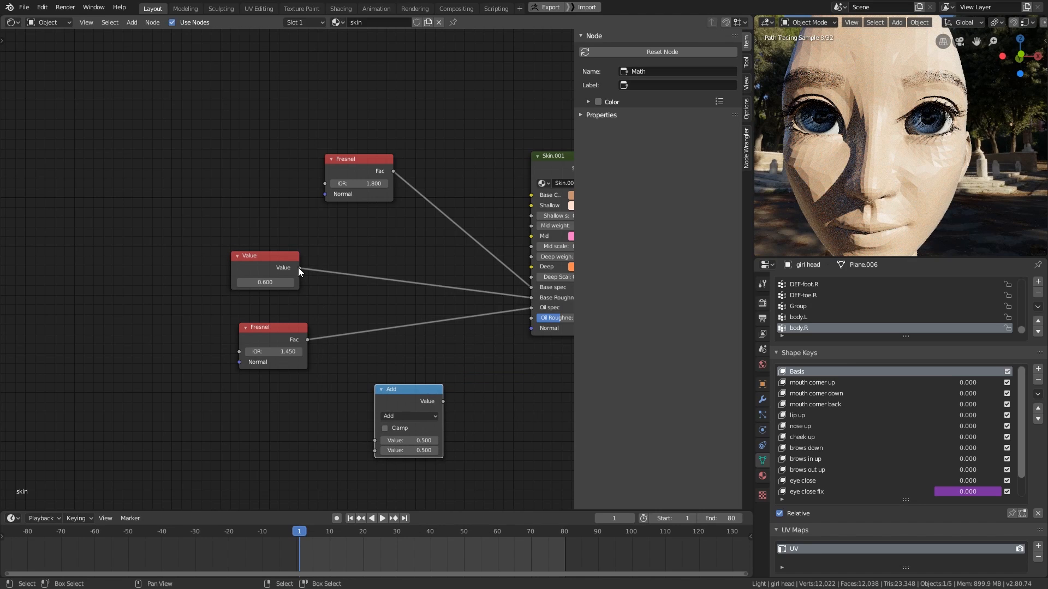
- Multiply the value by 0.8 for Oil Roughness and shade the head smooth
click(408, 416)
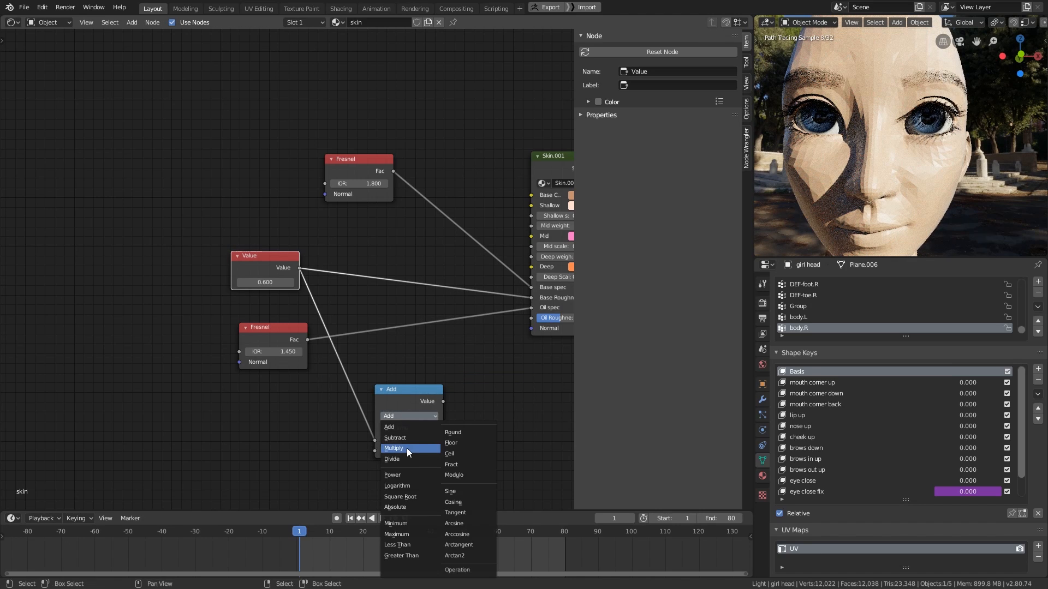
click(393, 448)
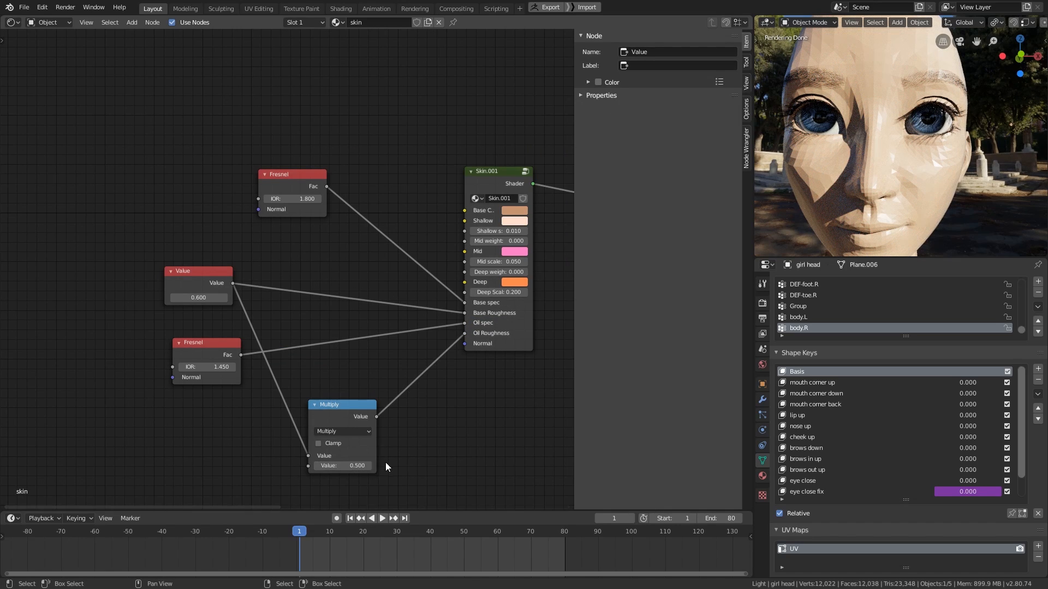
mouse_move(342, 466)
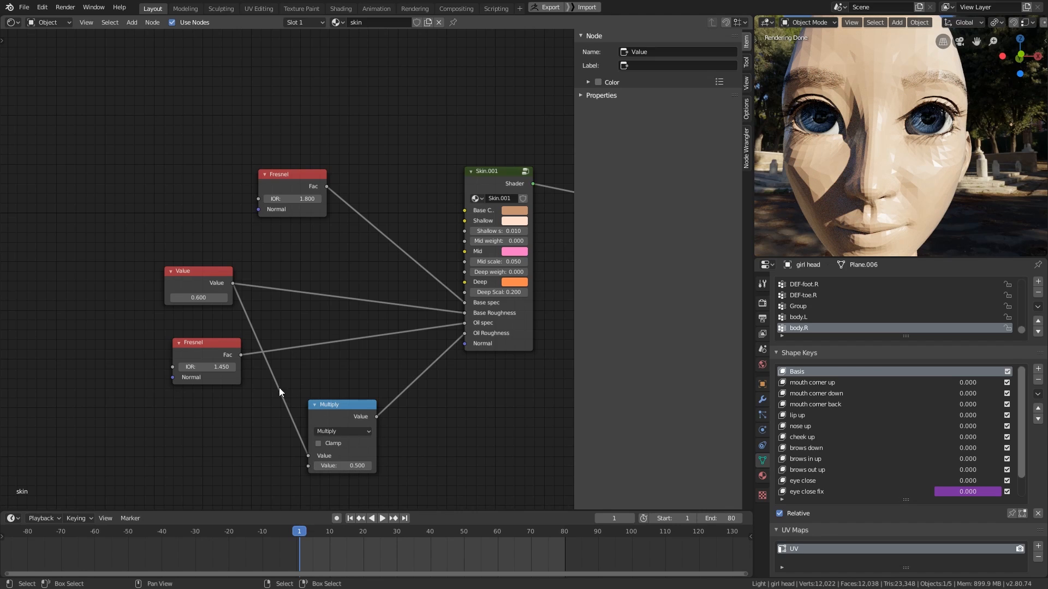
mouse_move(902, 213)
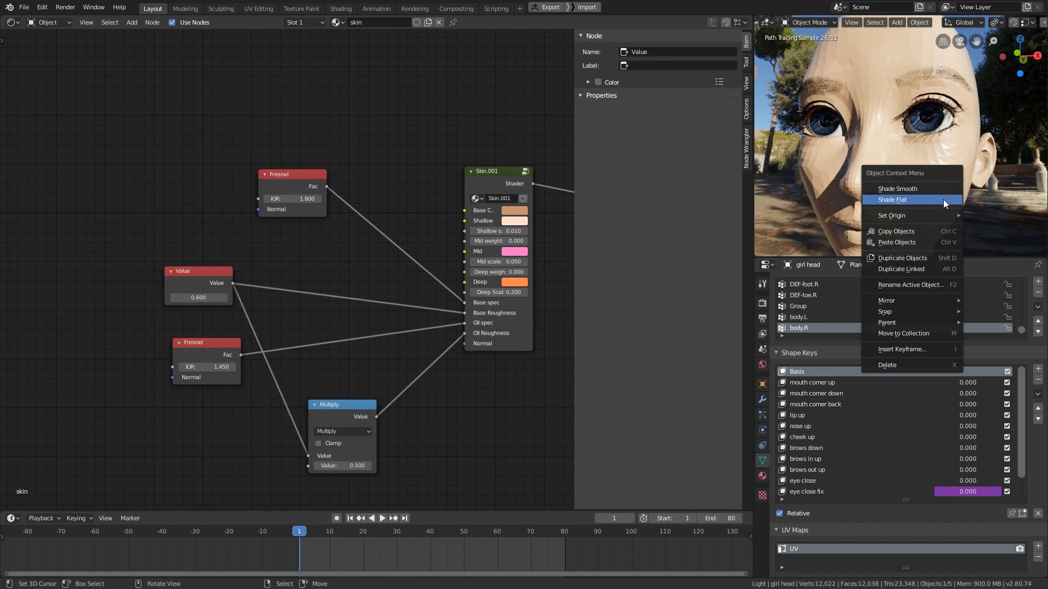
click(892, 199)
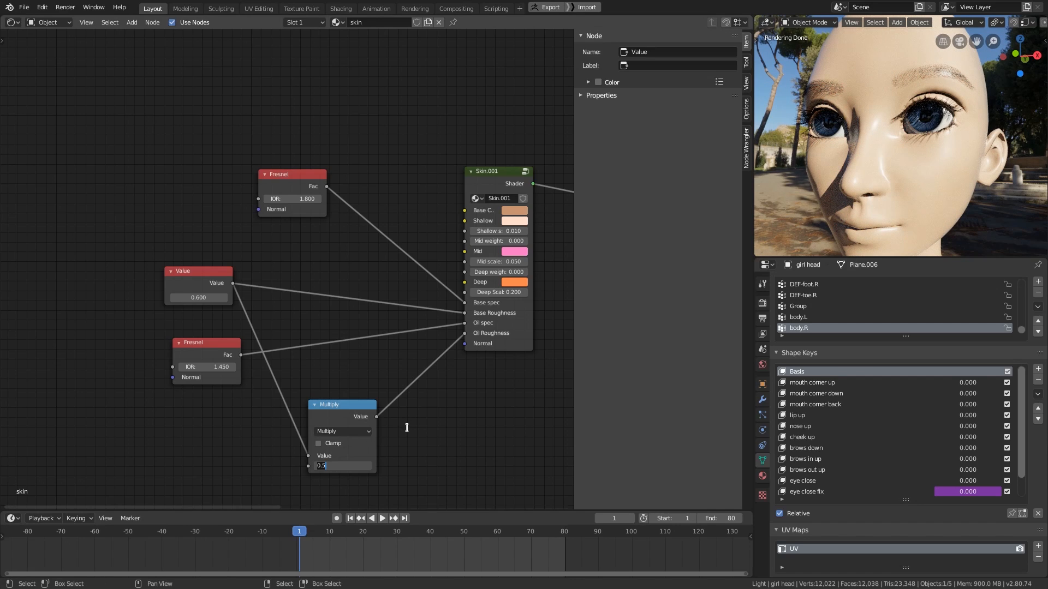
text(.8)
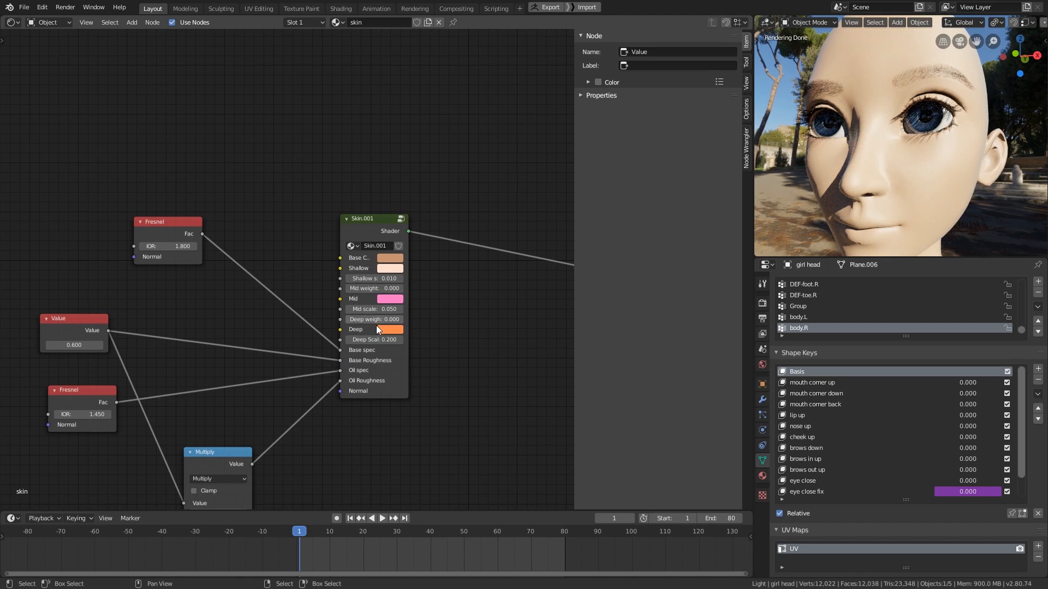
mouse_move(375, 292)
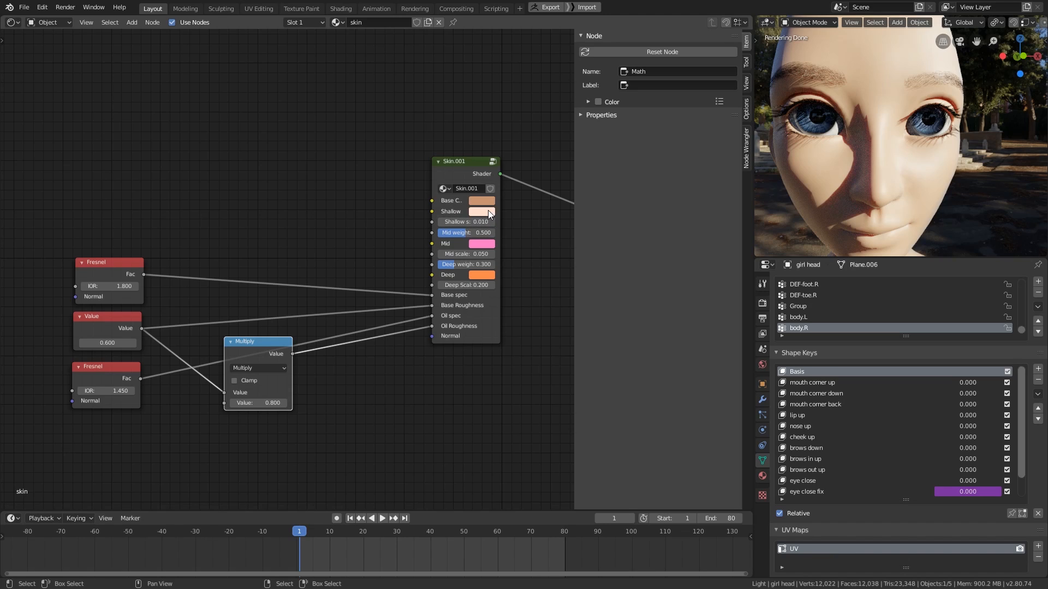
mouse_move(477, 200)
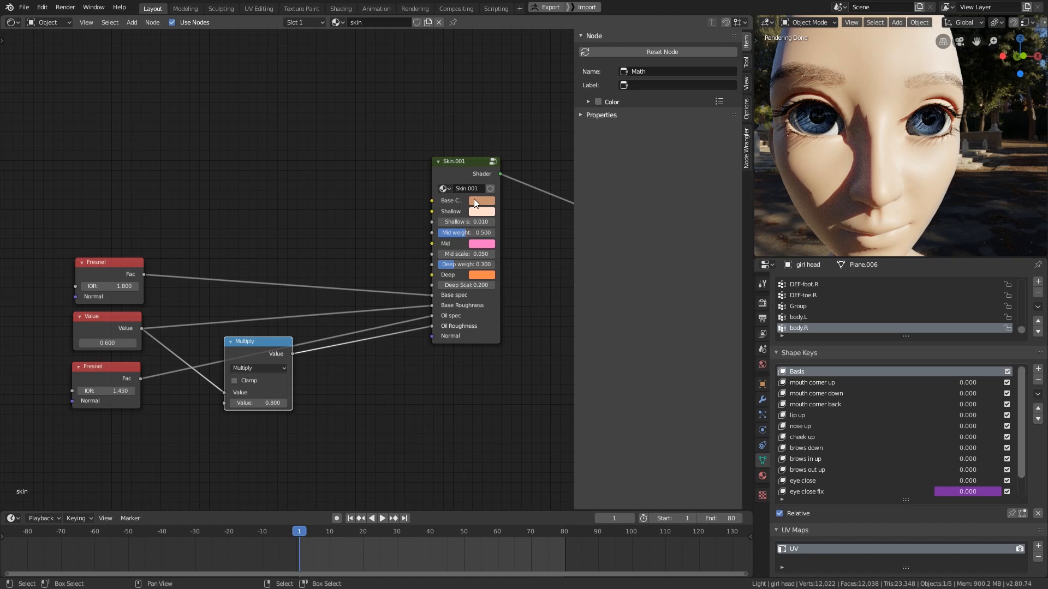
mouse_move(459, 326)
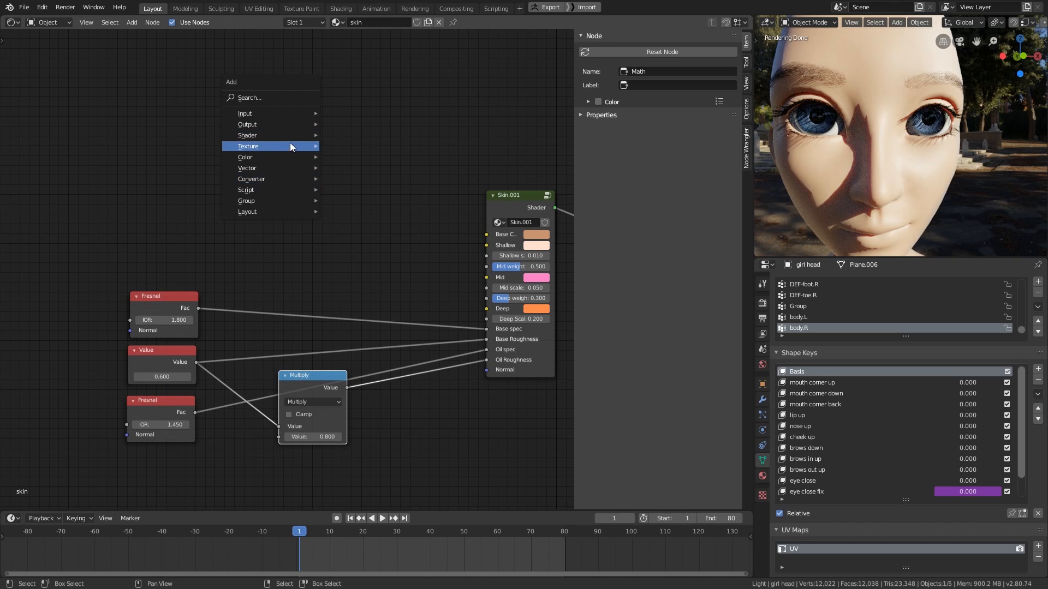
mouse_move(291, 146)
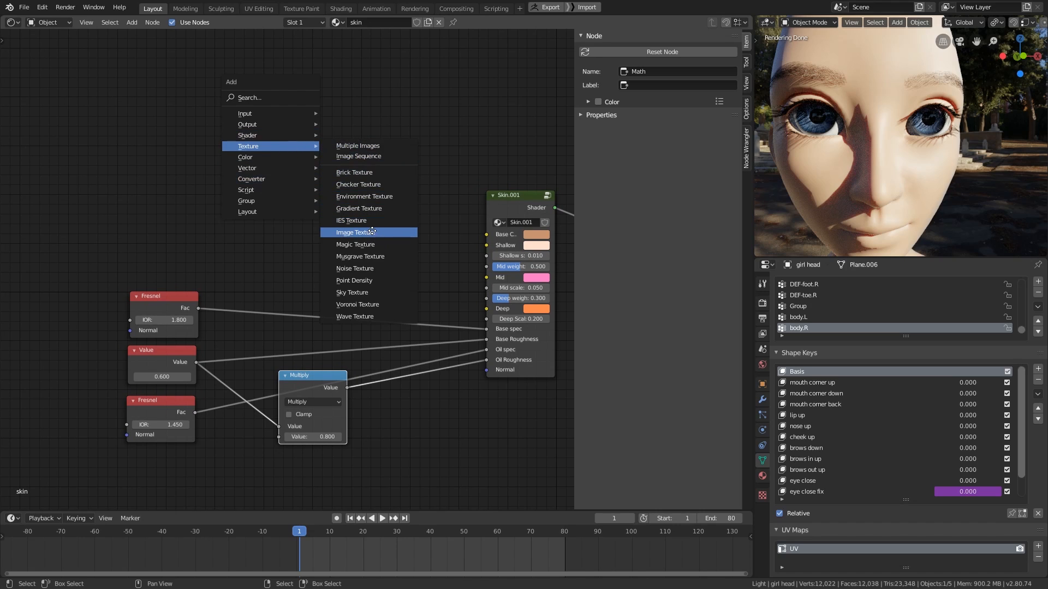
- Create a skin-coloured 2048 px image named base color in the Image Texture node
click(355, 232)
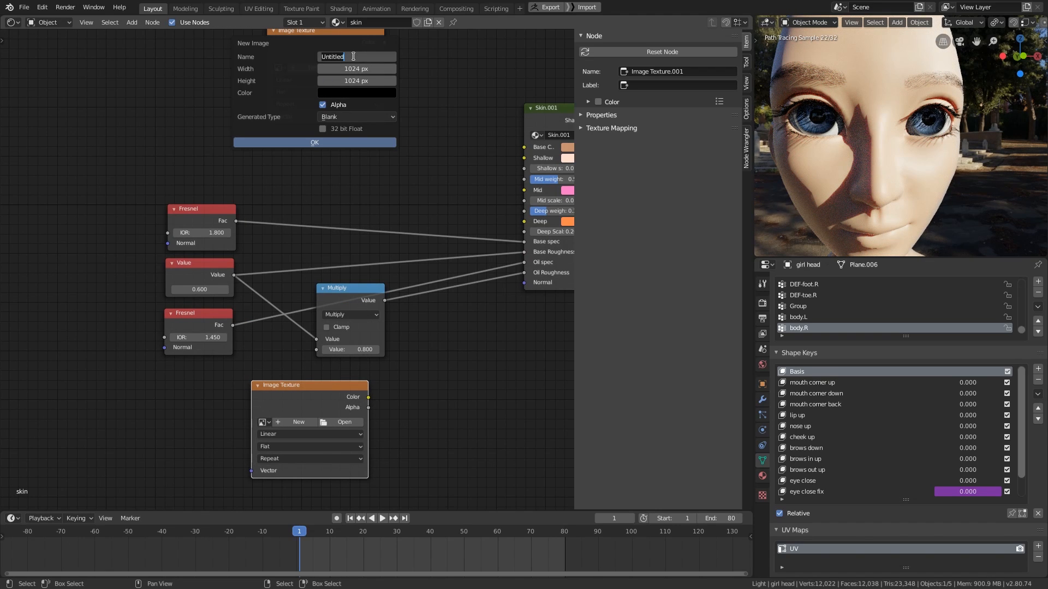
text(base color)
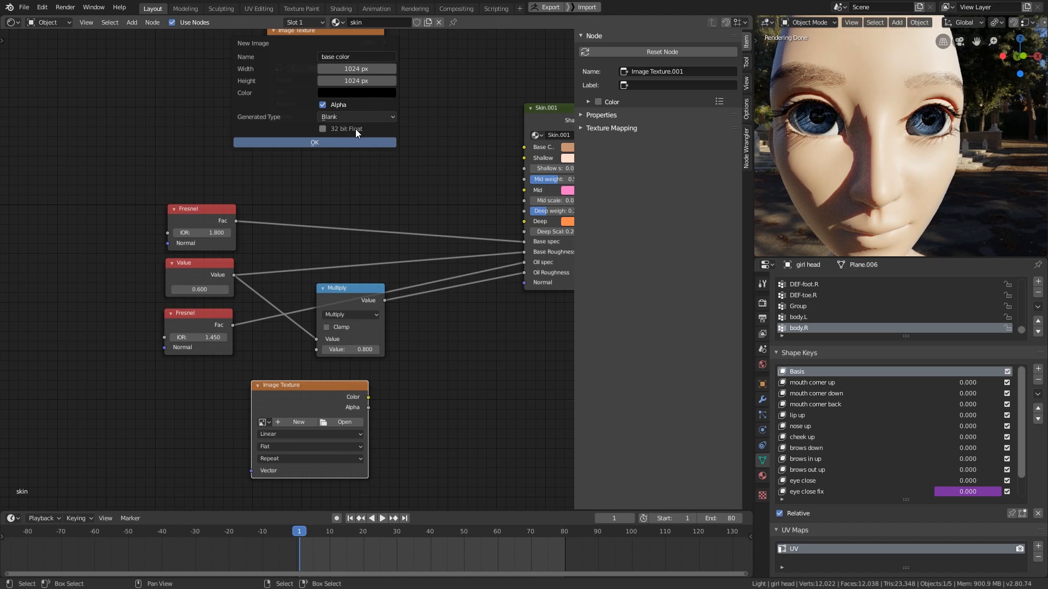
click(356, 92)
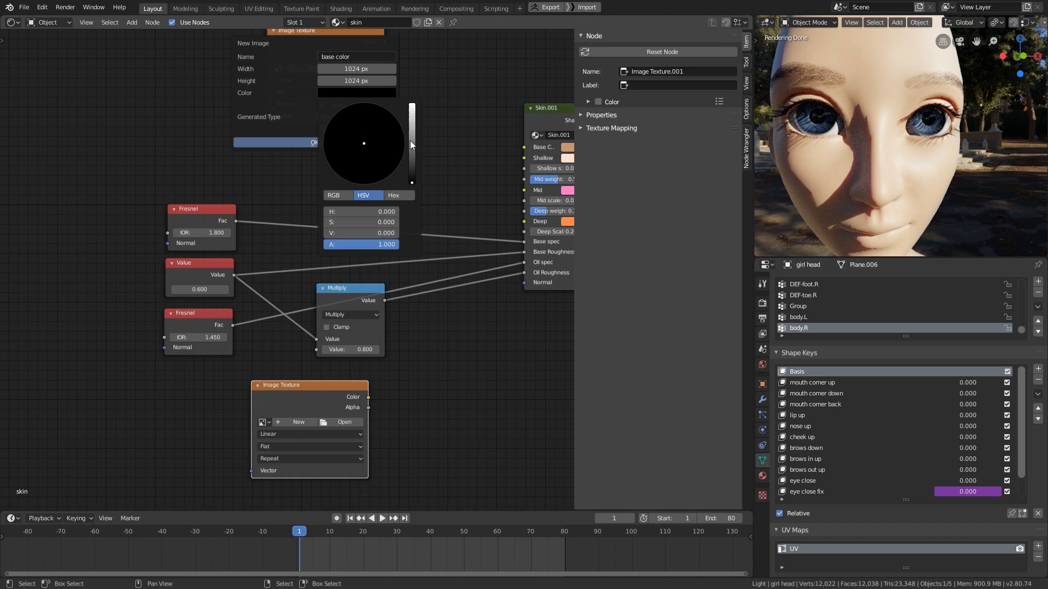
click(358, 161)
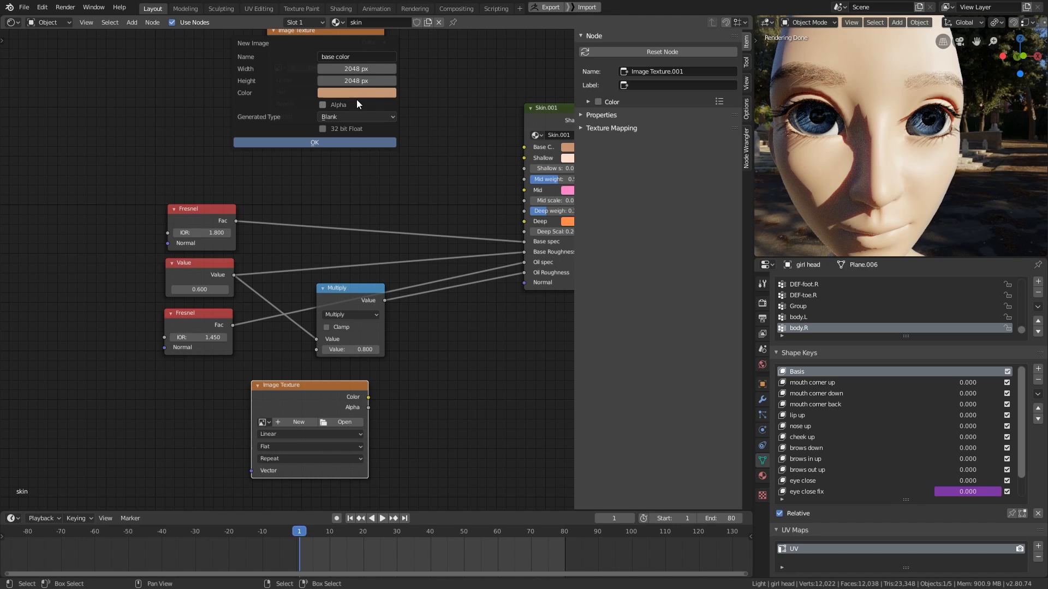
click(314, 142)
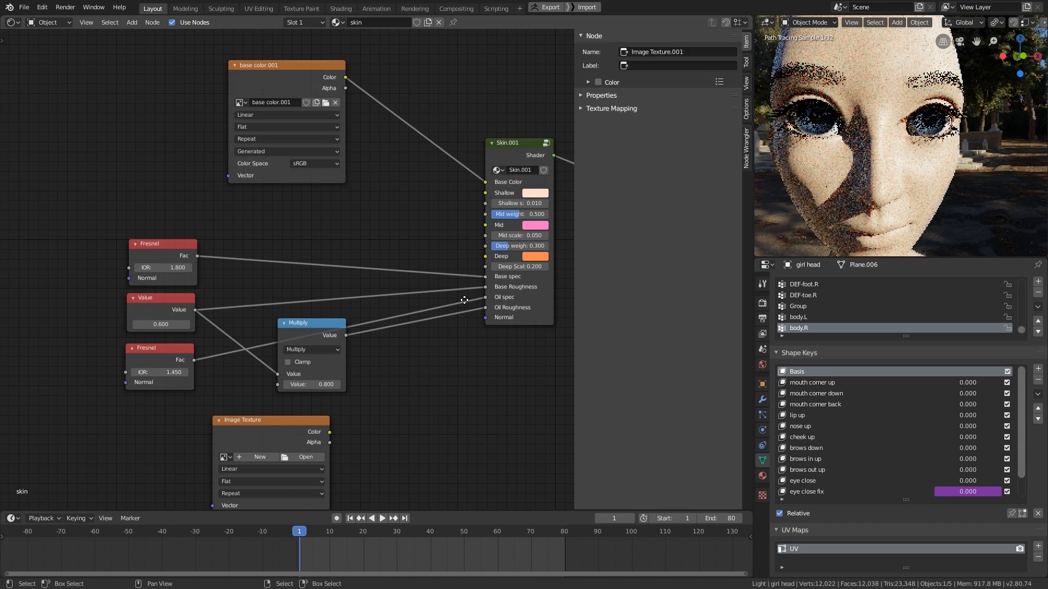
- Create a dark 2048 px Oil image, set it to Non-Color, and link it into the tree
click(260, 456)
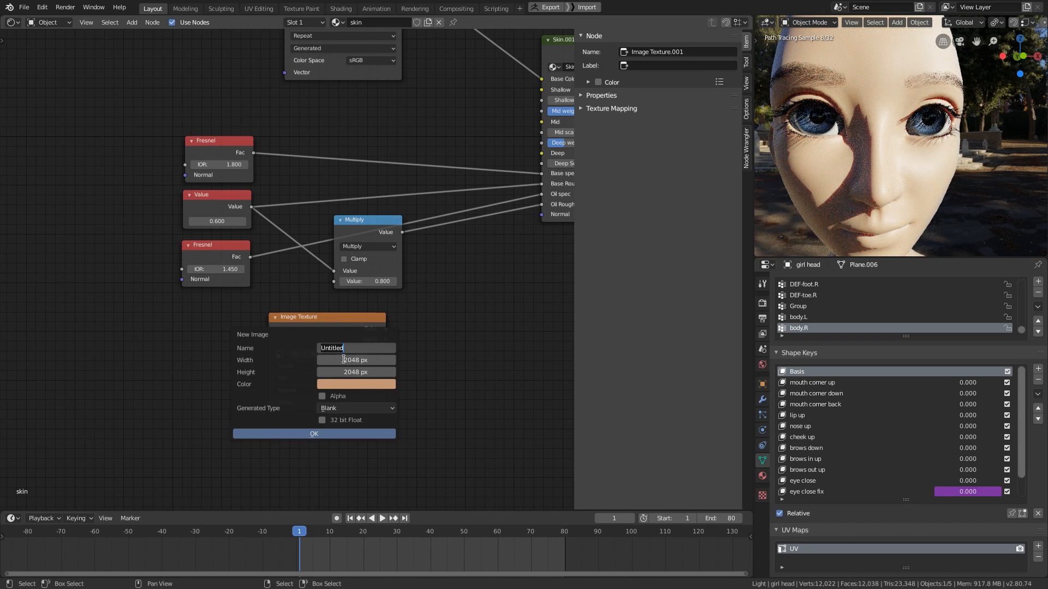
text(Oil)
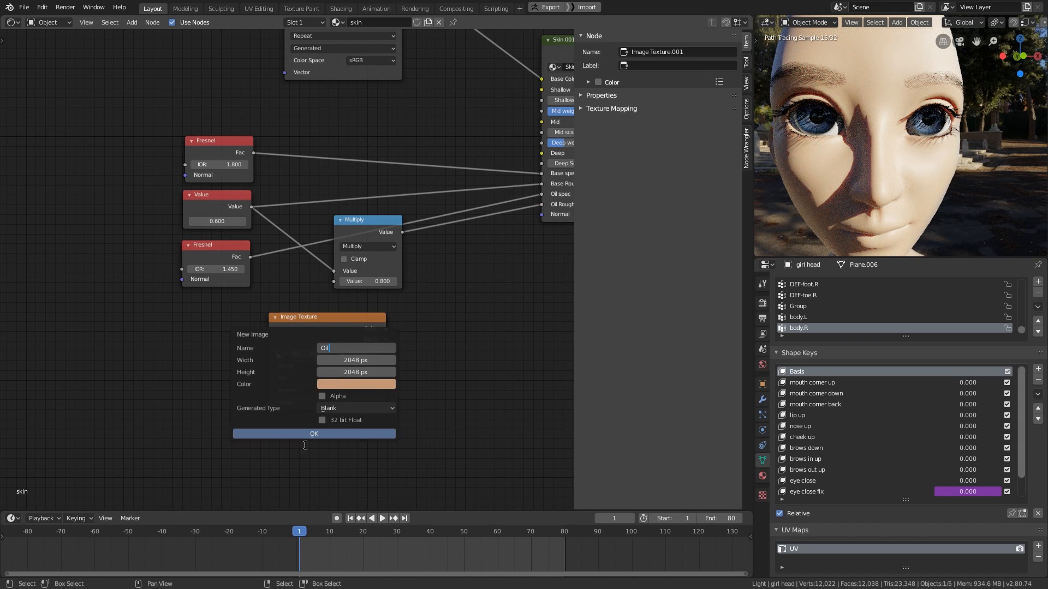
click(356, 384)
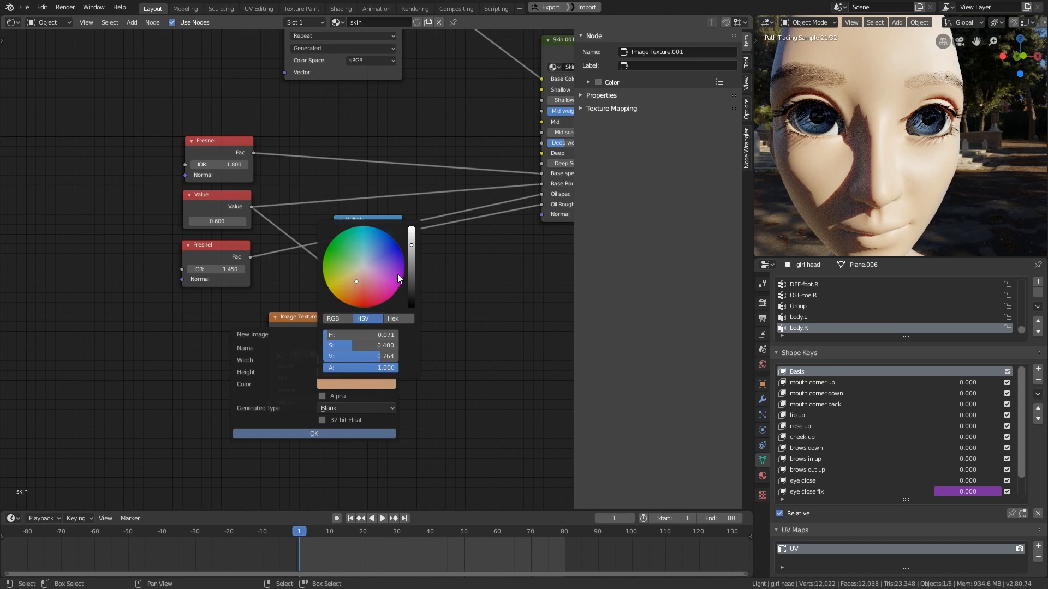
drag(411, 245, 413, 289)
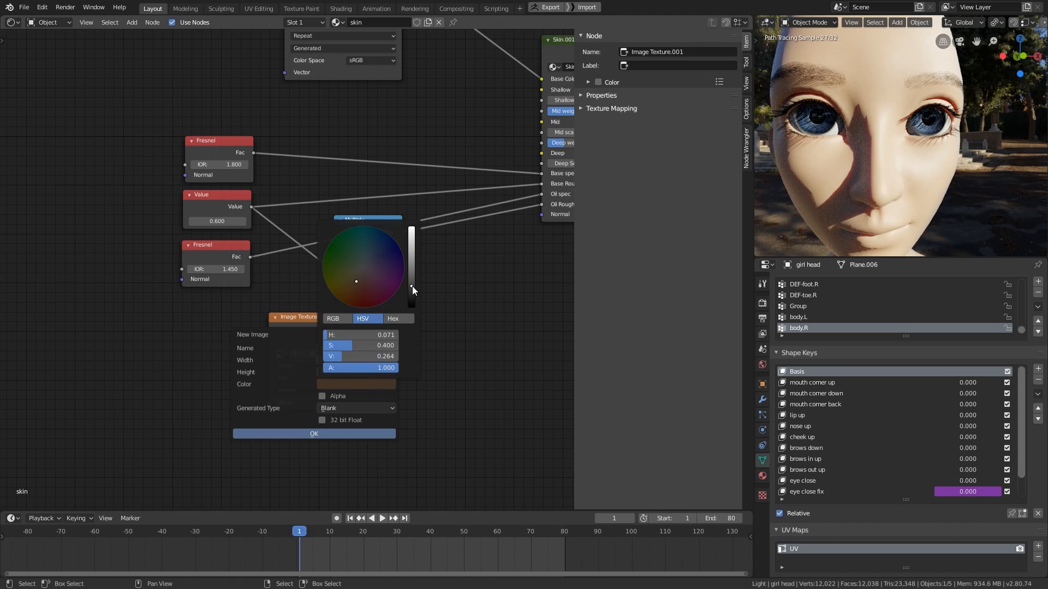
drag(412, 289, 412, 267)
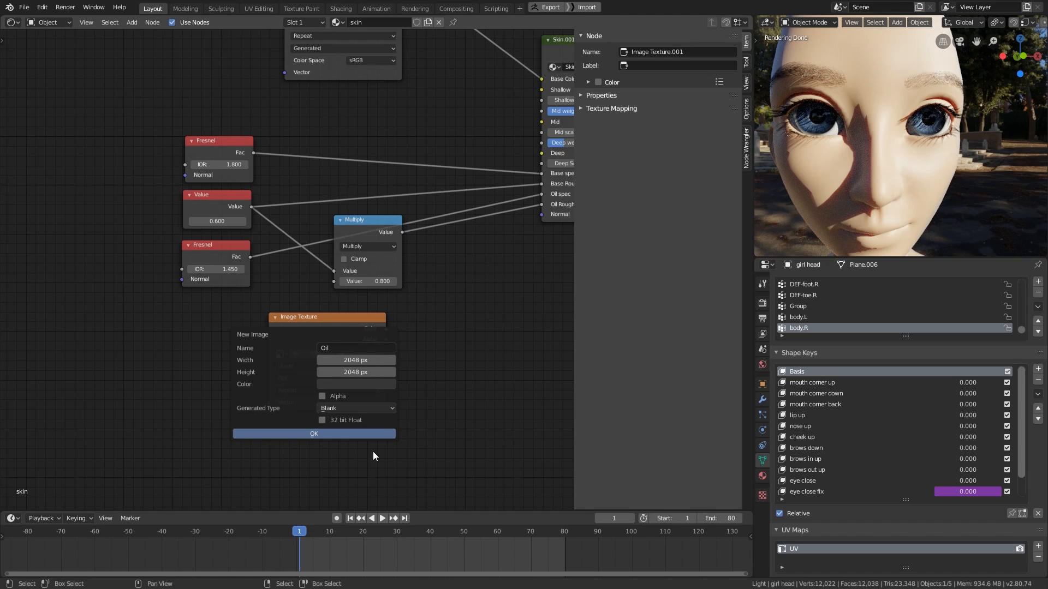
mouse_move(358, 440)
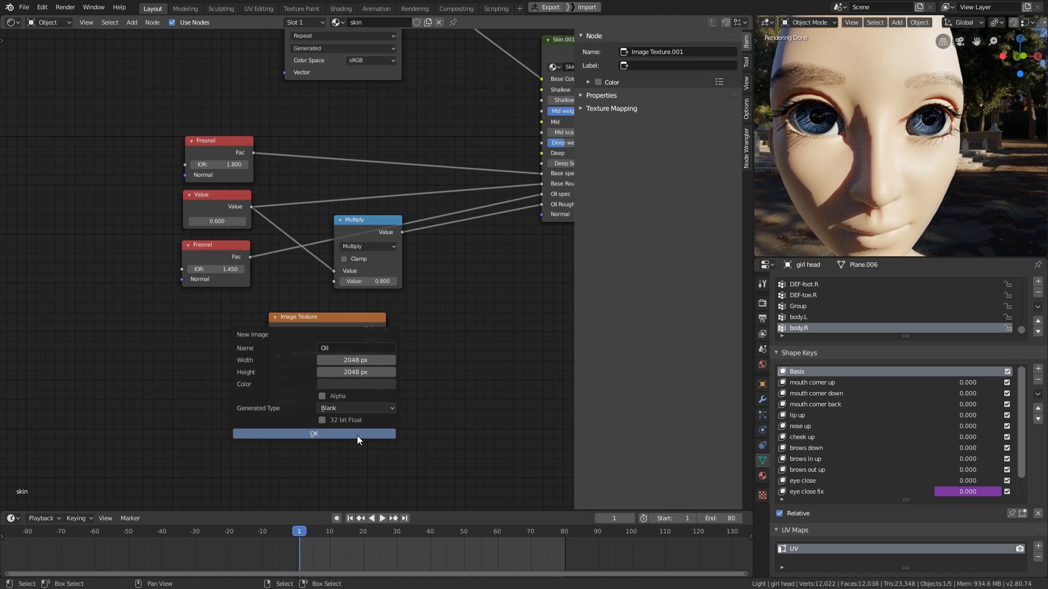
click(310, 430)
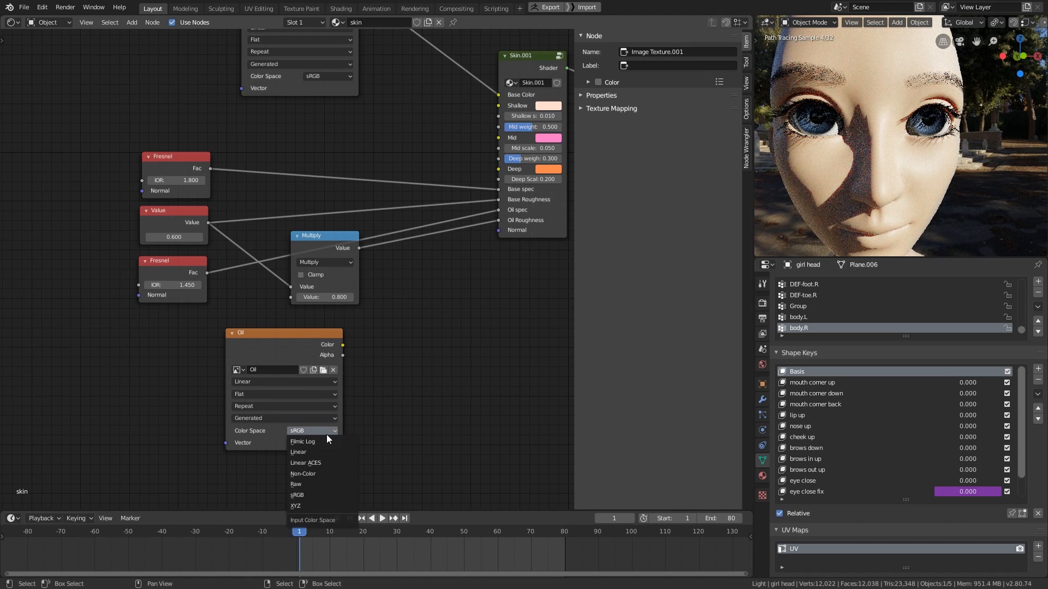
click(303, 473)
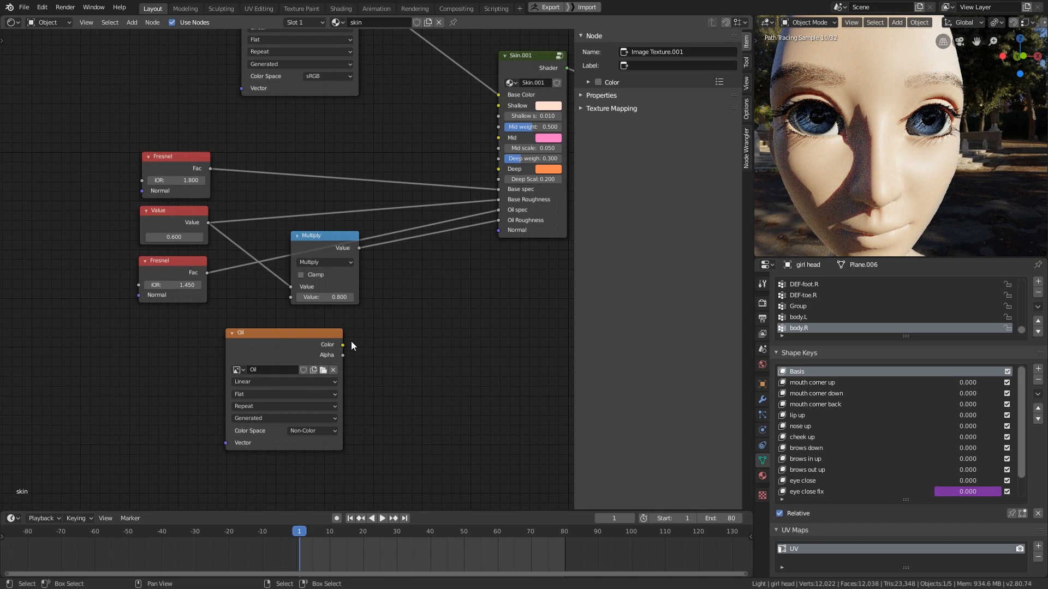
drag(343, 344, 494, 214)
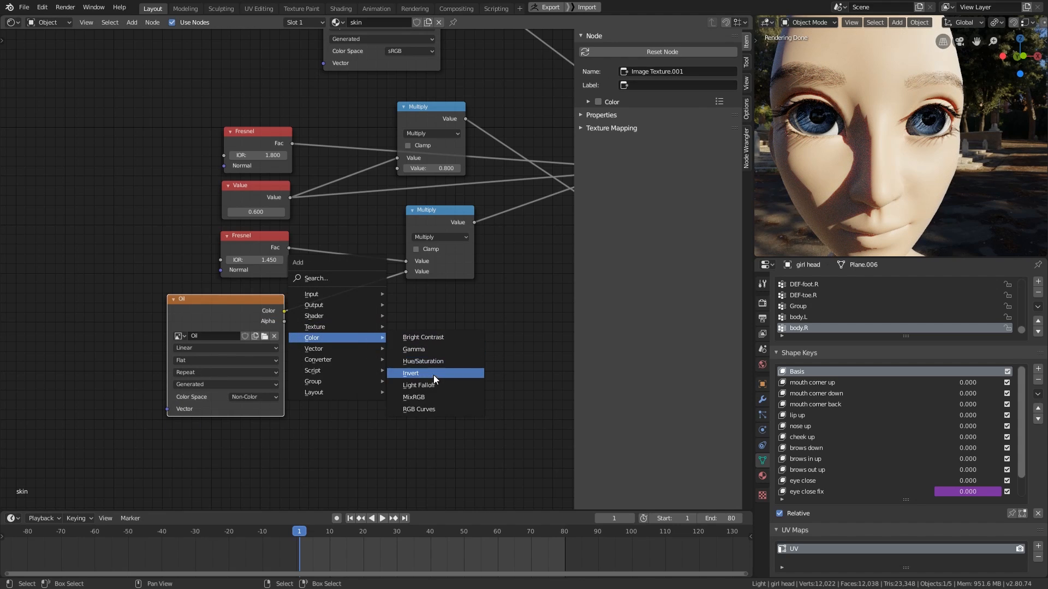
- Add an Invert node for the Oil texture
click(411, 373)
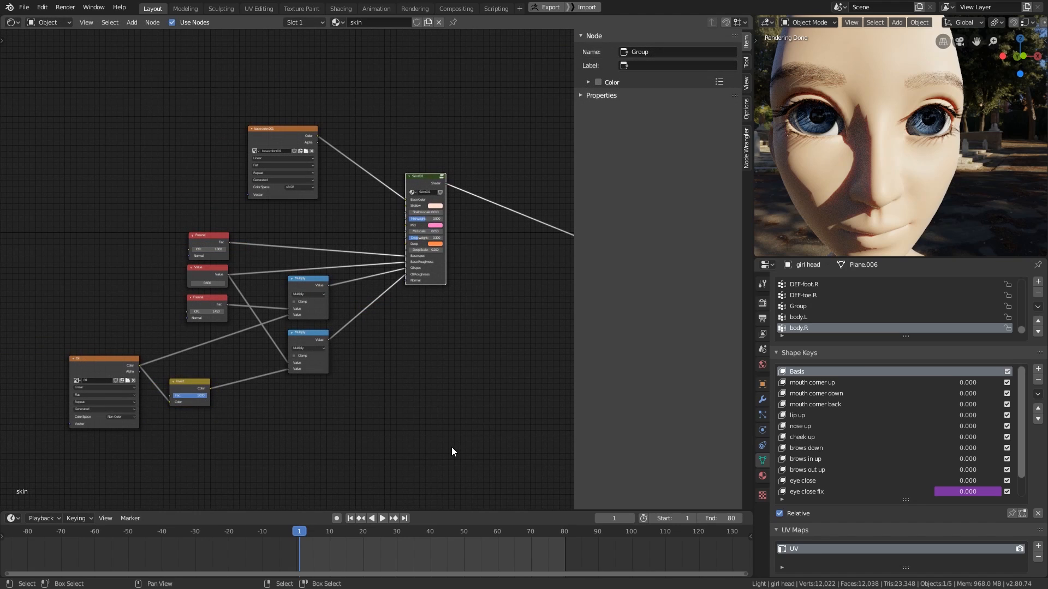
mouse_move(466, 440)
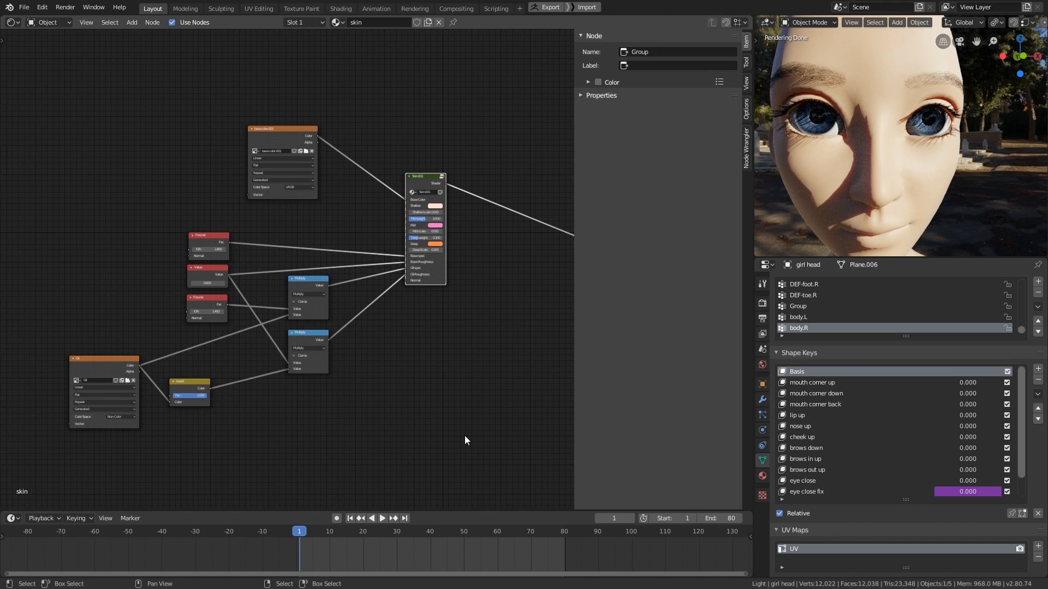
mouse_move(472, 435)
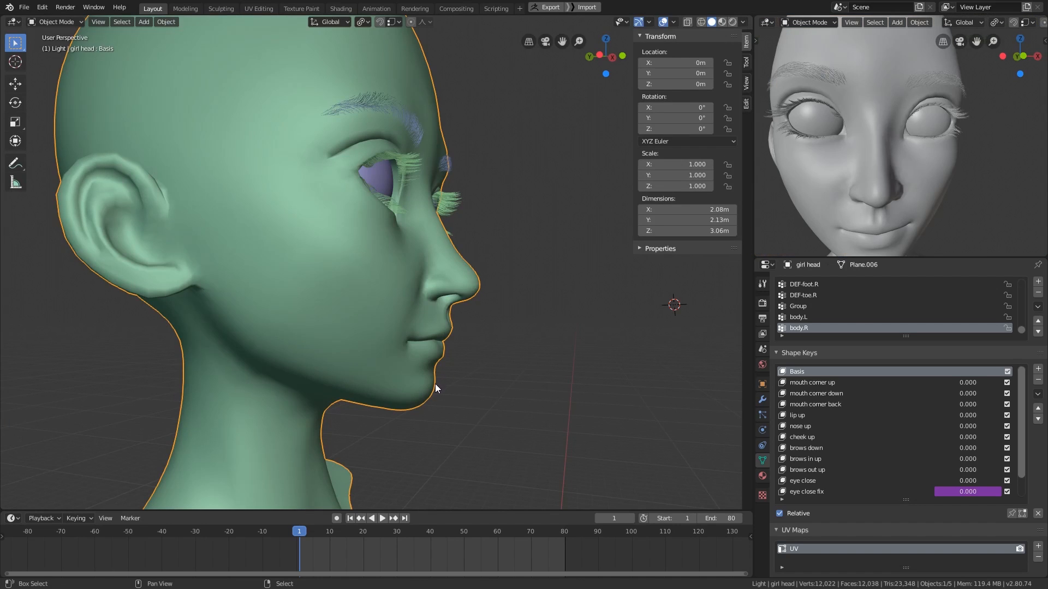
- Orbit the head model to a front view
drag(434, 387, 357, 396)
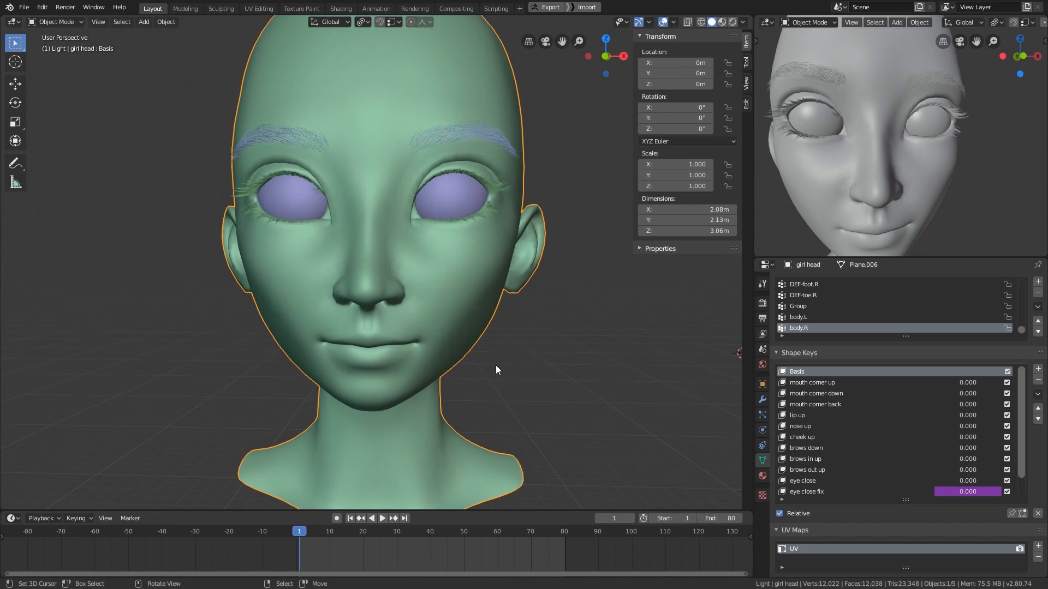
mouse_move(494, 381)
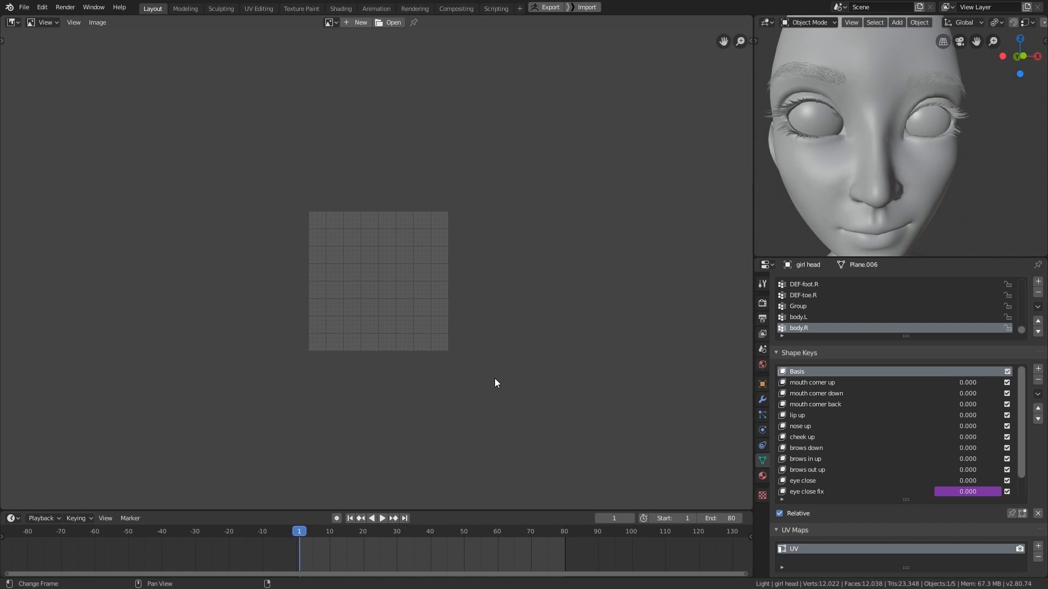
- Display the base color.001 image in the Image Editor and open the Image menu
click(328, 22)
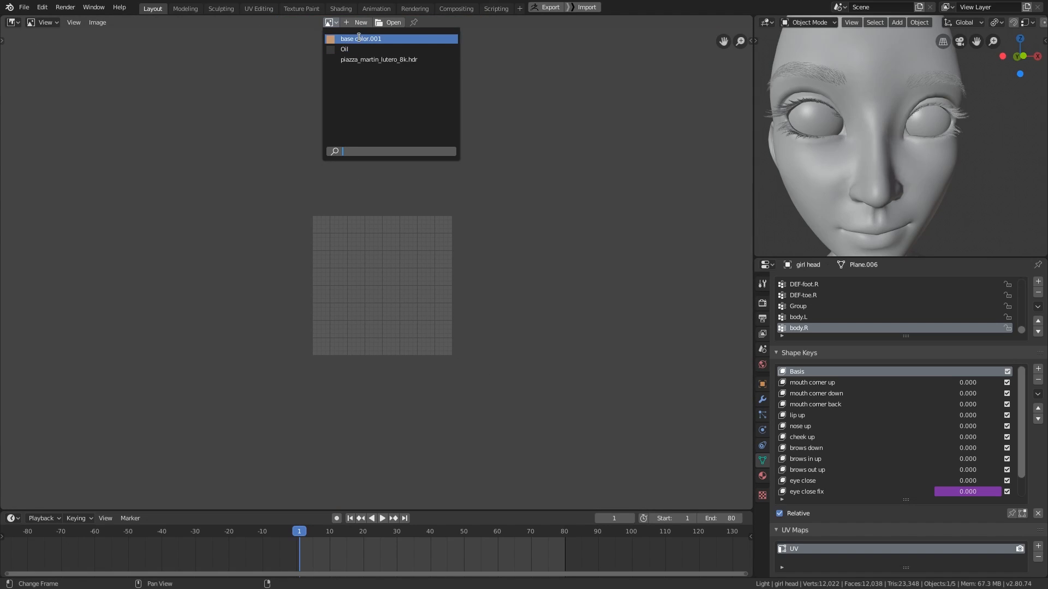
click(358, 38)
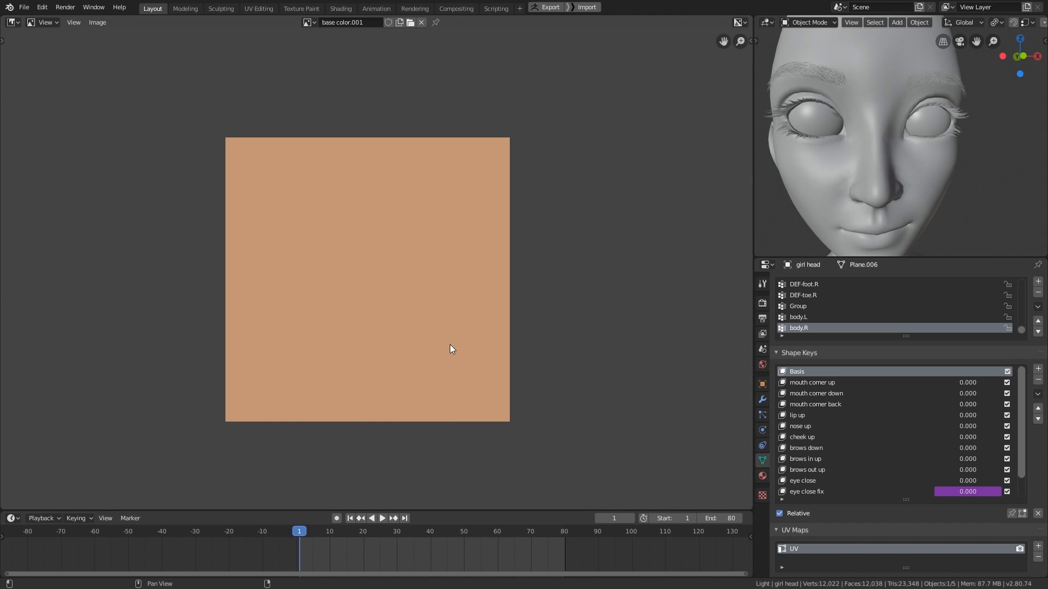
click(98, 22)
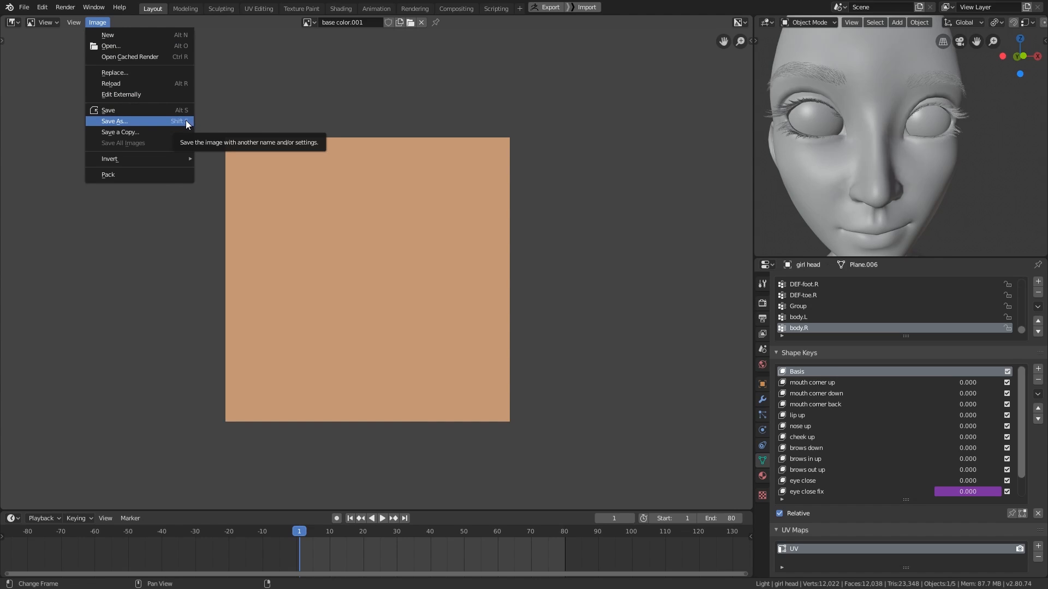
- Save the image as base color.png inside a new textures folder
click(114, 121)
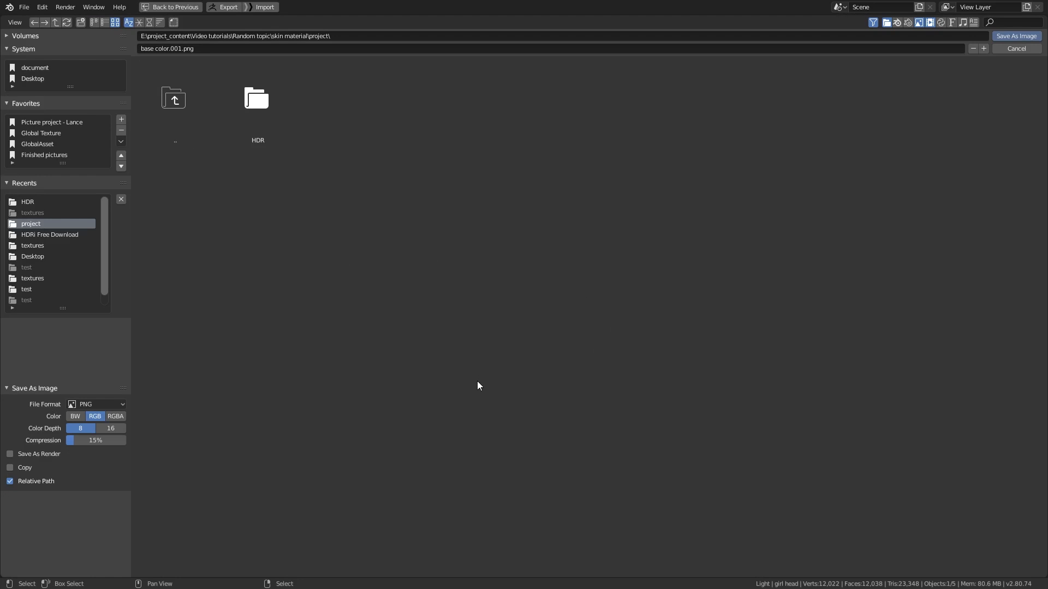
mouse_move(325, 391)
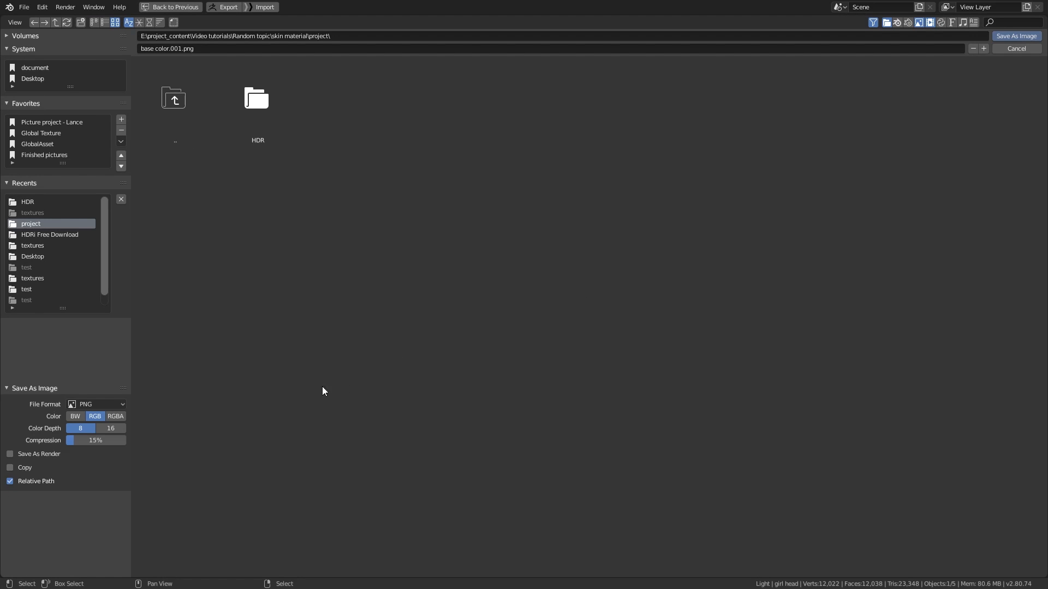
click(82, 22)
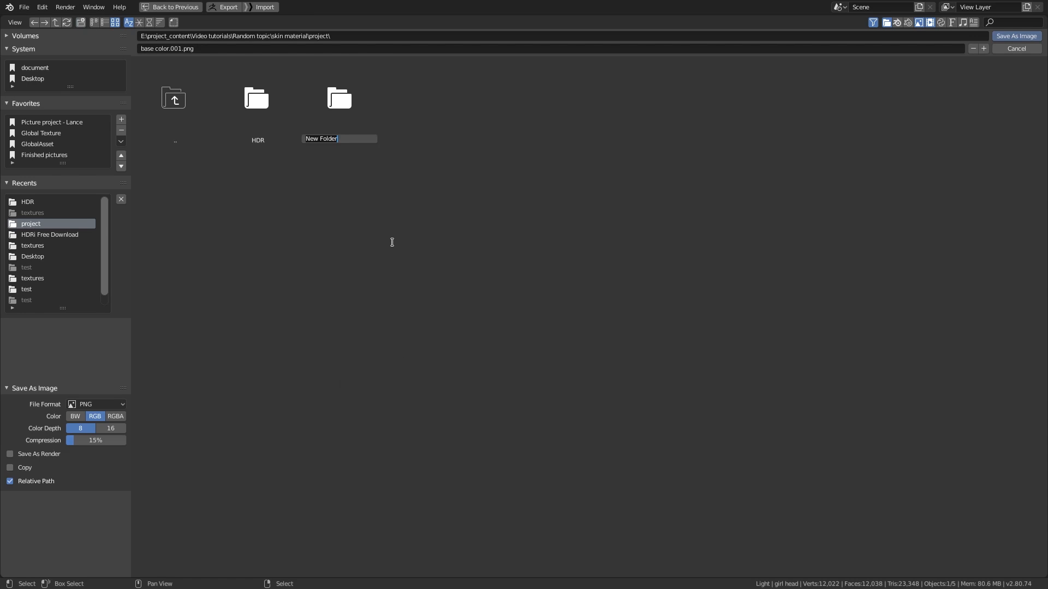
text(tex)
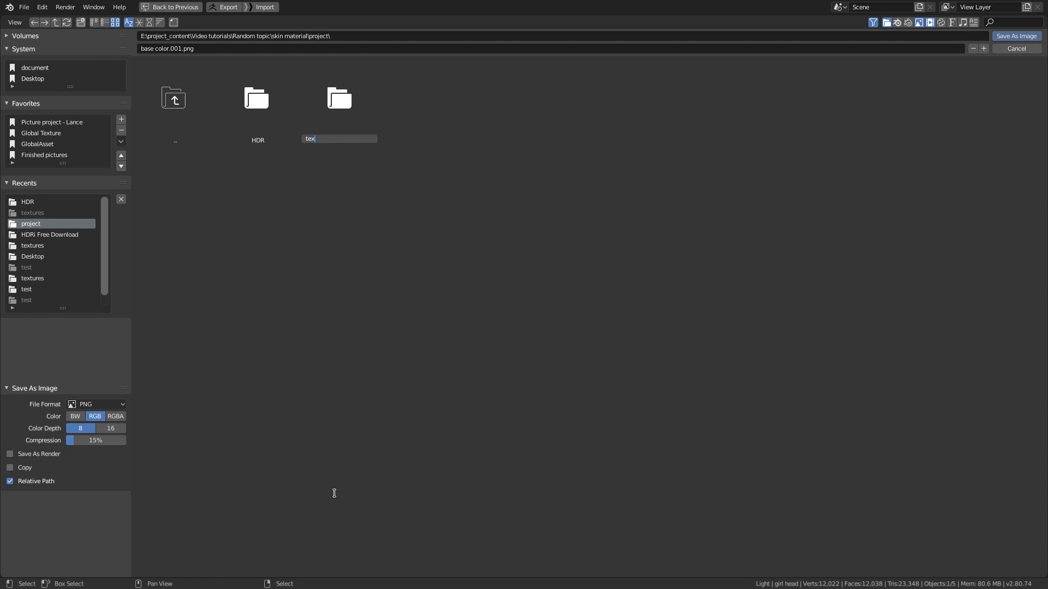
text(tures)
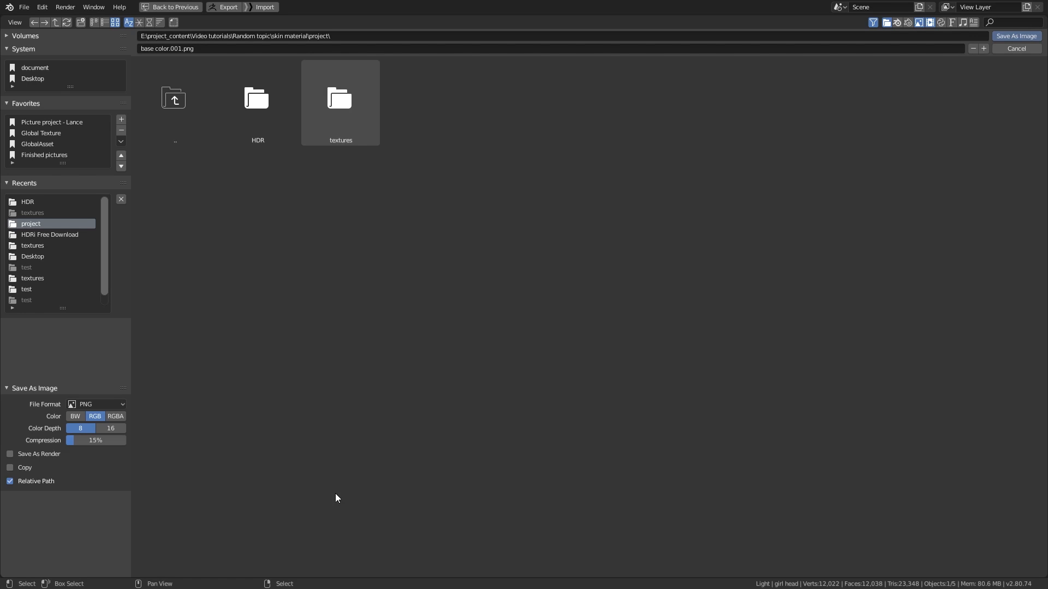
double_click(340, 98)
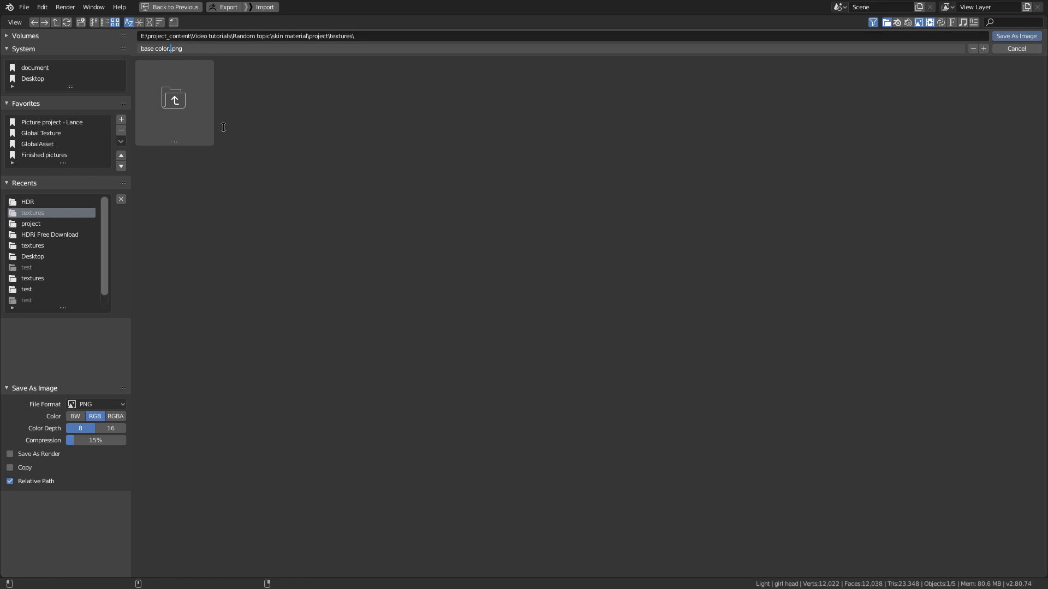
click(1016, 36)
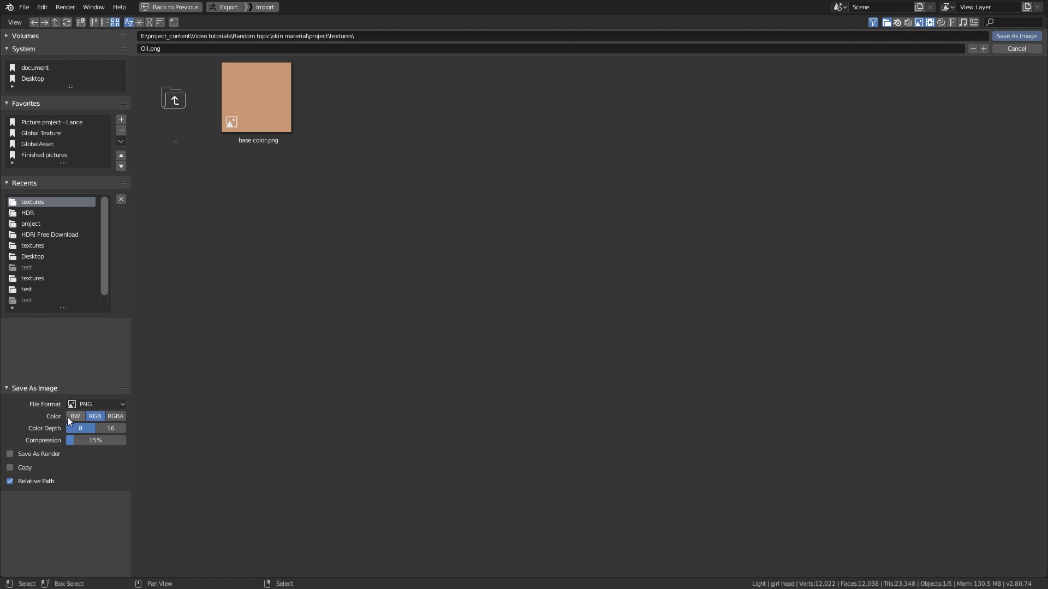
- Save the Oil image as a black-and-white PNG in the textures folder
click(75, 416)
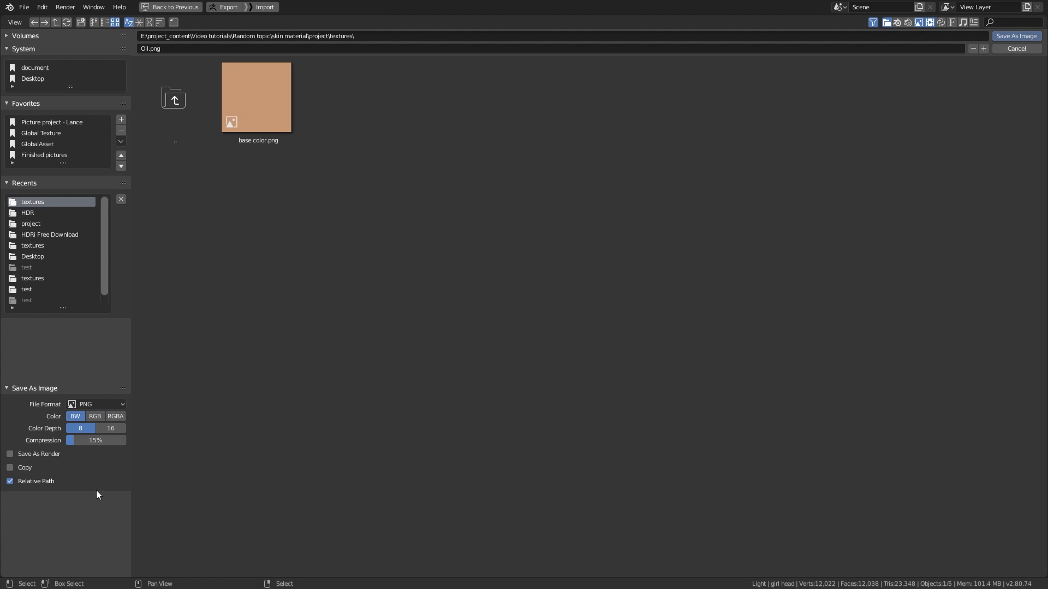
click(1016, 36)
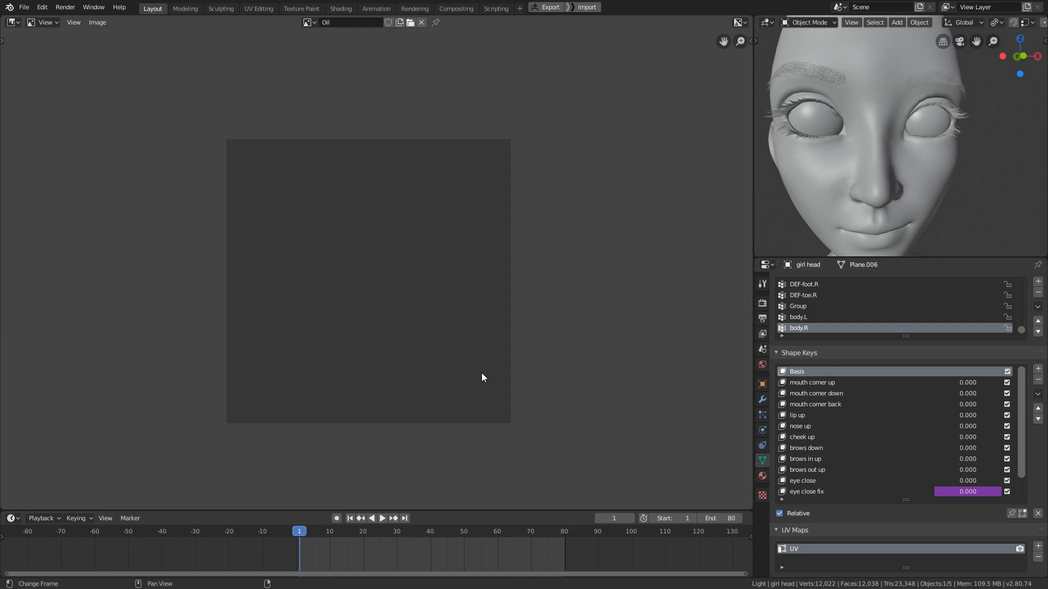